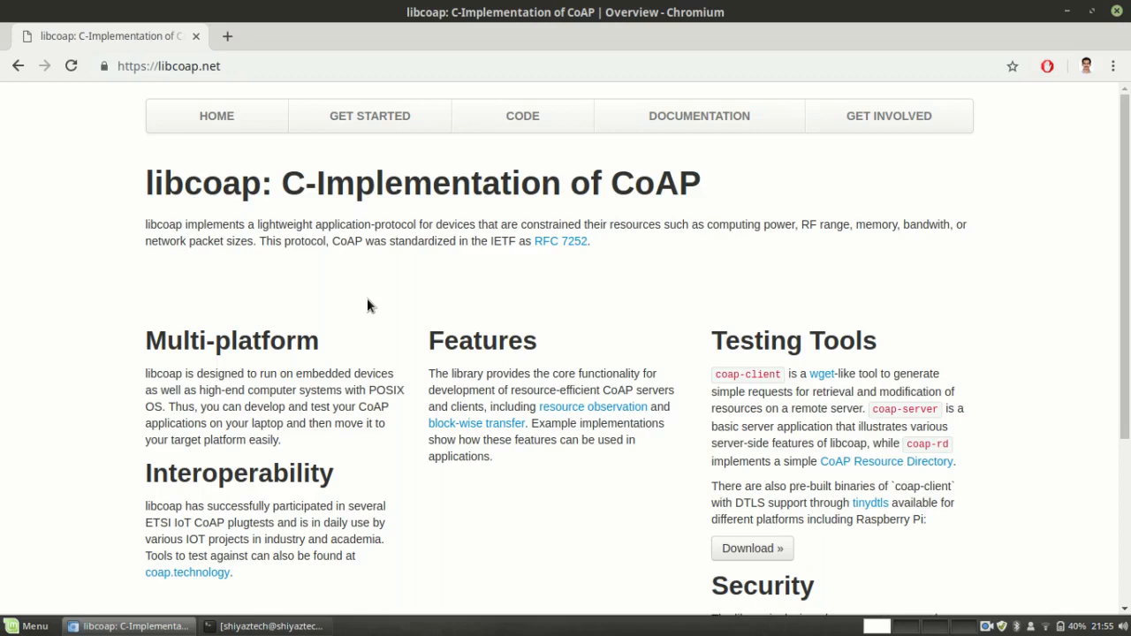
mouse_move(304, 214)
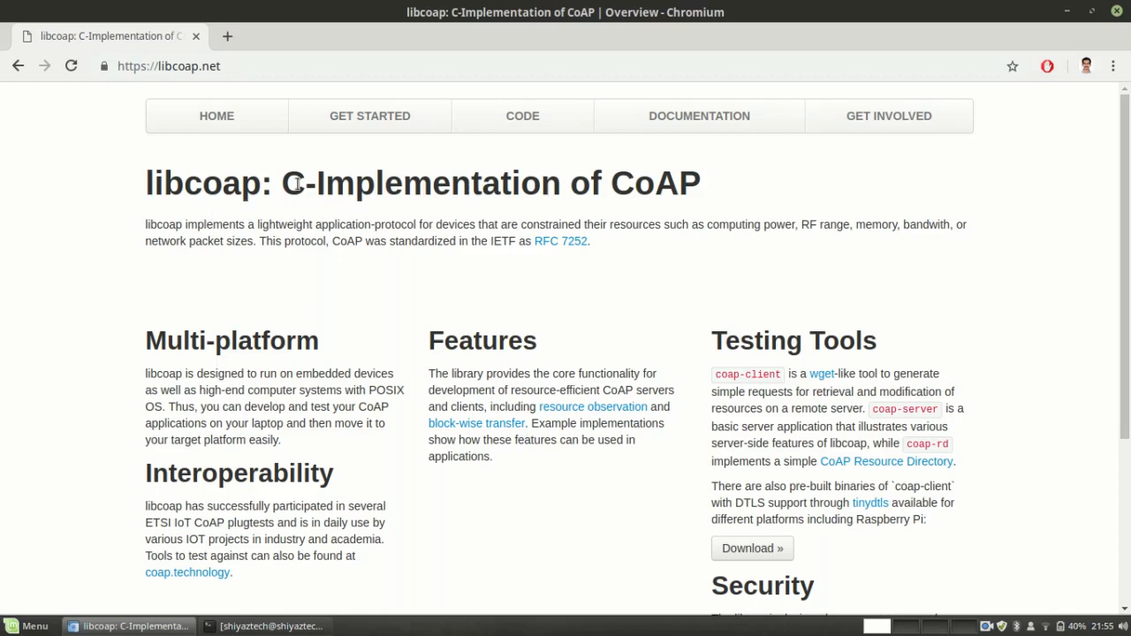
- Go to the libcoap Getting Started page from the site's top navigation
left_click(369, 117)
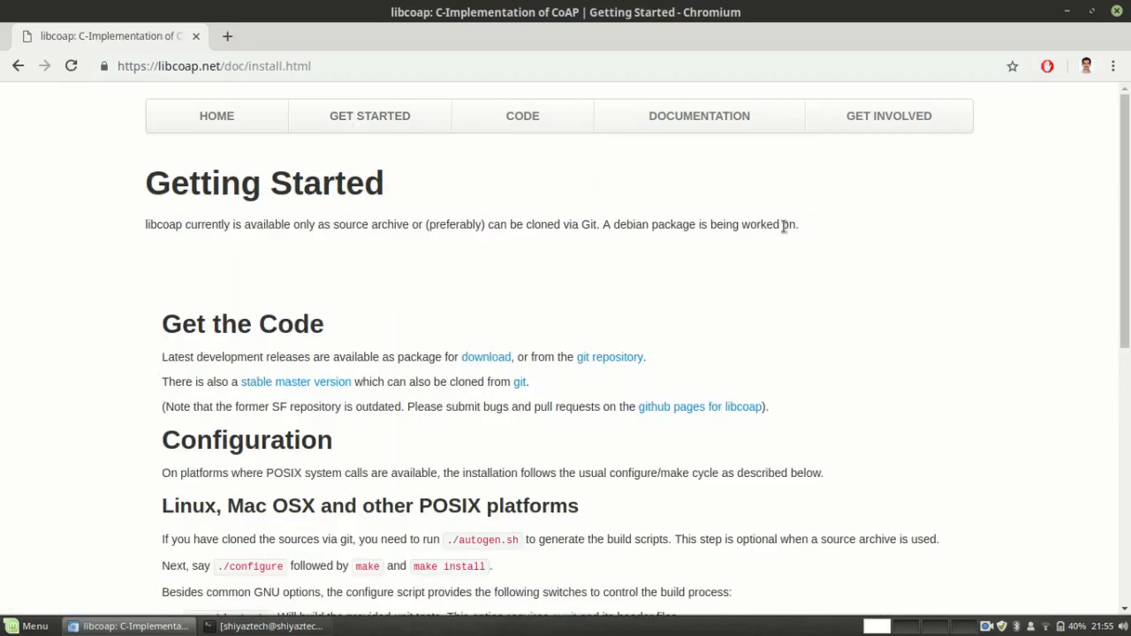
mouse_move(728, 337)
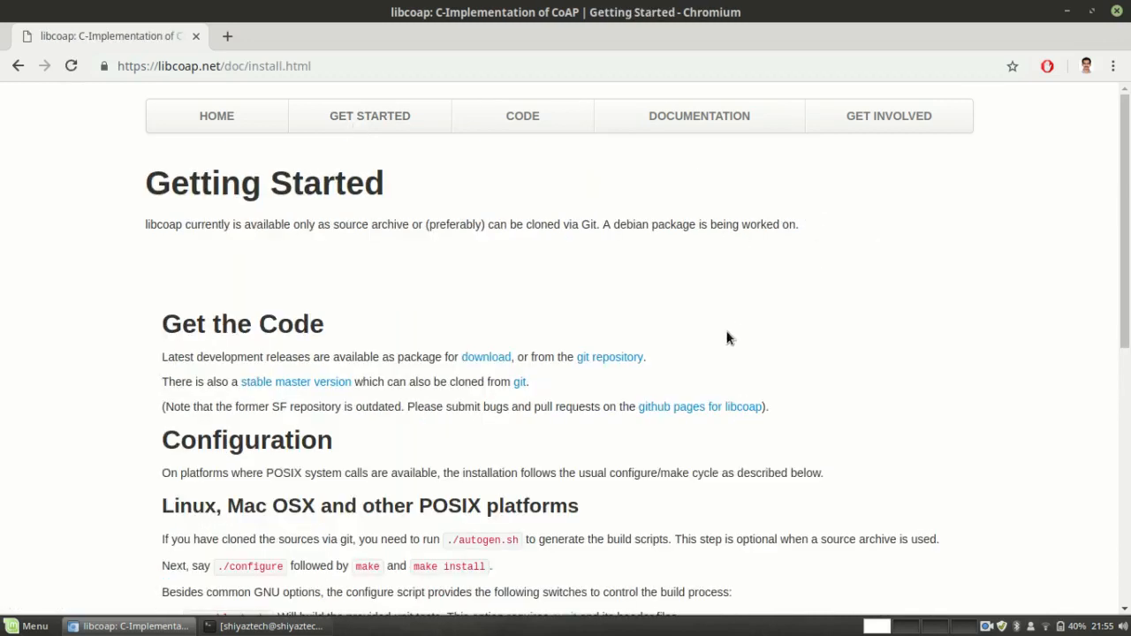
mouse_move(378, 382)
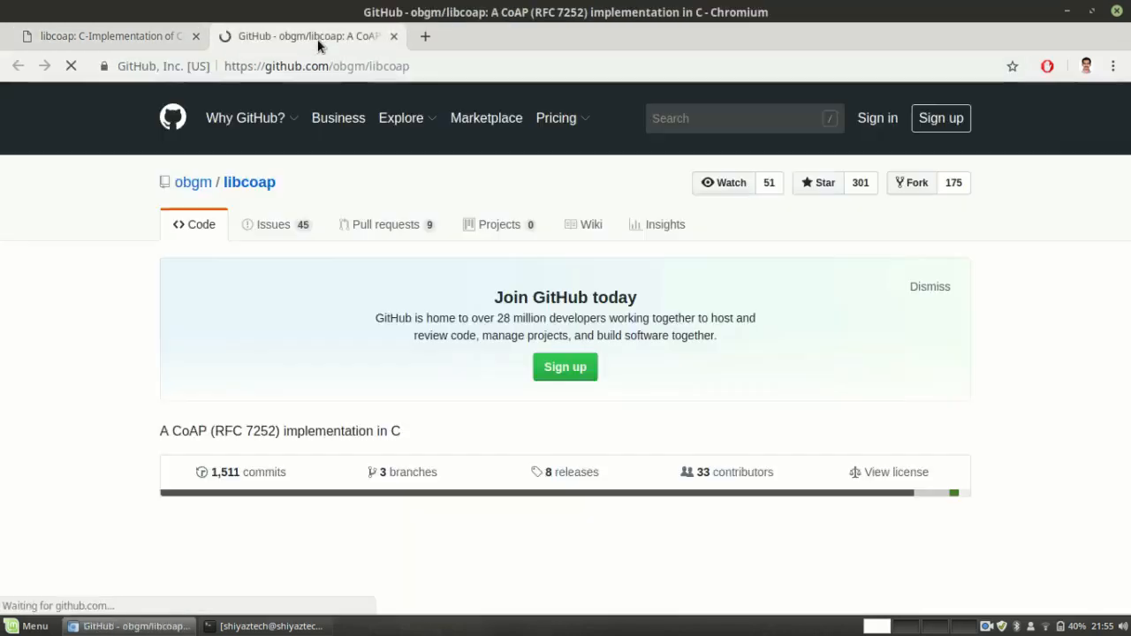
- Reveal the obgm/libcoap repository's HTTPS clone URL on GitHub
left_click(901, 389)
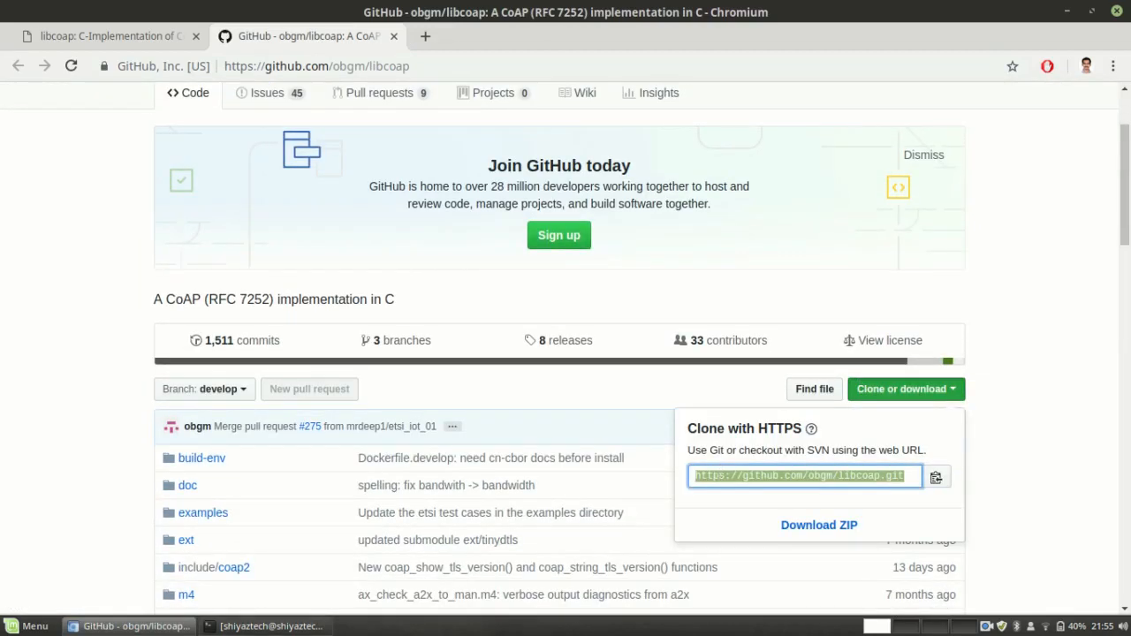
- Clone the libcoap repository into ~/Documents/Test with git clone and the copied URL
left_click(269, 626)
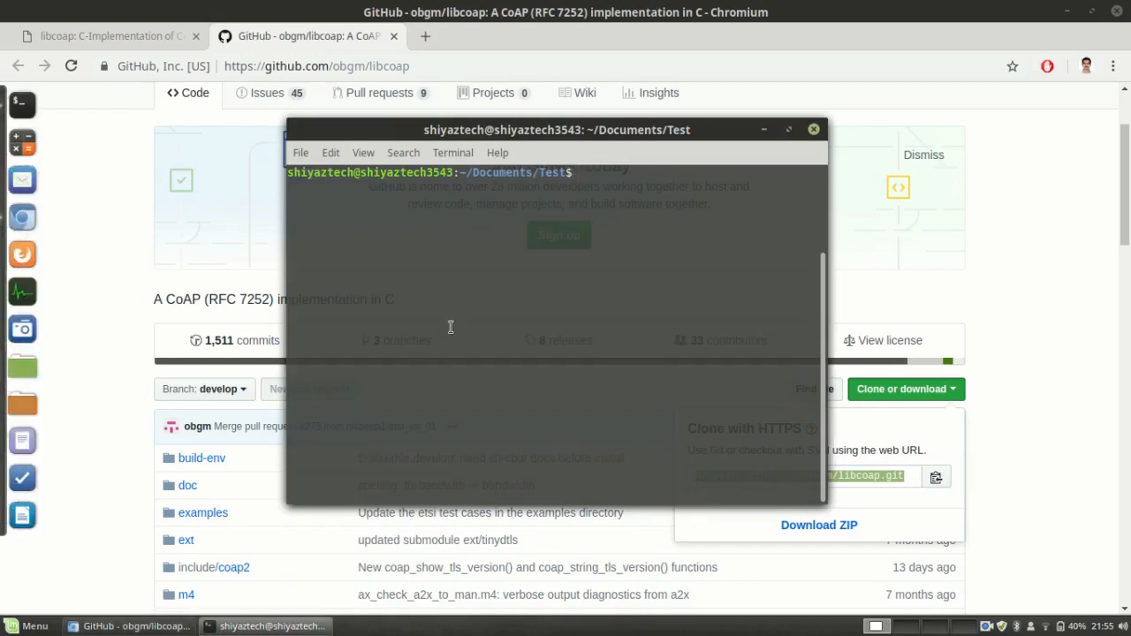
type("git clone")
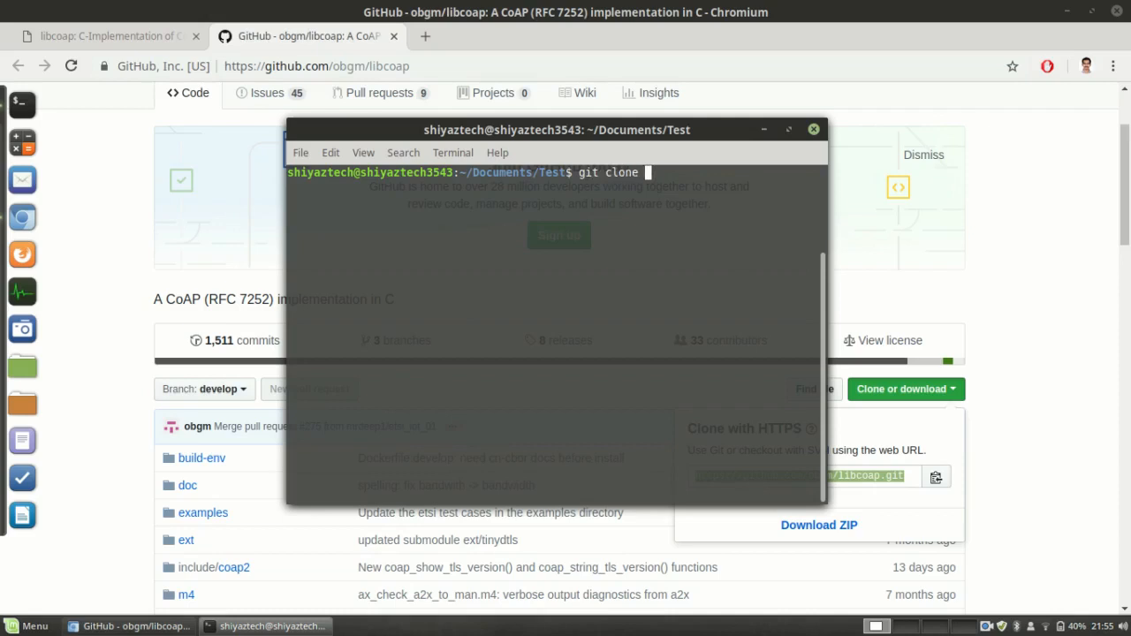
key("Return")
type("ls")
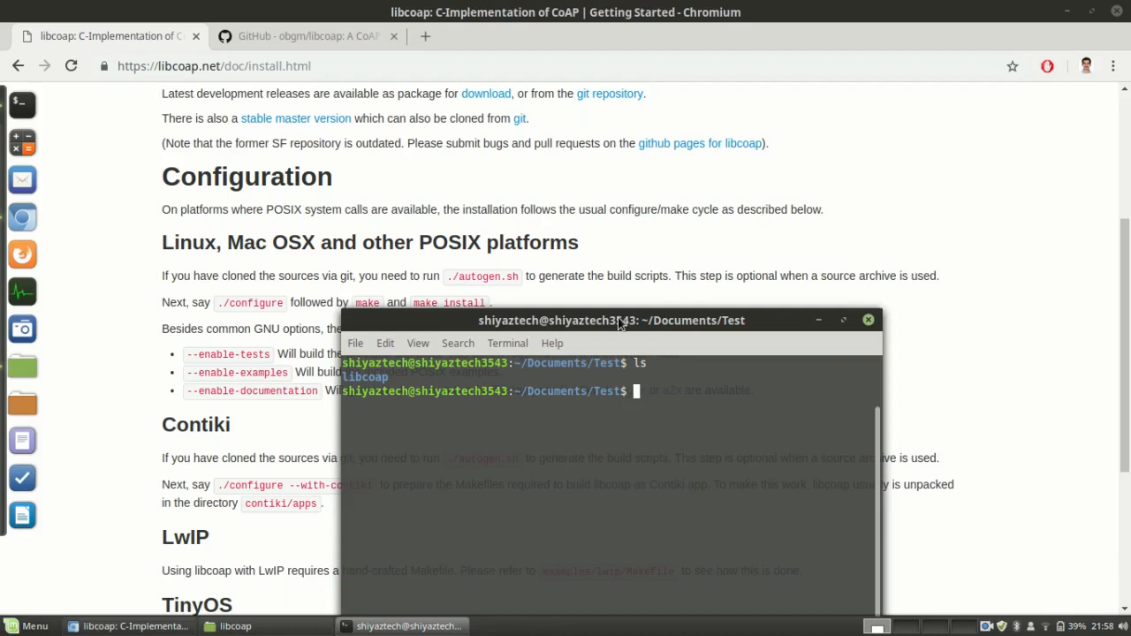
- Change into the libcoap folder
type("cd")
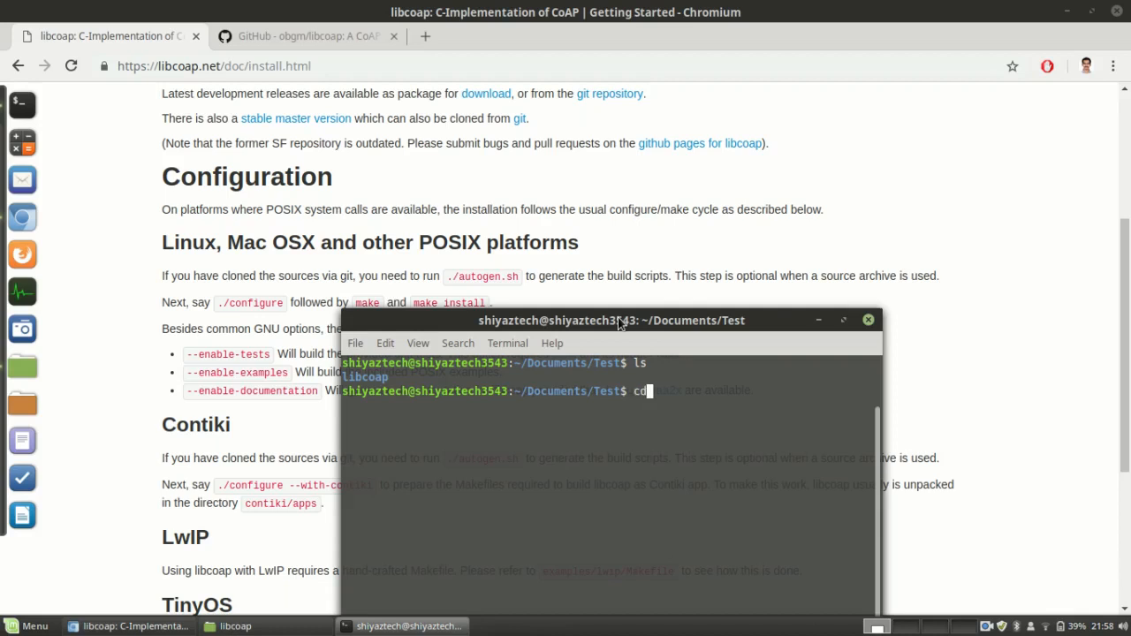
type("libcoap/")
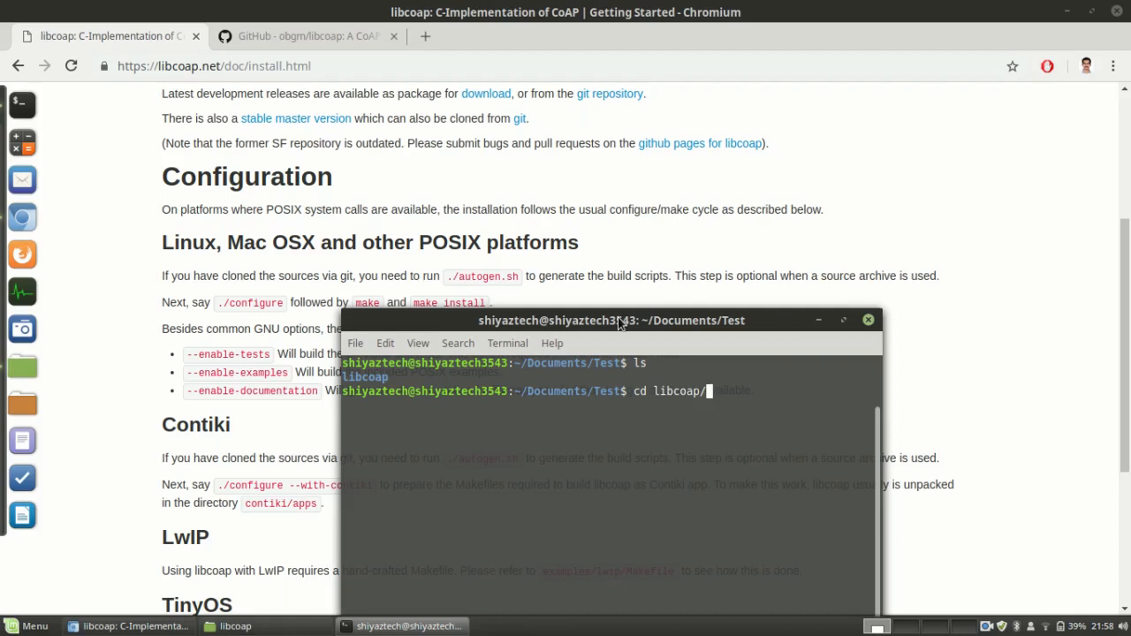
key("Return")
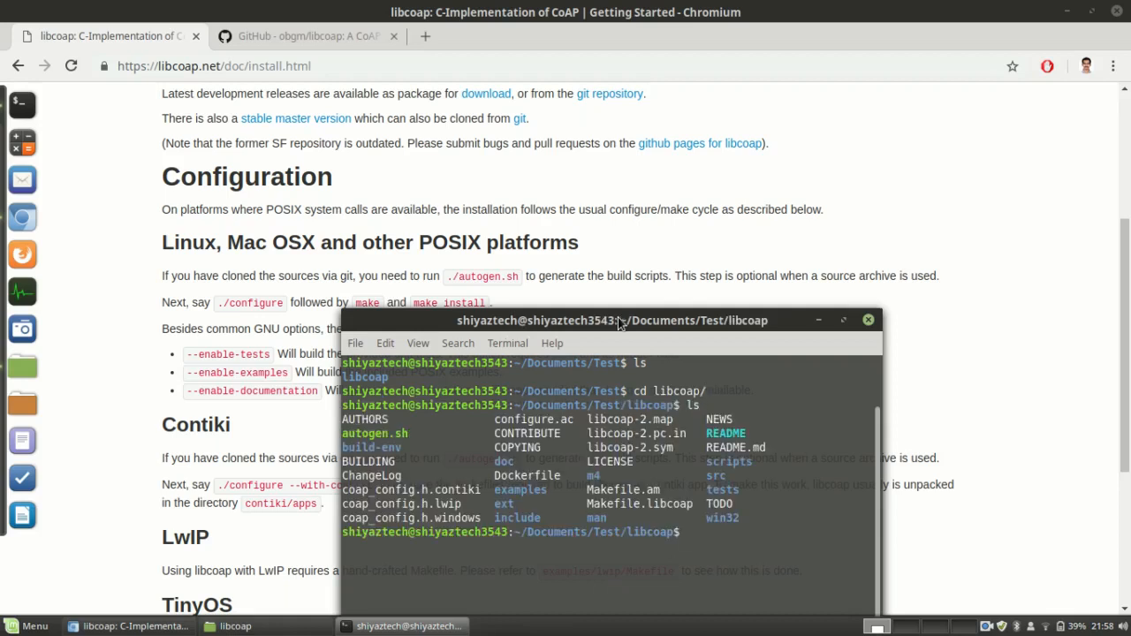
- Run ./autogen.sh to generate the configure script, then list the resulting files
type("./a")
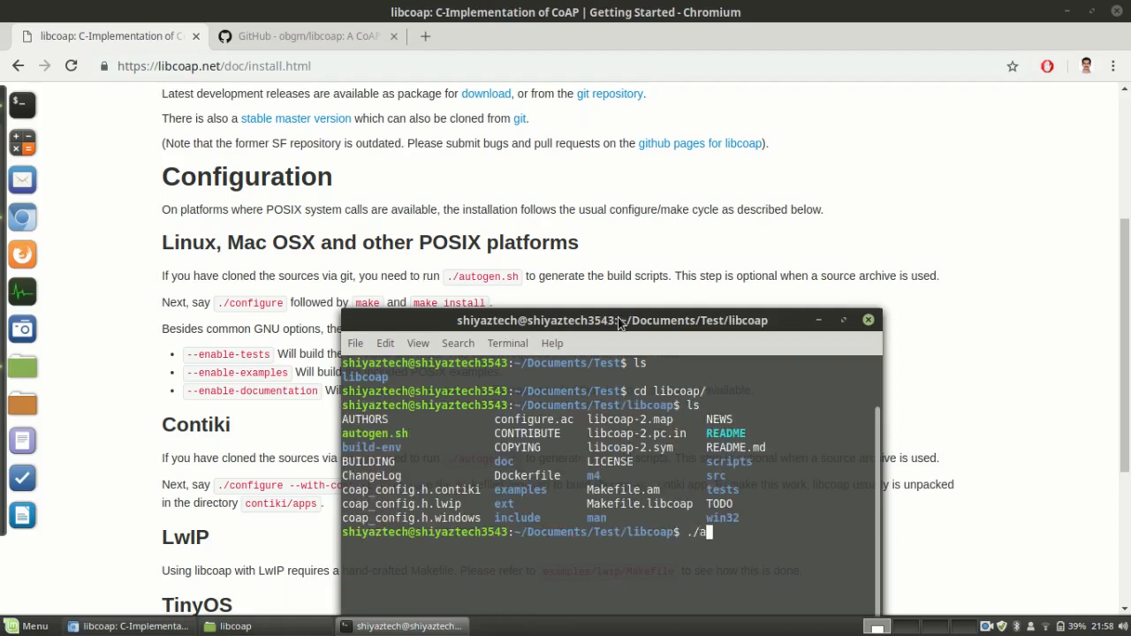
type("utogen.sh")
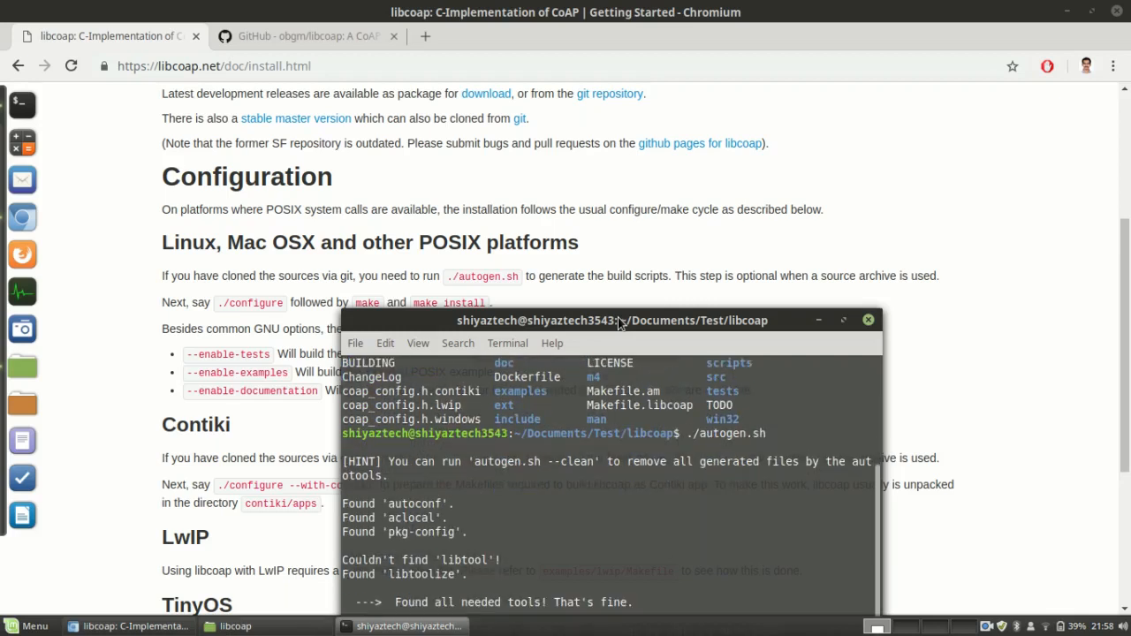
left_click_drag(618, 320, 644, 141)
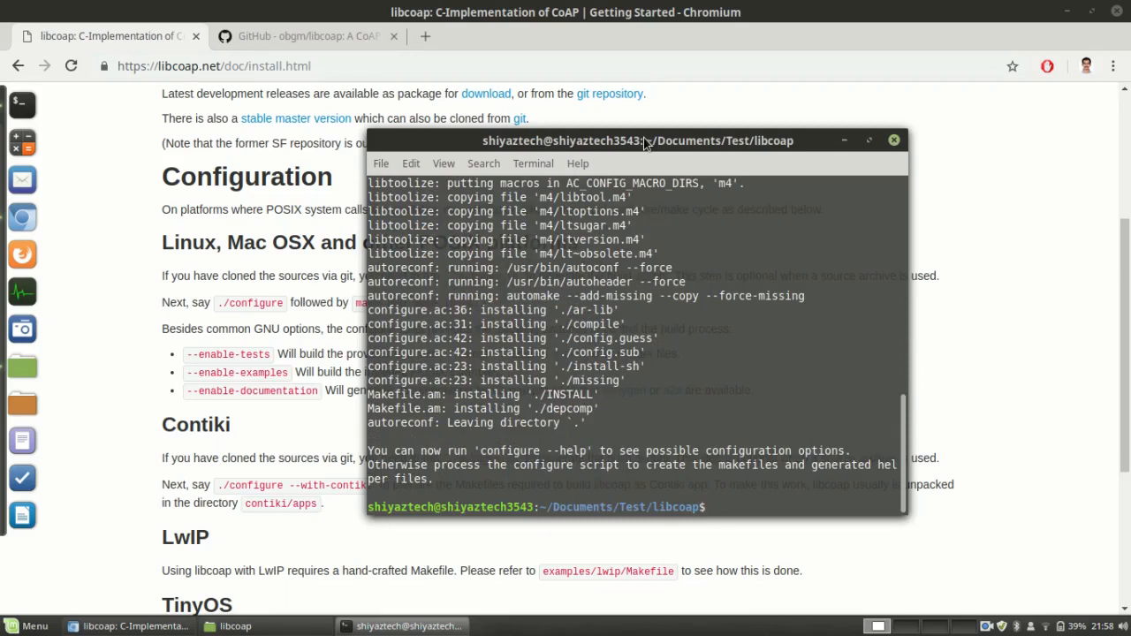
type("ls")
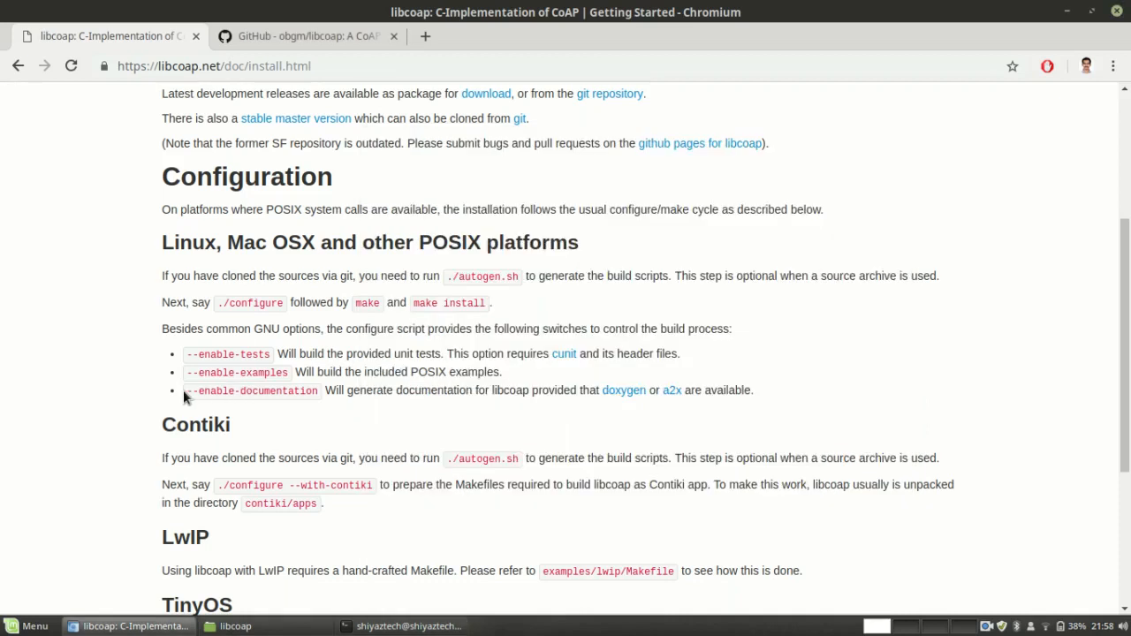
- Mark the --enable-documentation and --enable-examples configure switches on the install page
double_click(212, 391)
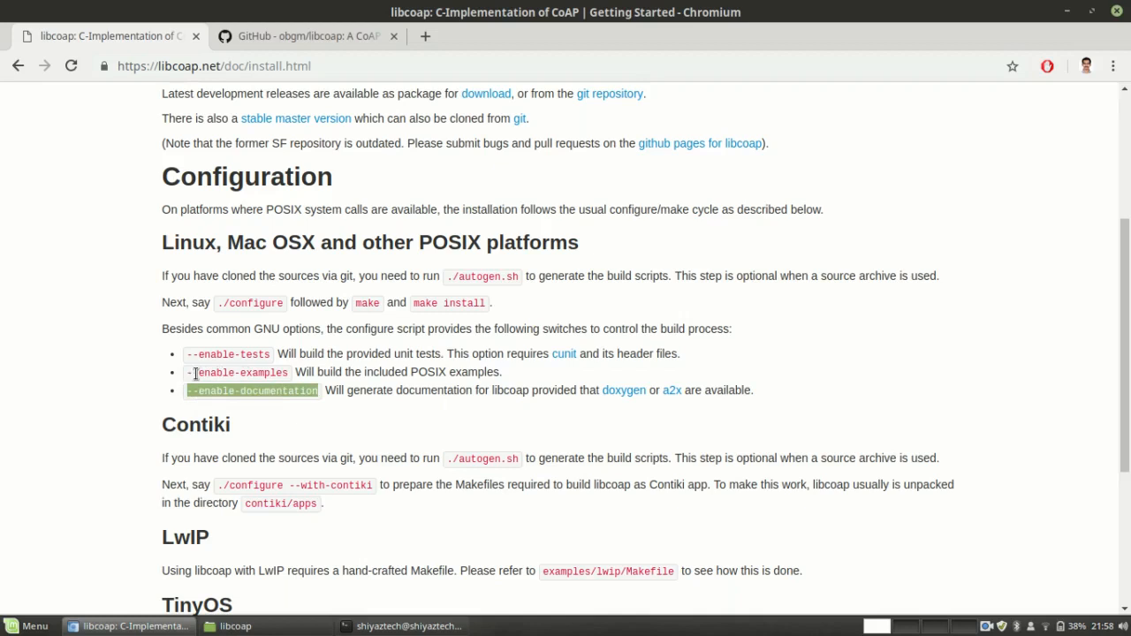
double_click(236, 371)
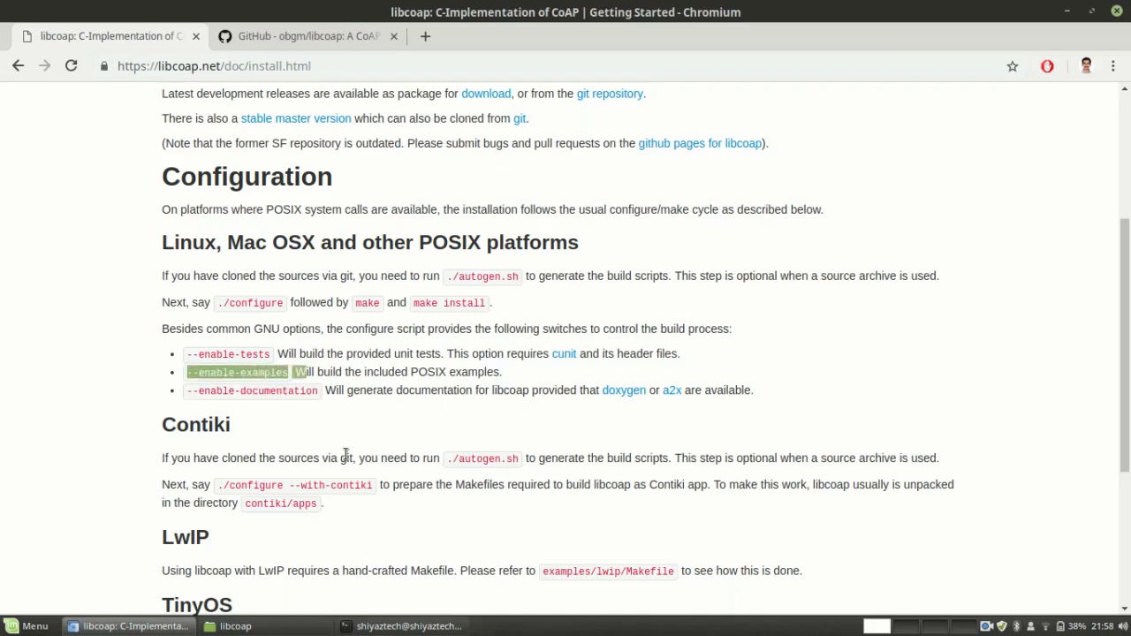
mouse_move(306, 445)
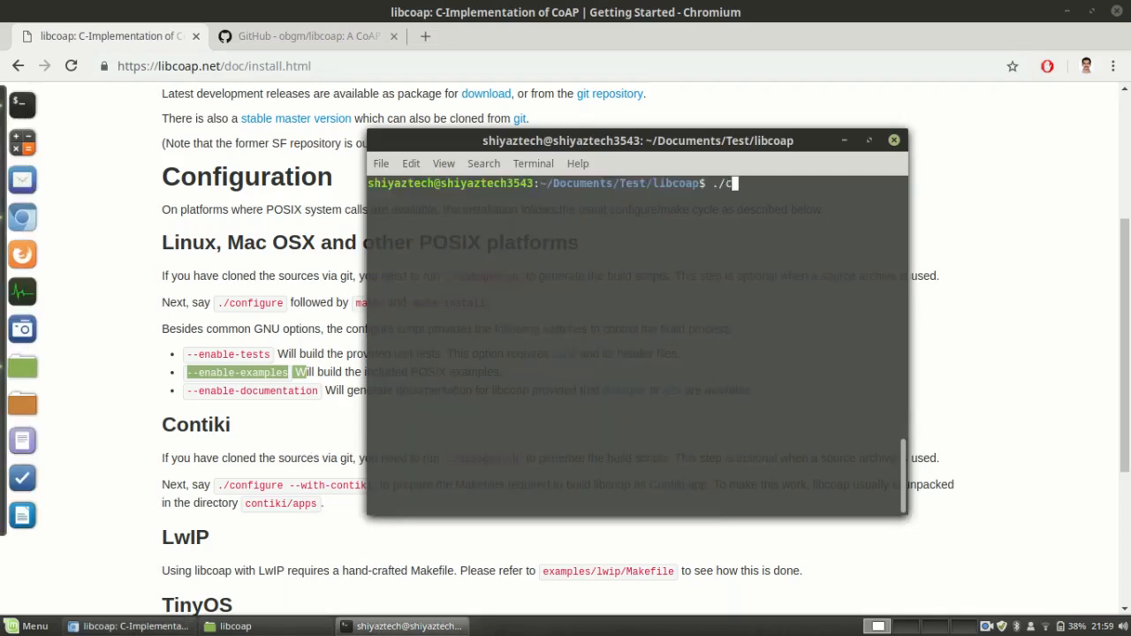
- Run ./configure --disable-documentation in the libcoap folder
type("onfigure")
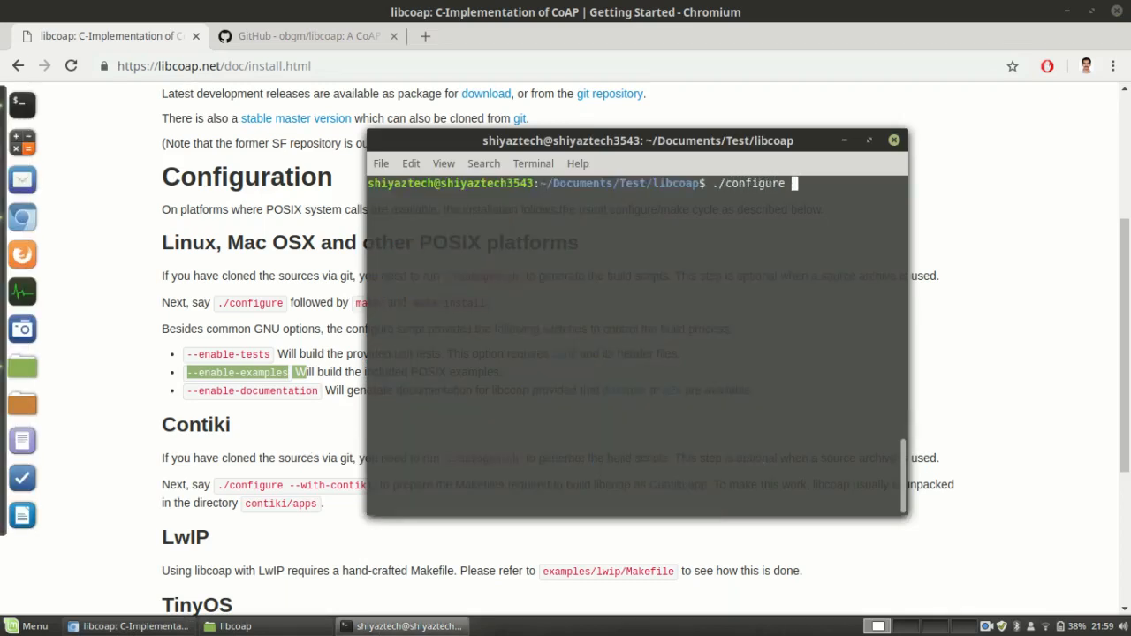
type("--d")
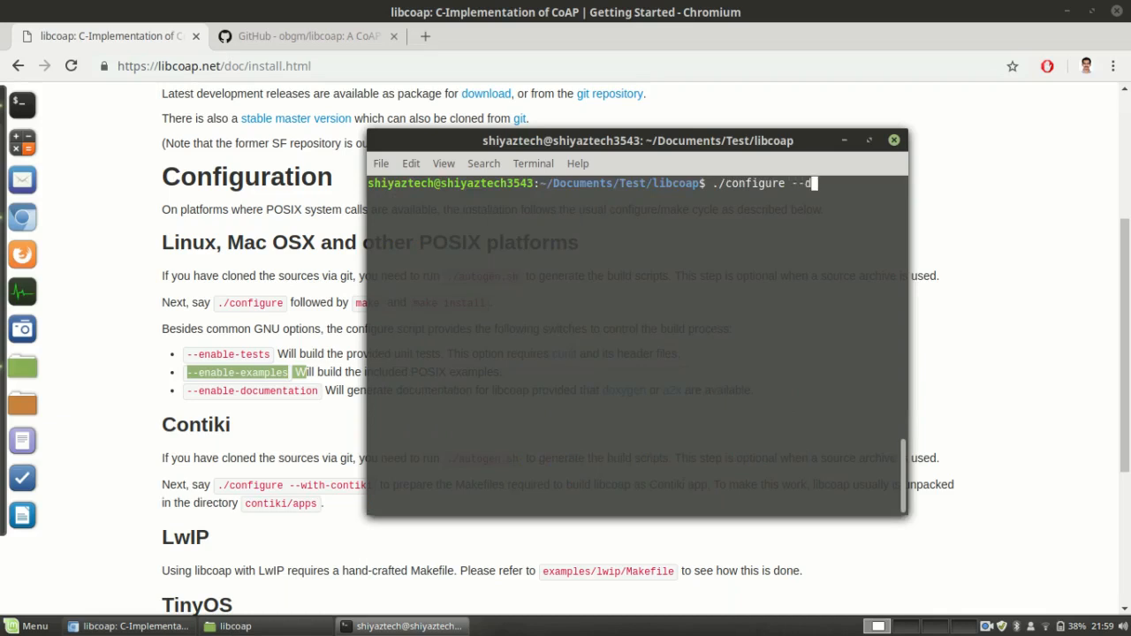
type("isable")
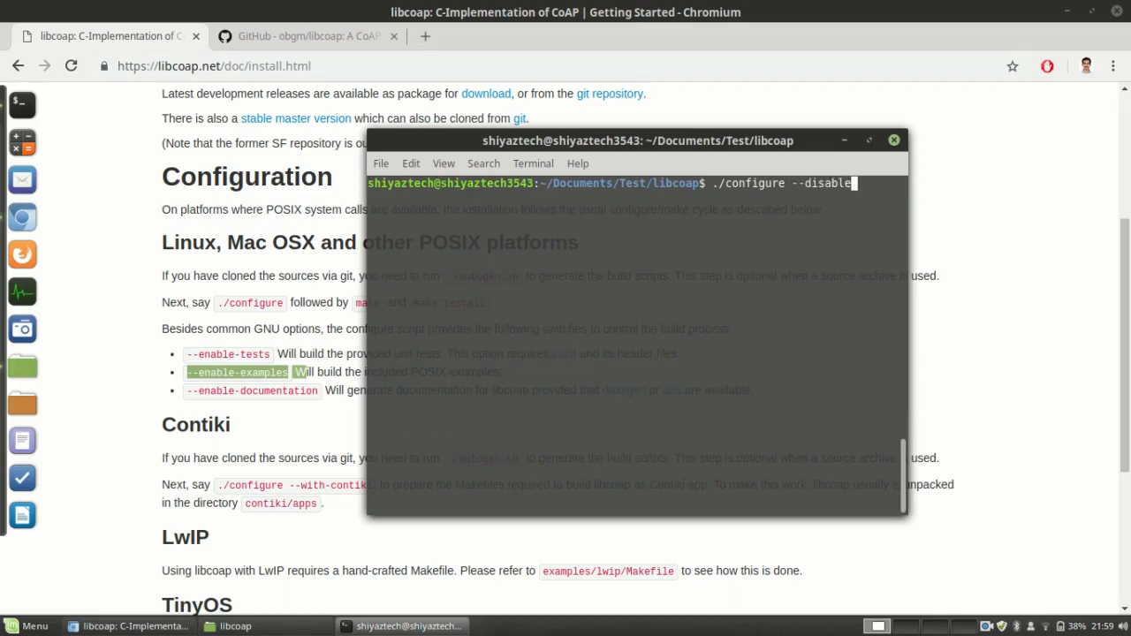
type("doc")
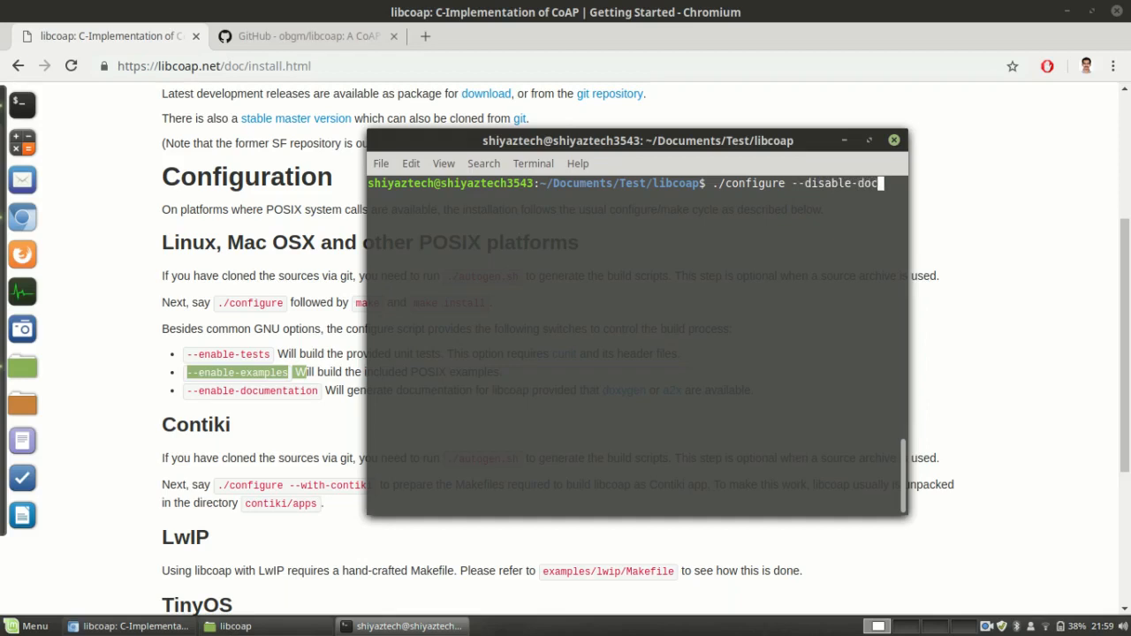
type("umentation")
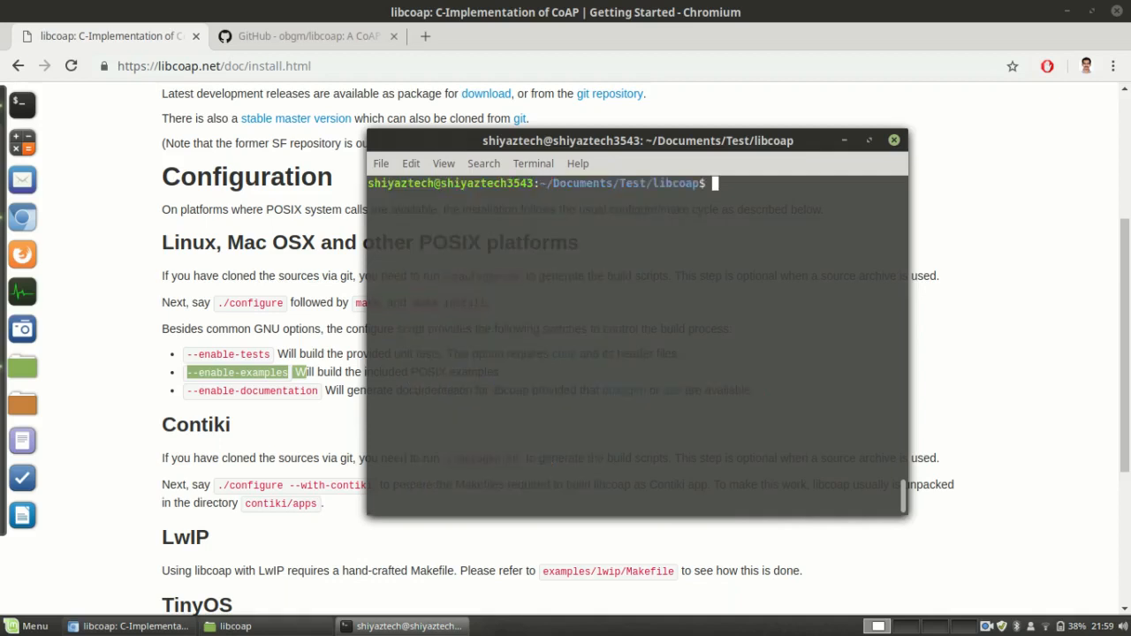
- Let make build the library and example programs, maximising the terminal to follow the compiler output
type("ls")
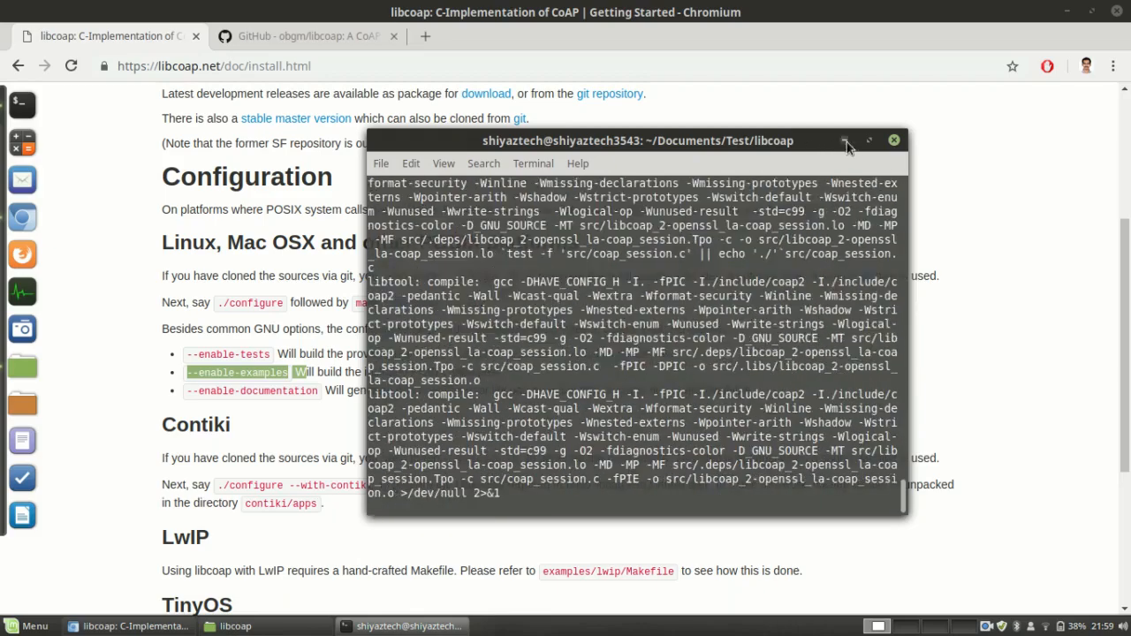
left_click(869, 140)
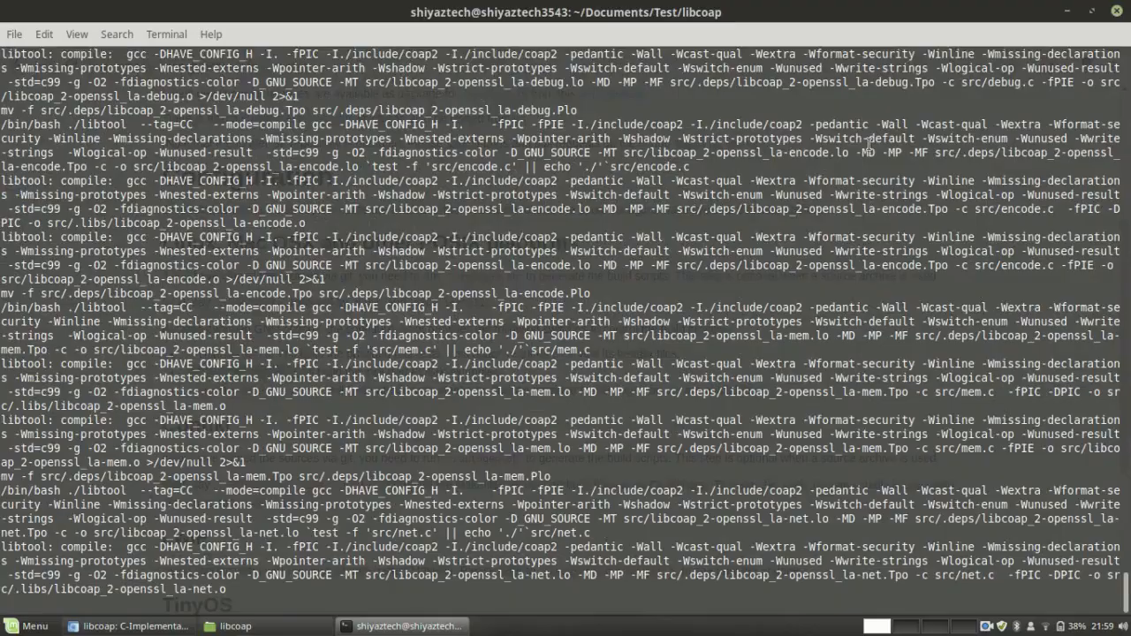
scroll("down", 3)
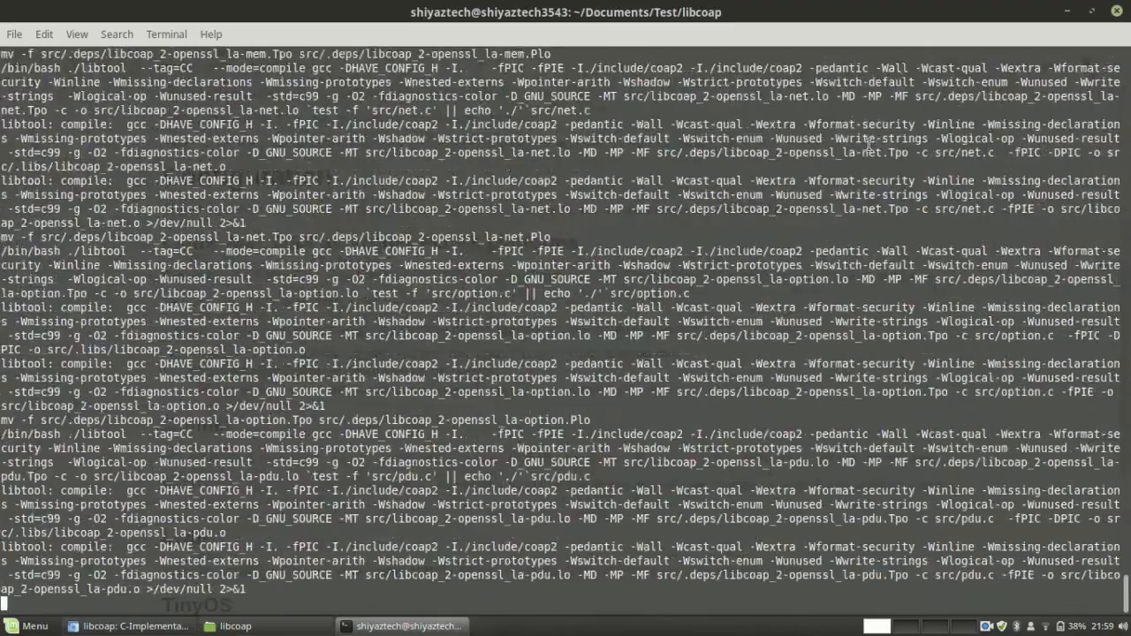
scroll("down", 3)
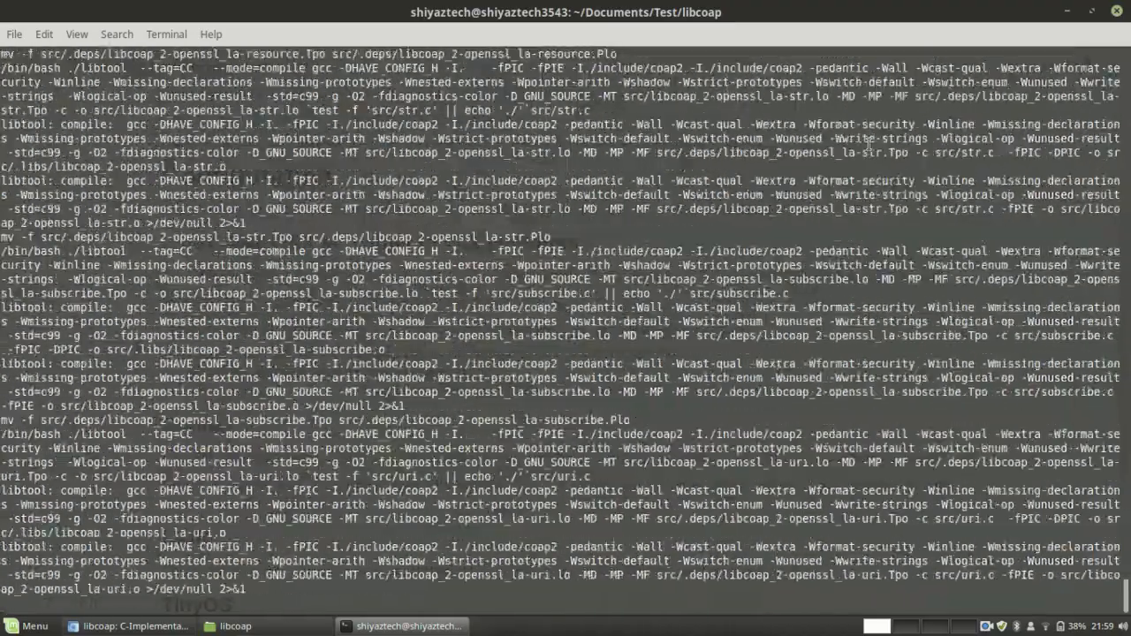
scroll("down", 3)
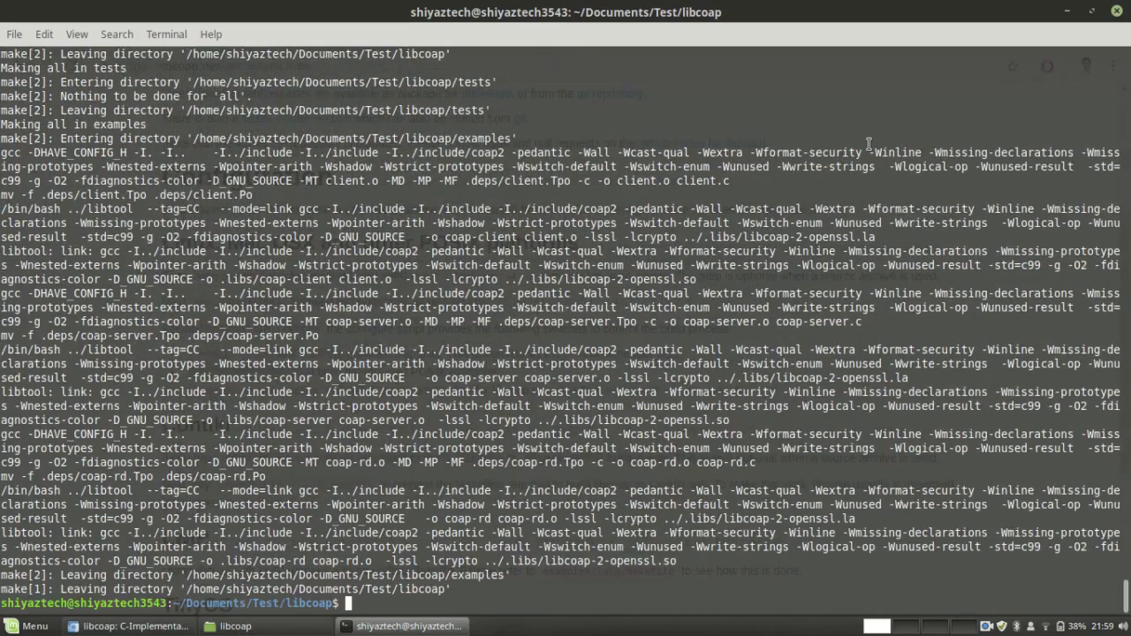
- Run sudo make install and supply the password to install libcoap into /usr/local
type("sudo")
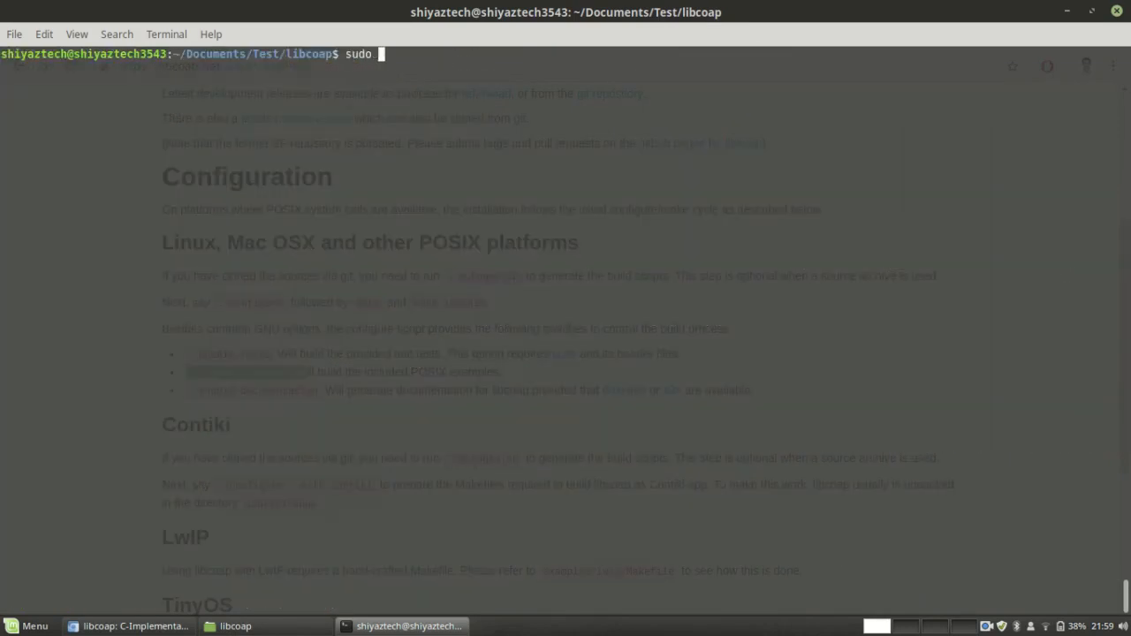
type("make install")
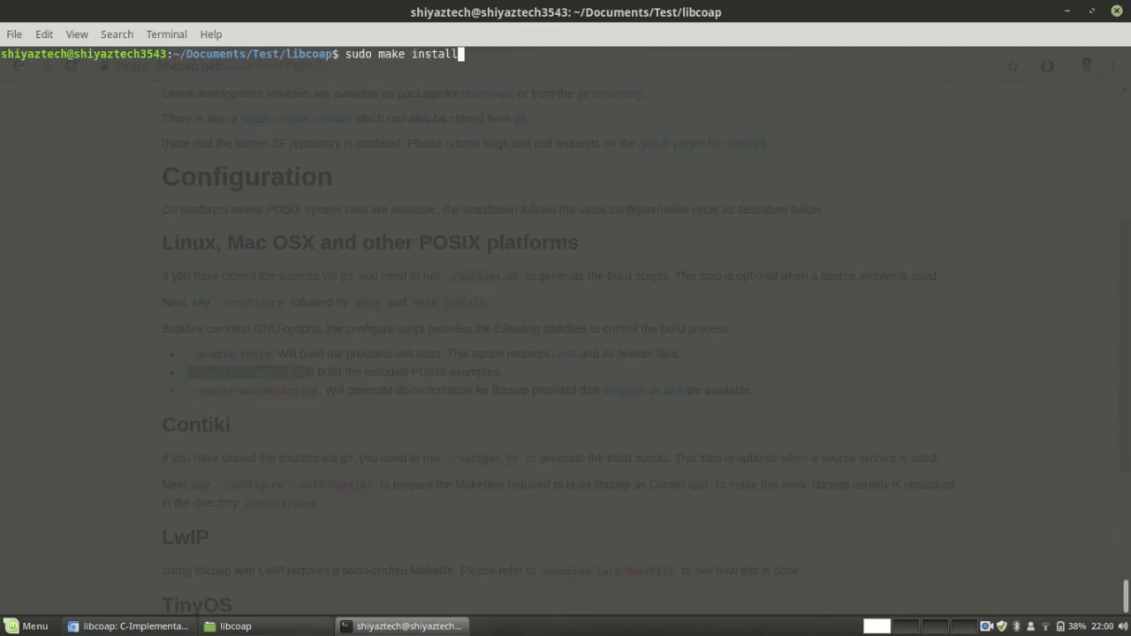
key("Return")
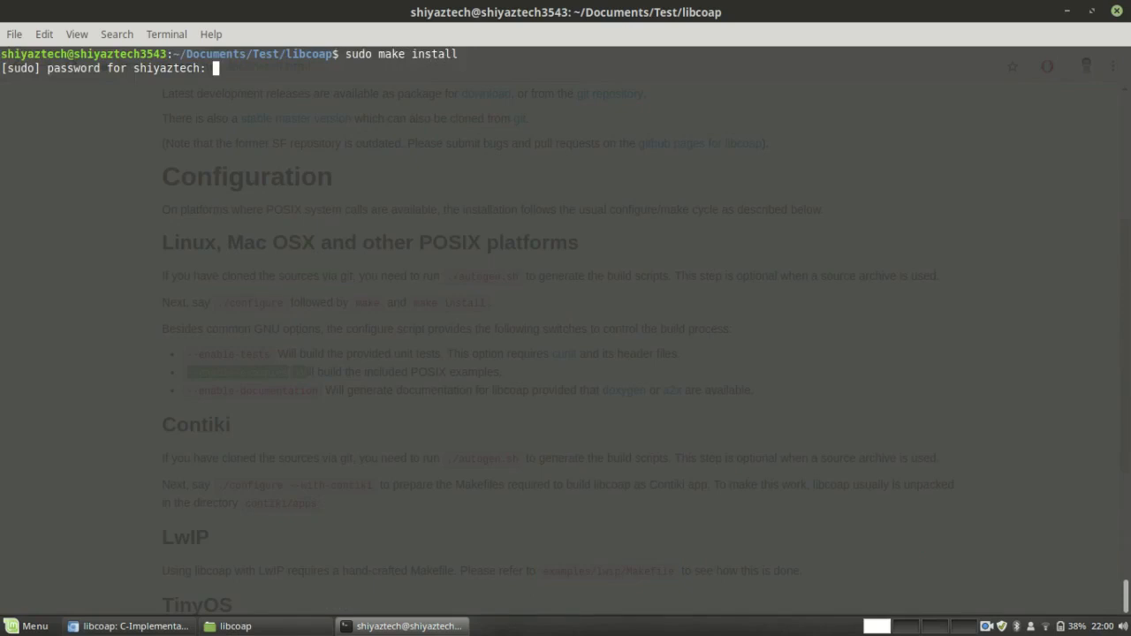
key("Return")
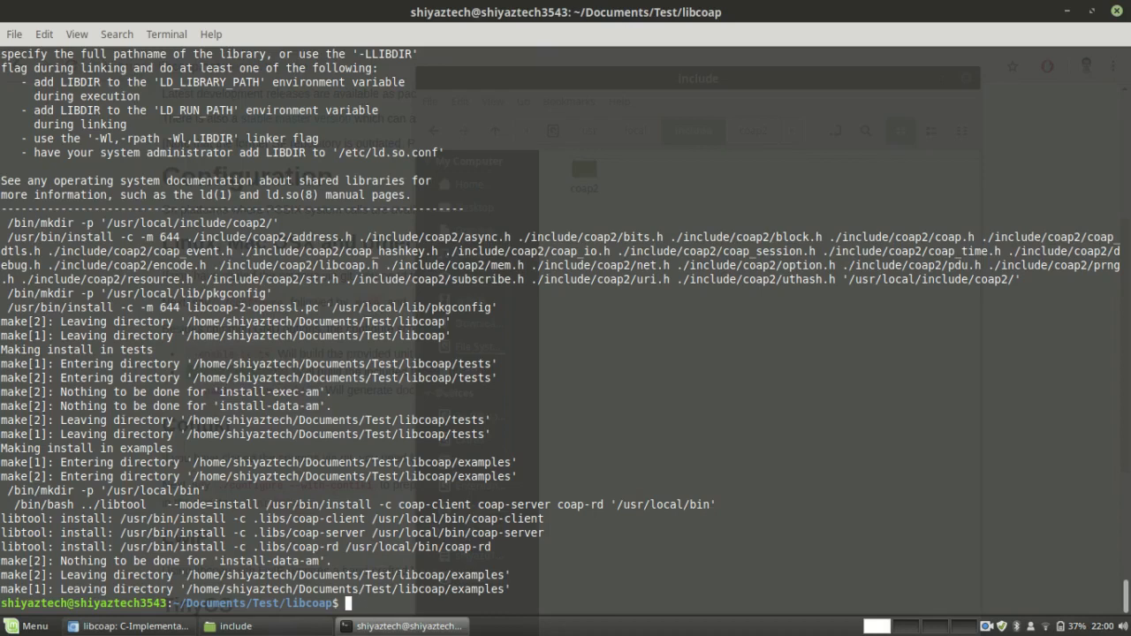
- Check the installed headers in /usr/local/include/coap2, then return to /usr/local
left_click(235, 626)
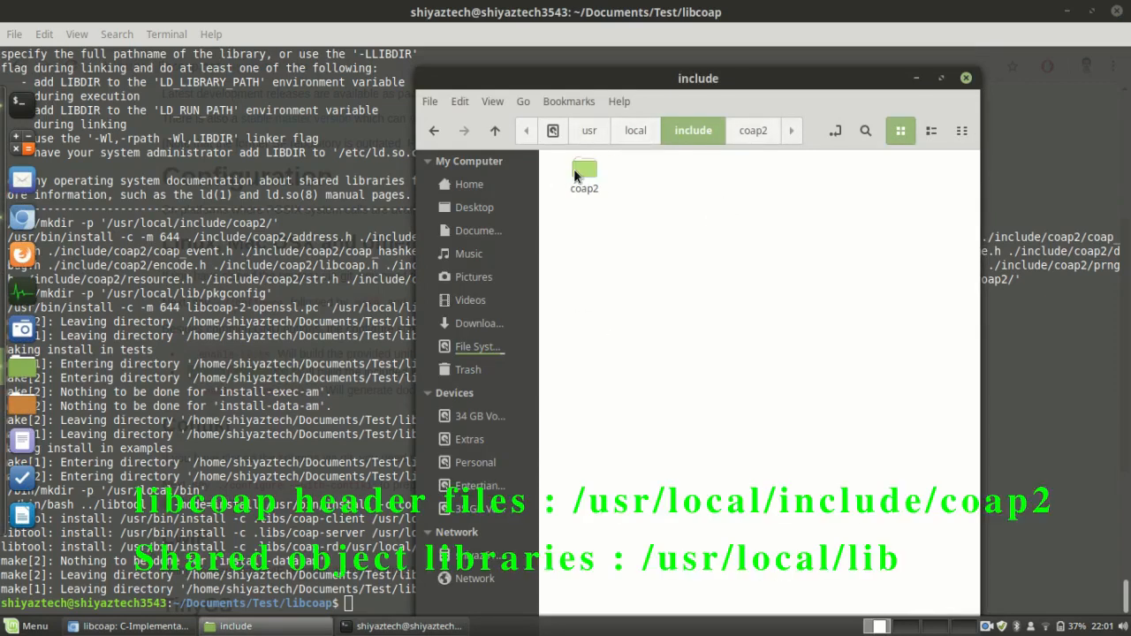
double_click(584, 173)
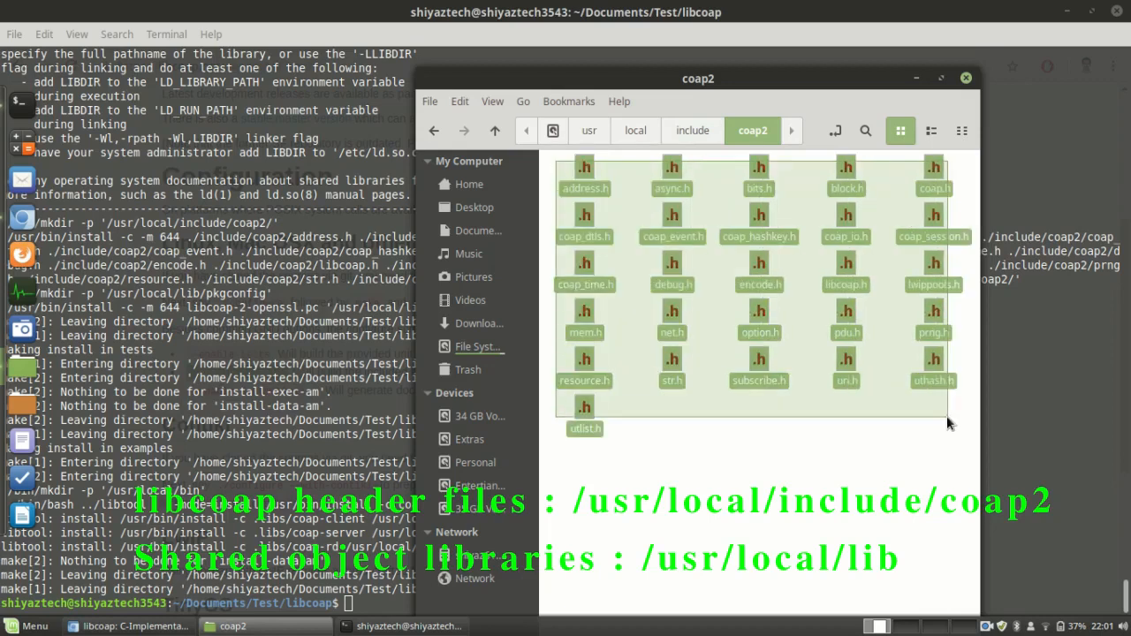
left_click(751, 421)
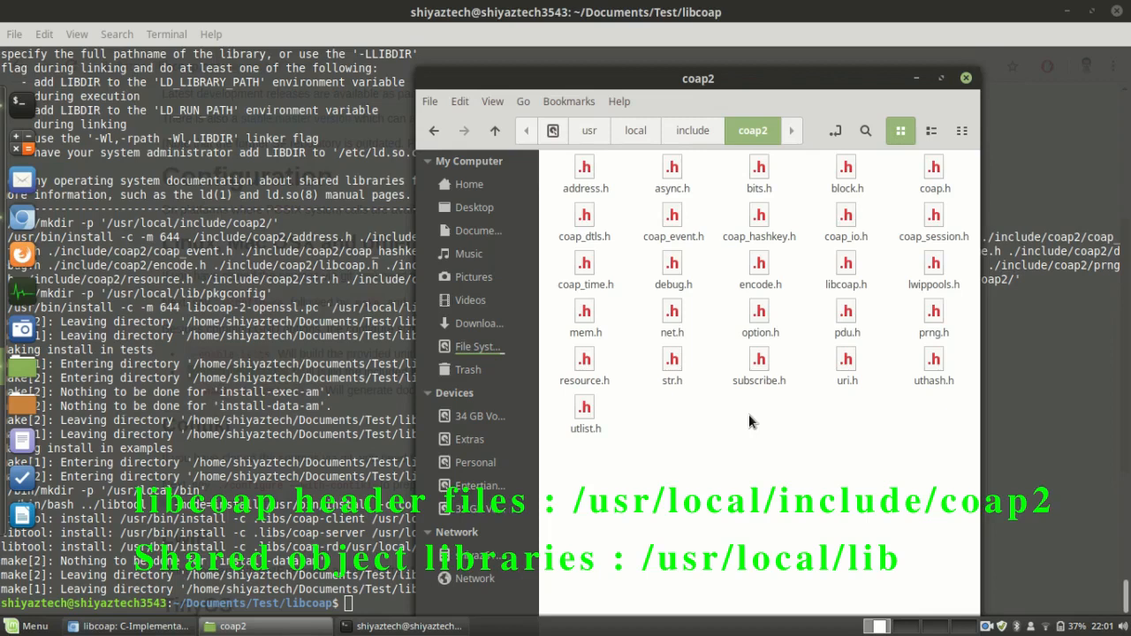
left_click(634, 130)
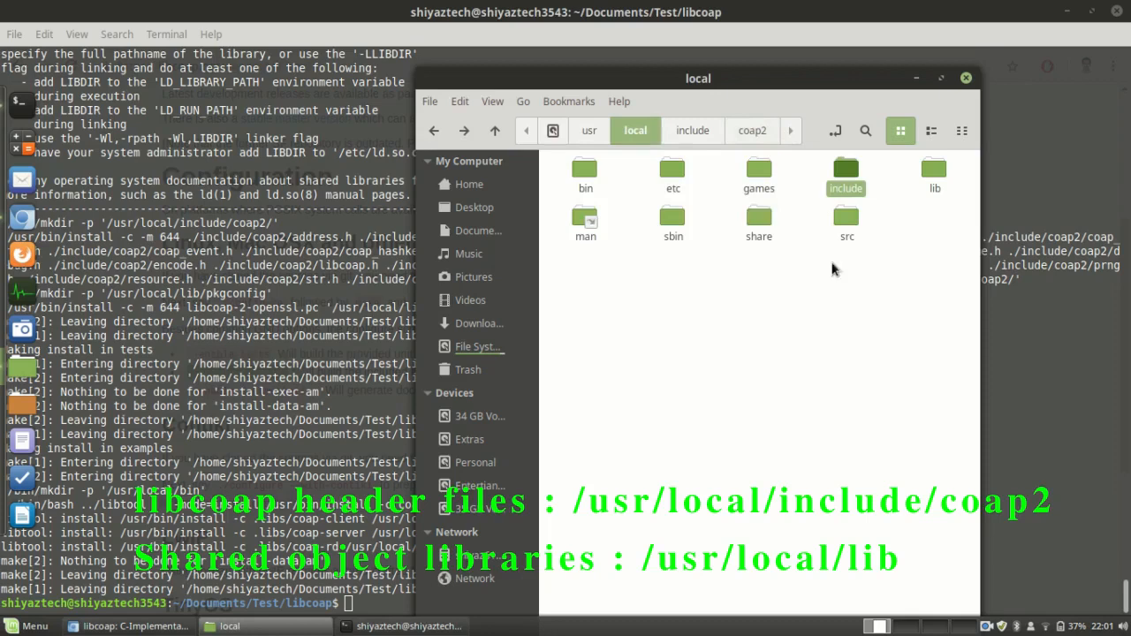
mouse_move(804, 233)
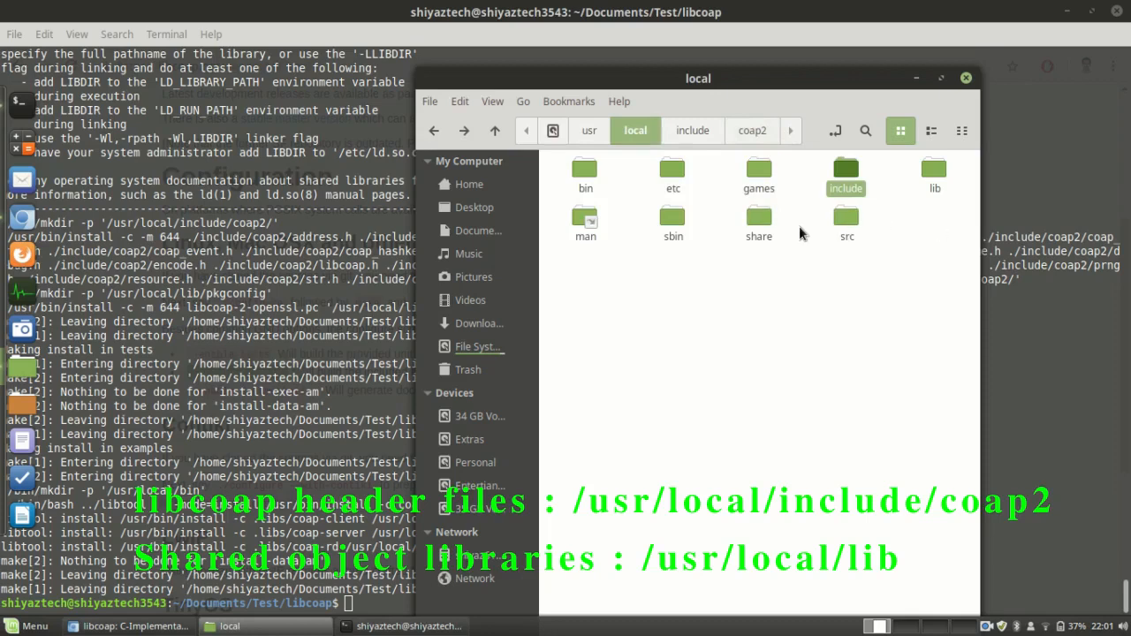
mouse_move(933, 170)
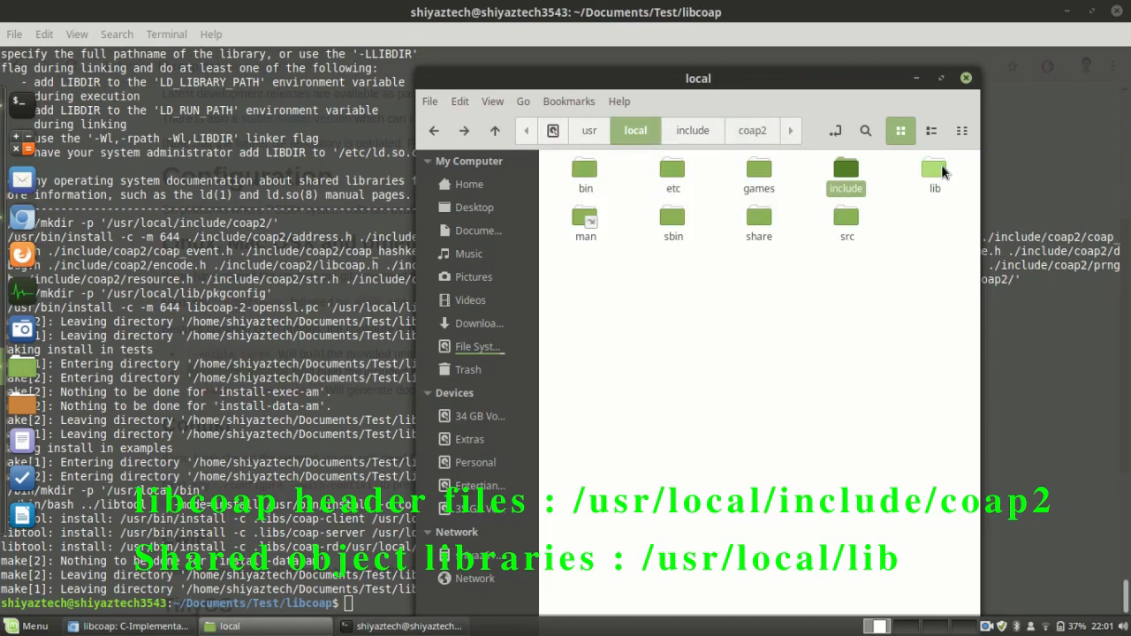
- View /usr/local/lib and pick out the libcoap-2-openssl.so shared library
double_click(933, 175)
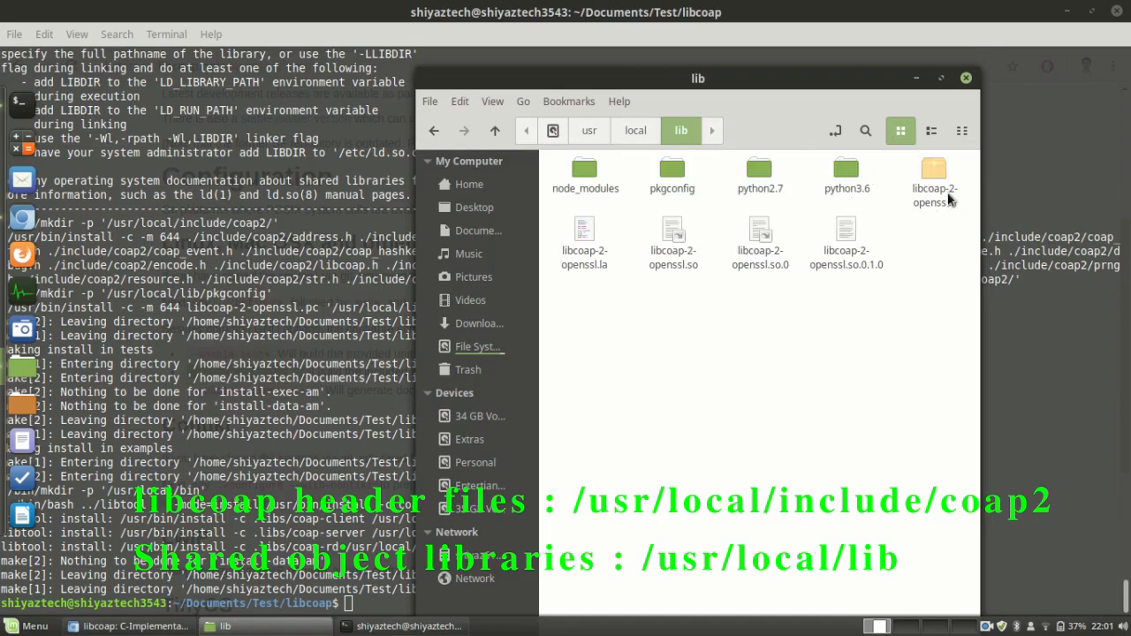
left_click(671, 244)
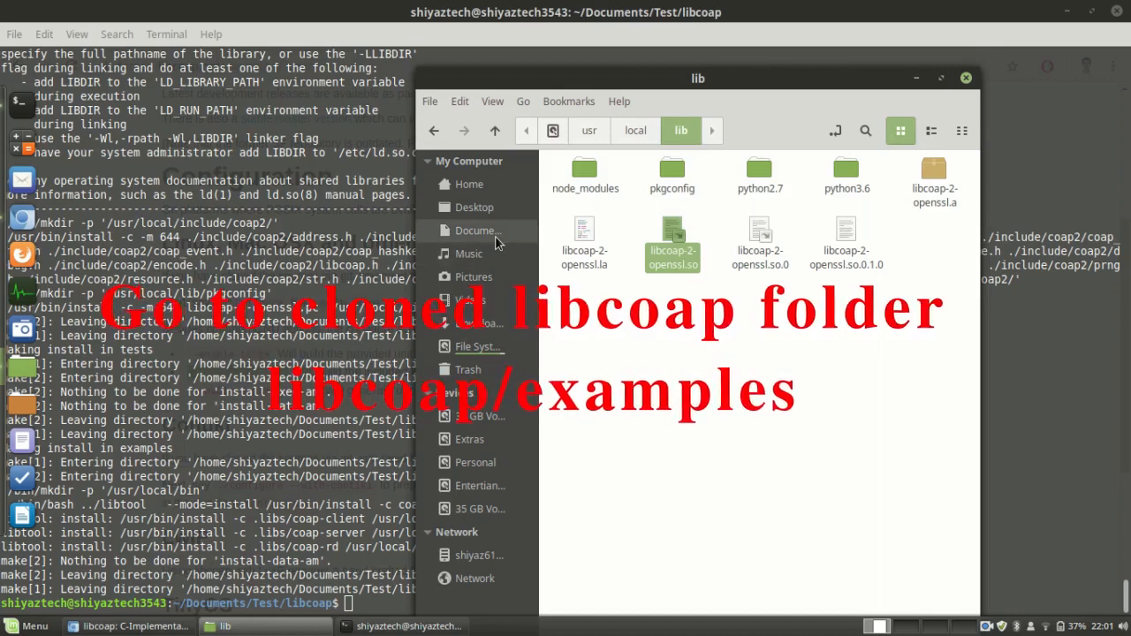
- Navigate to the cloned libcoap project and enter its examples folder
left_click(477, 230)
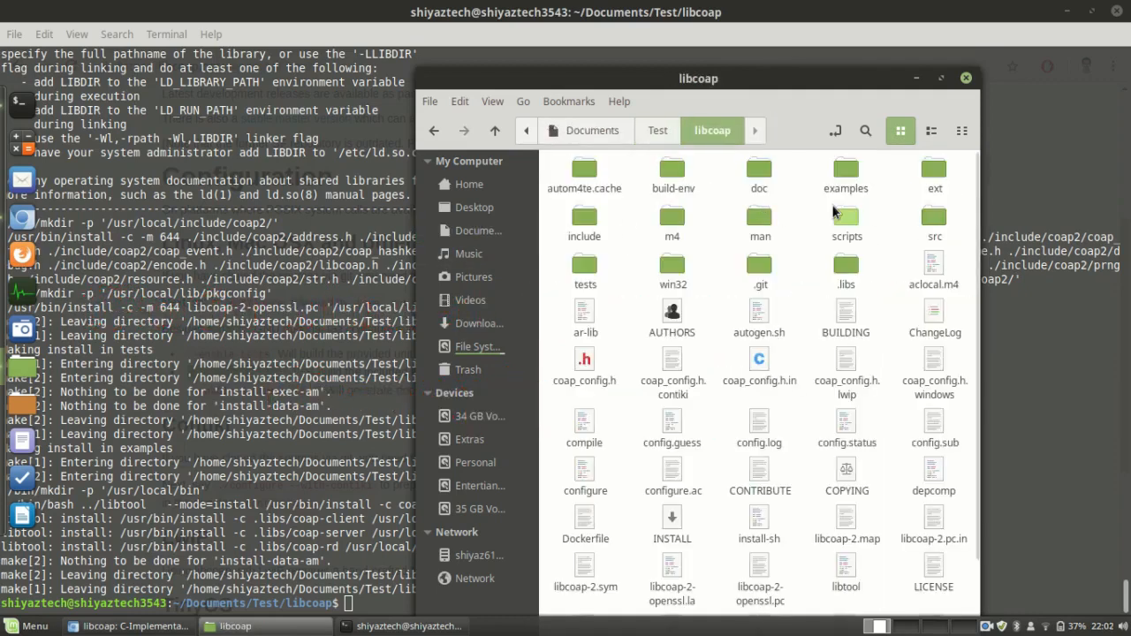
double_click(844, 170)
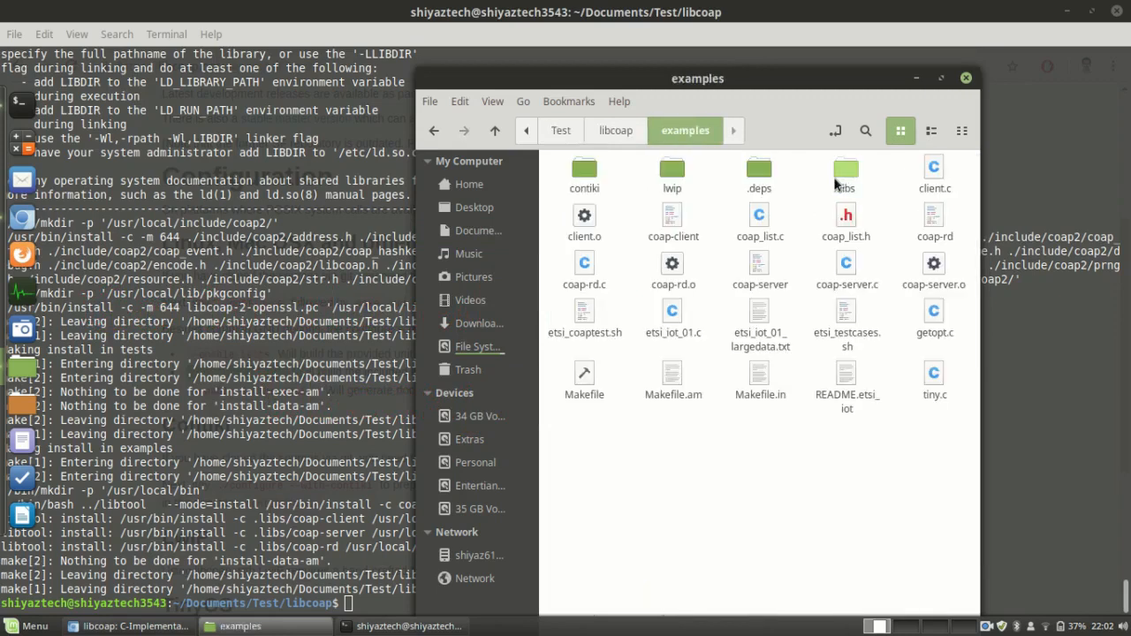
mouse_move(717, 456)
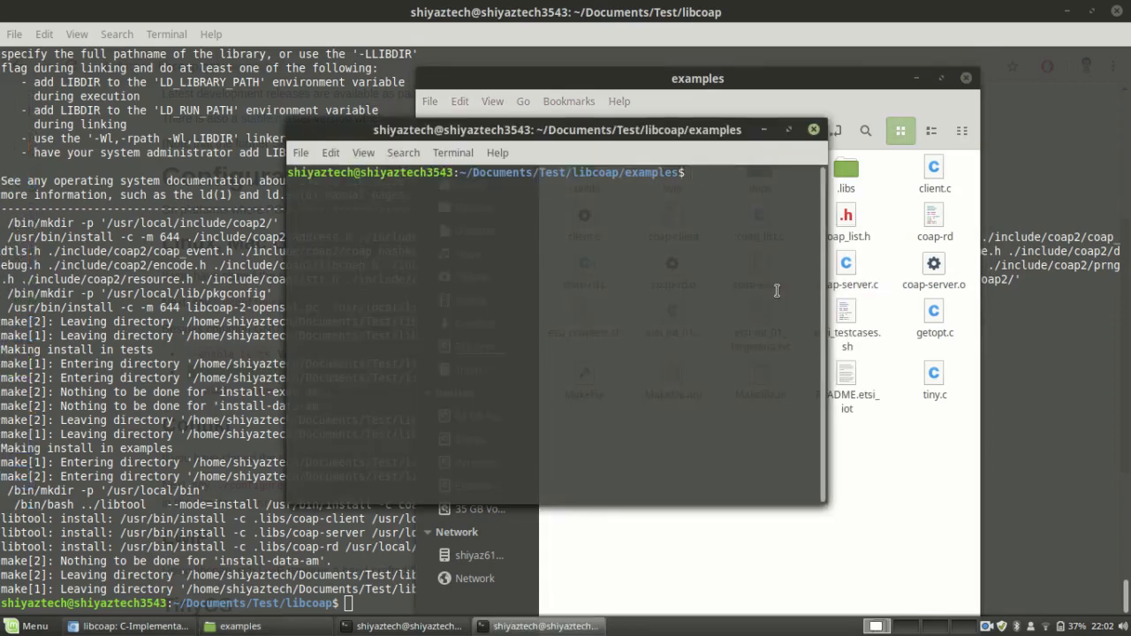
- Export LD_LIBRARY_PATH=/usr/local/lib in the shell opened in the libcoap examples folder
type("export")
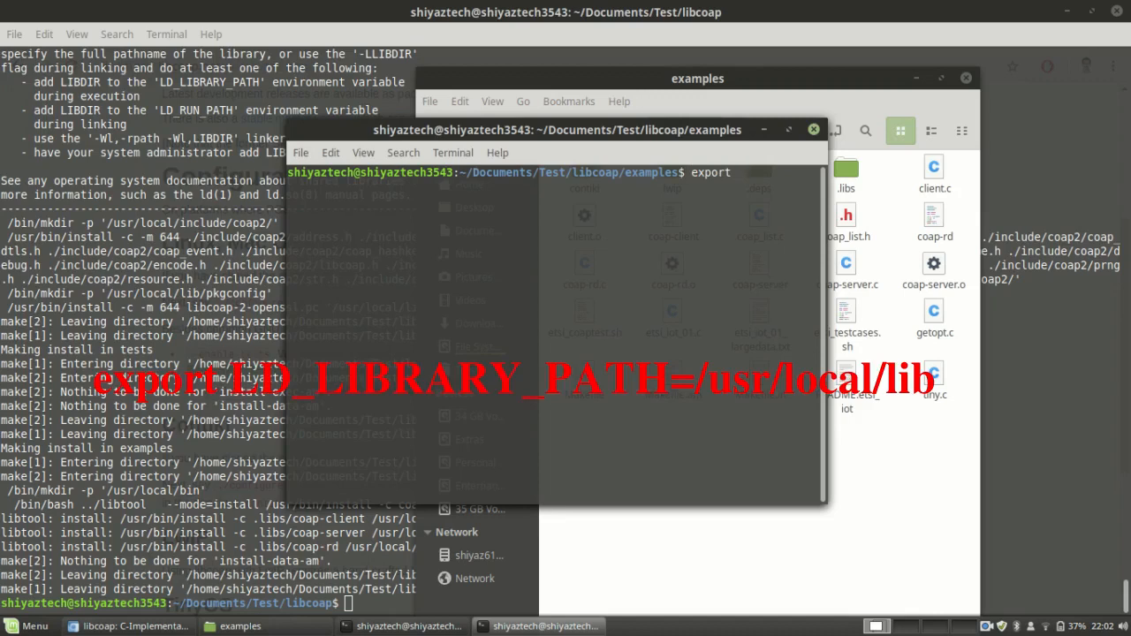
type("LD_LIBRARY_PATH=")
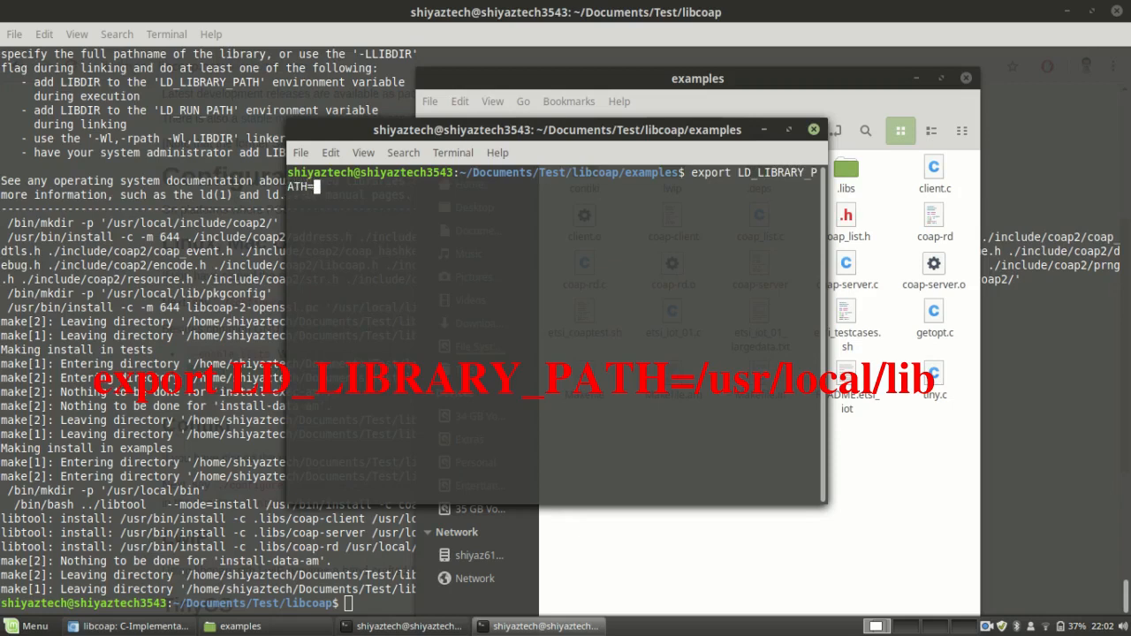
type("ur")
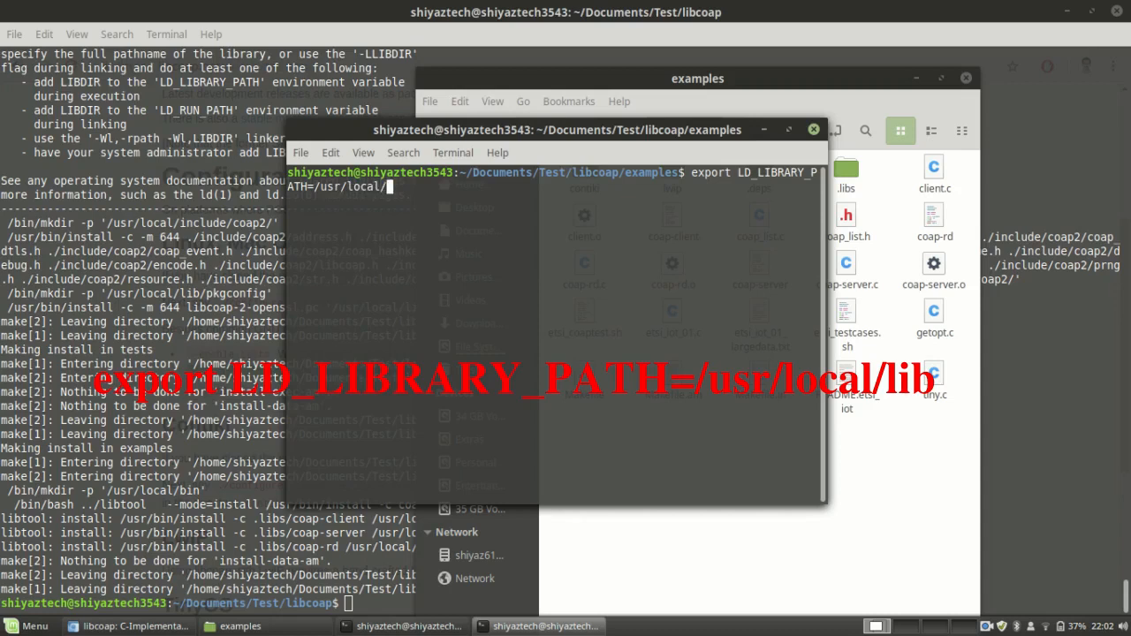
key("Return")
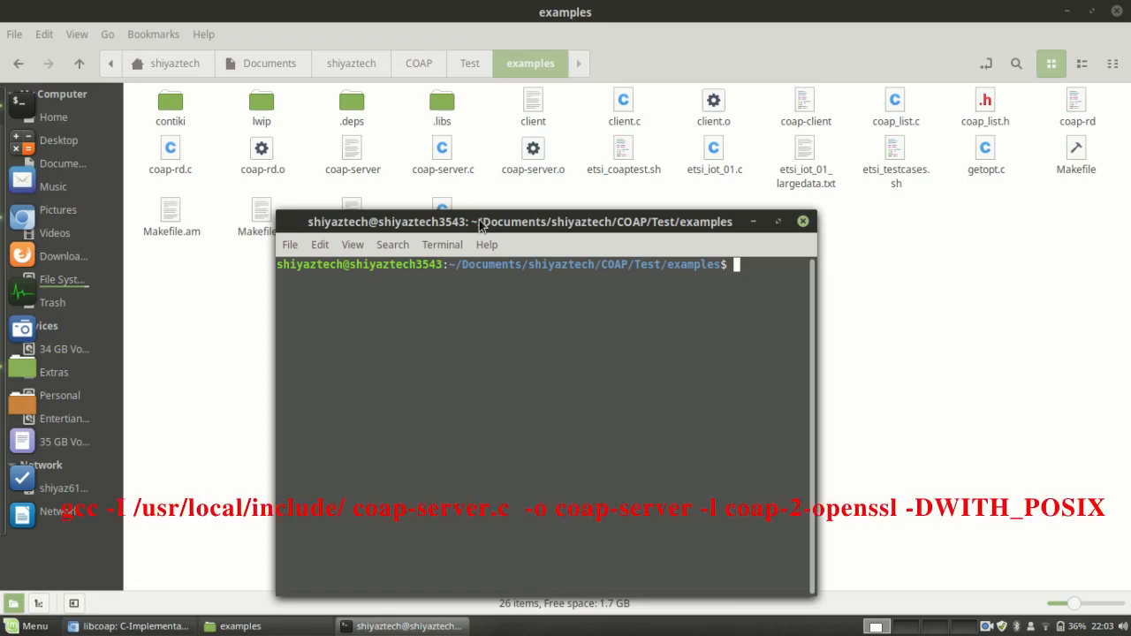
- Start the gcc command with the -I /usr/local/include/ header path
type("gcc -")
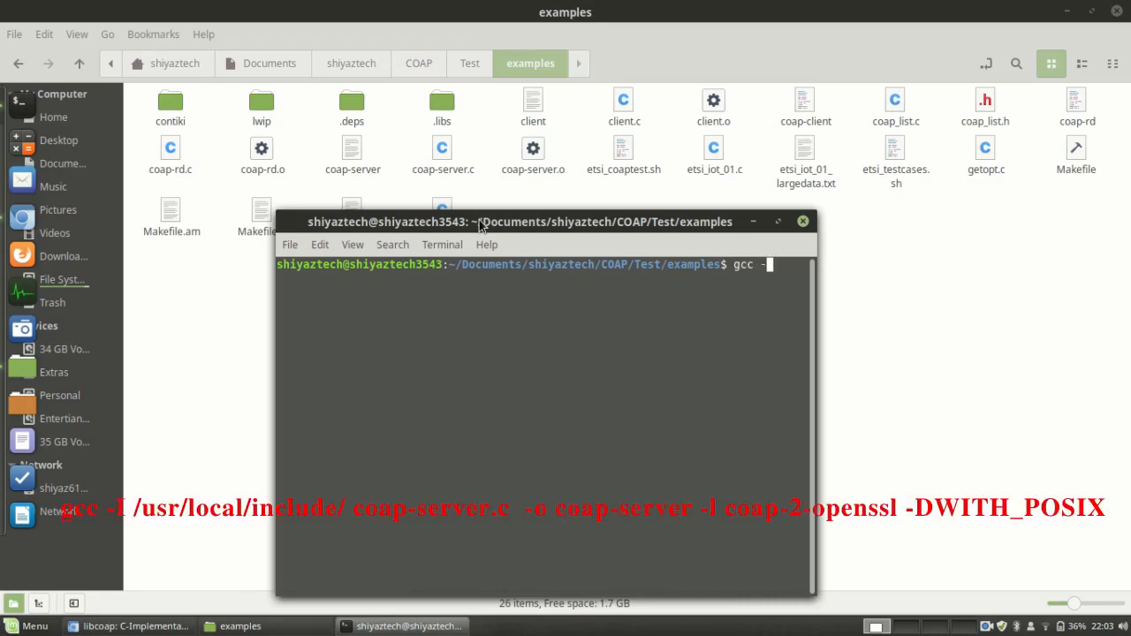
type("I")
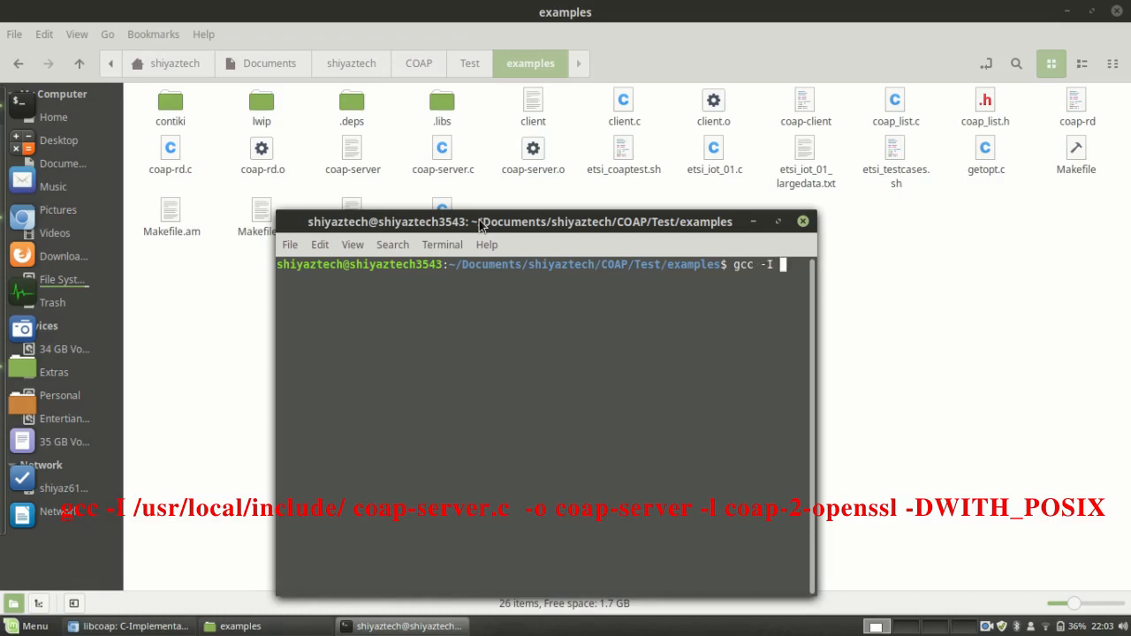
type("/")
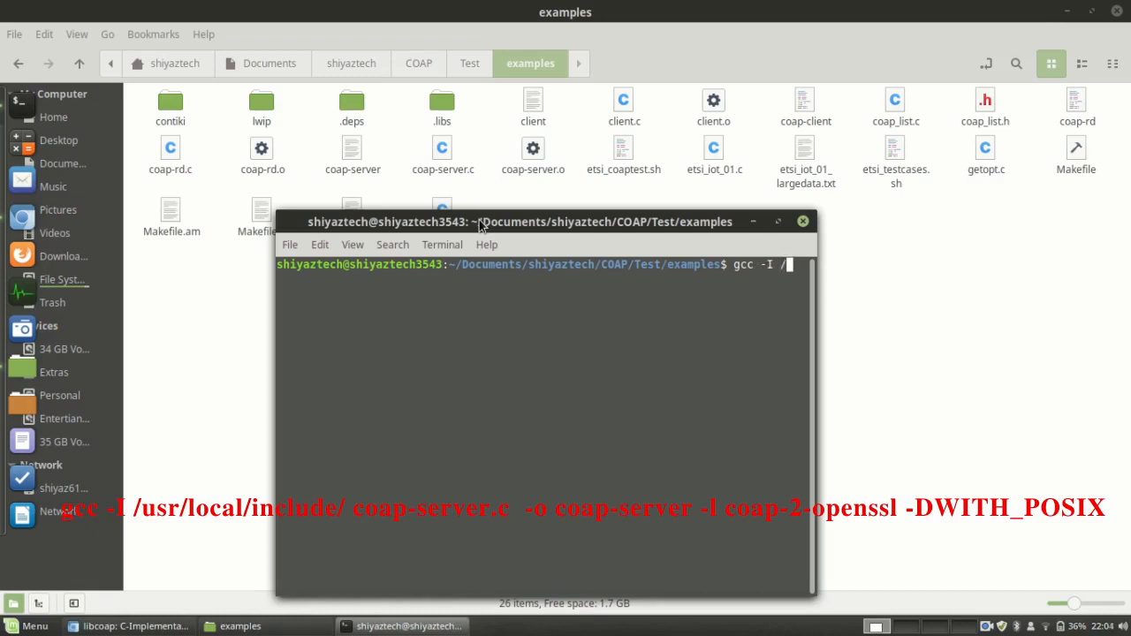
type("usr")
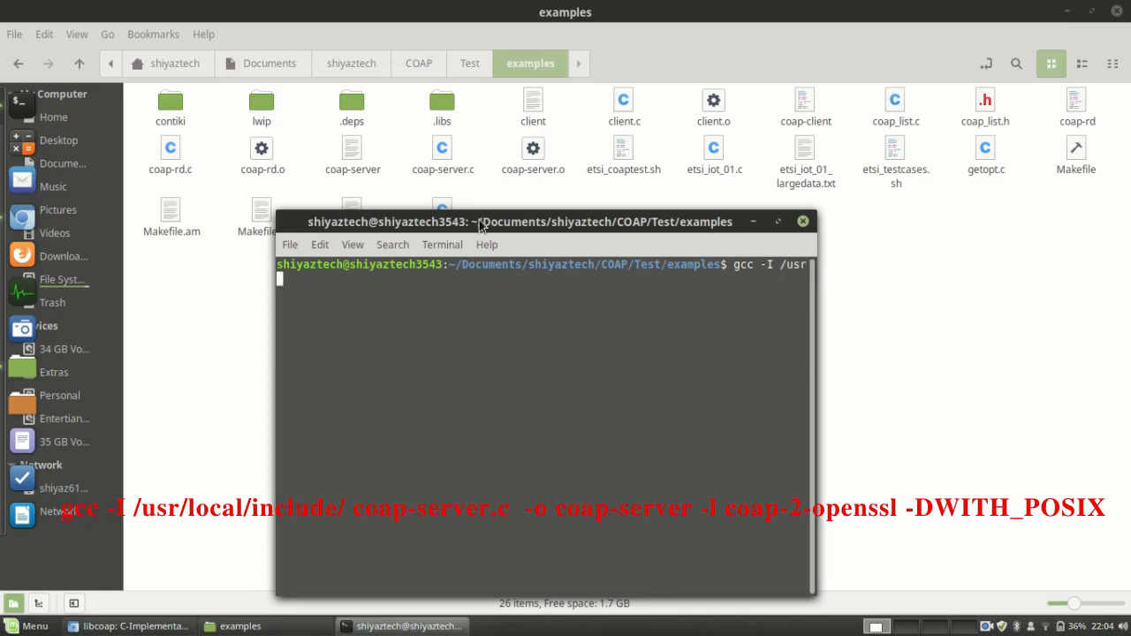
type("/in")
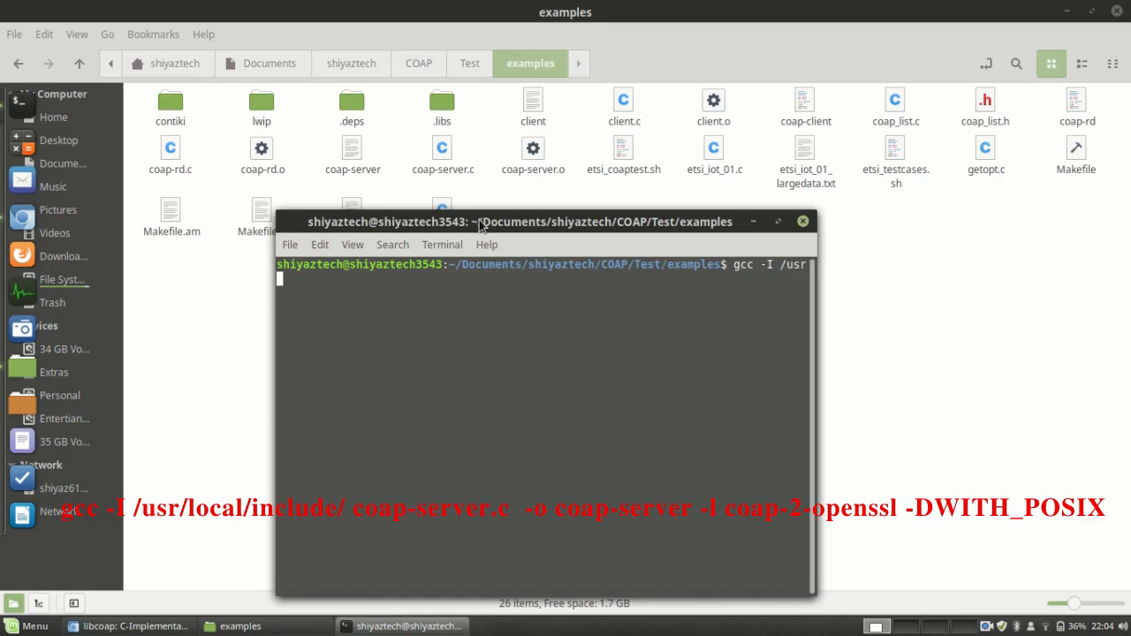
type("/loc")
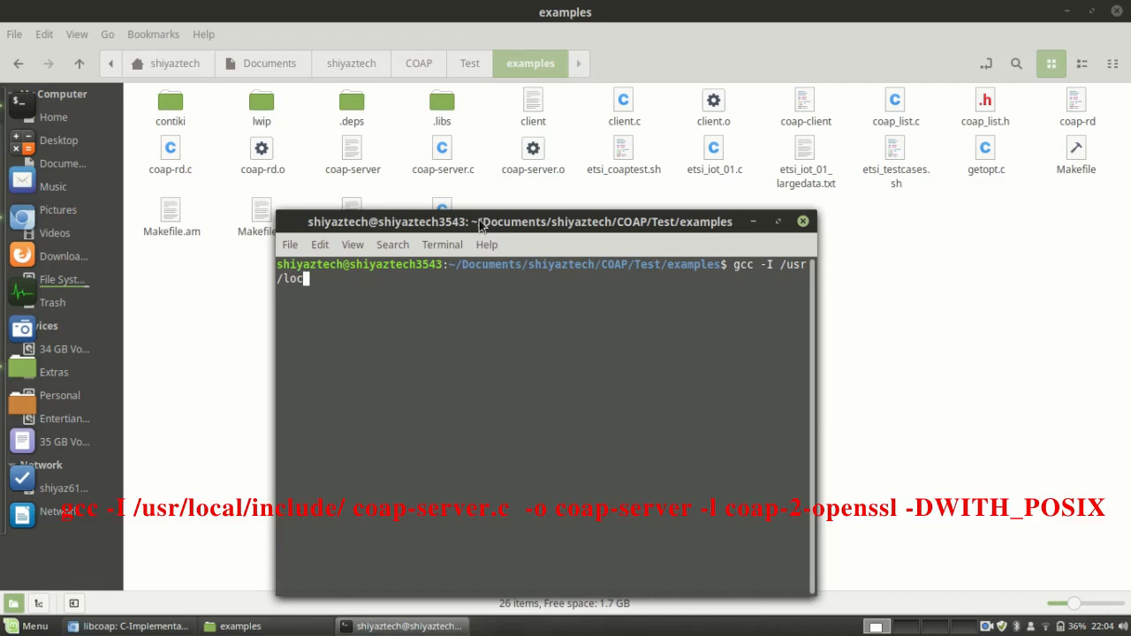
type("al/i")
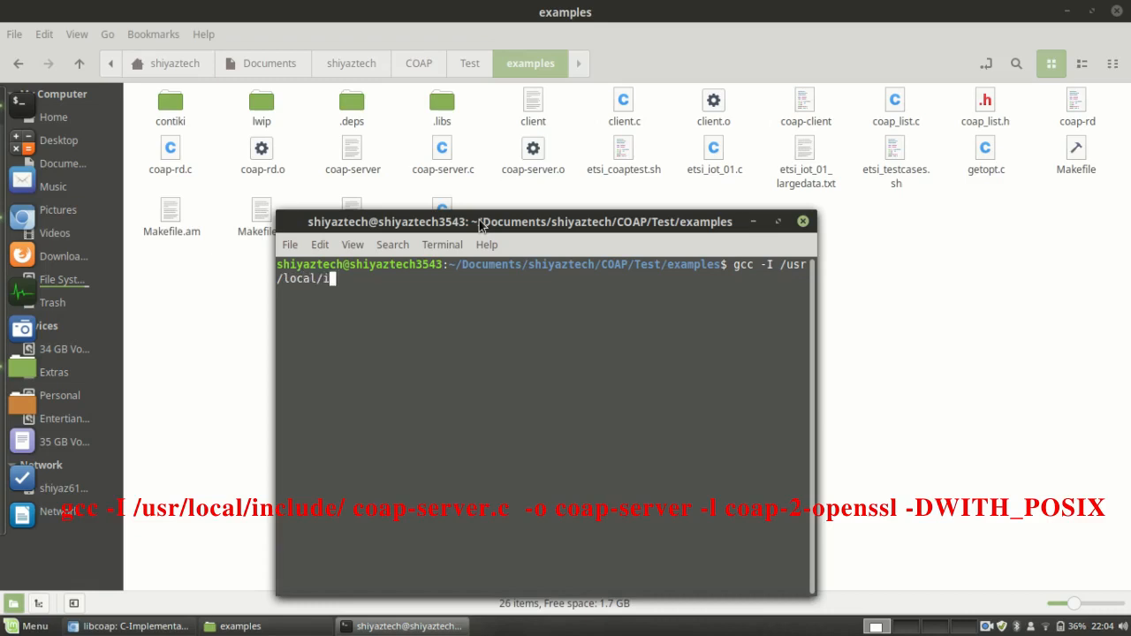
type("nclude/")
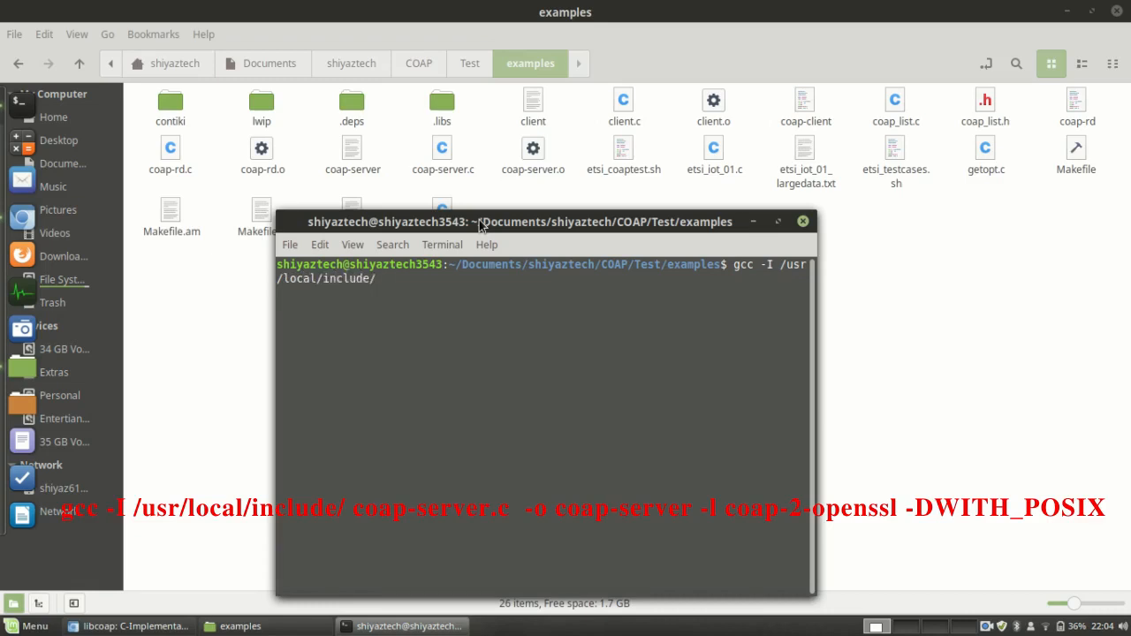
- Add coap-server.c -o coap-server -lcoap-2-openssl to the command without running it yet
type("coap")
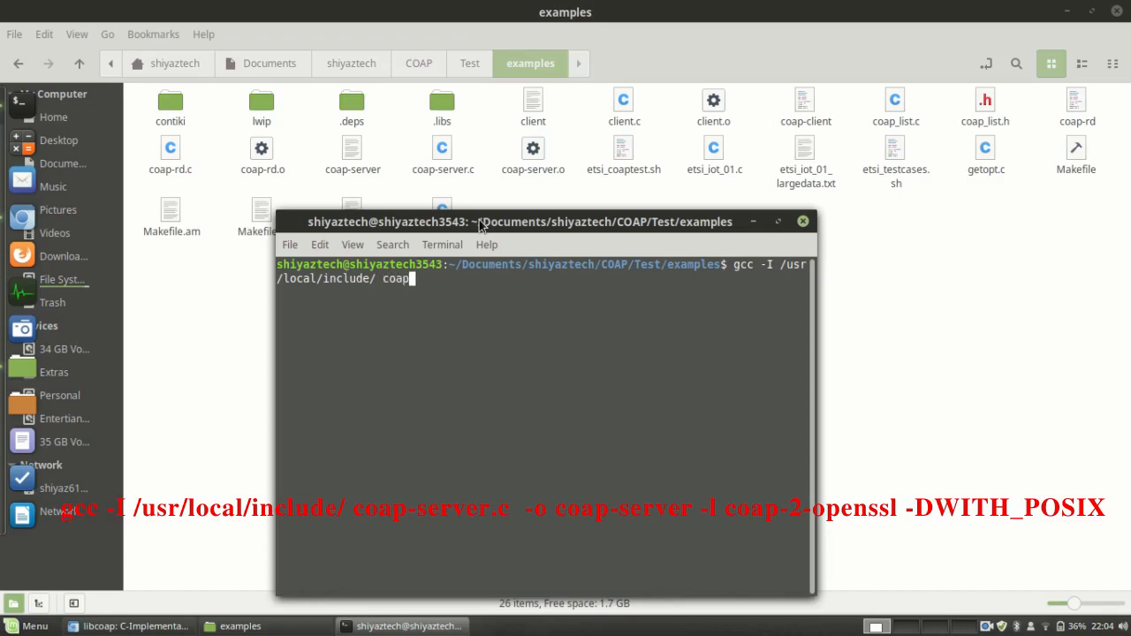
type("-server")
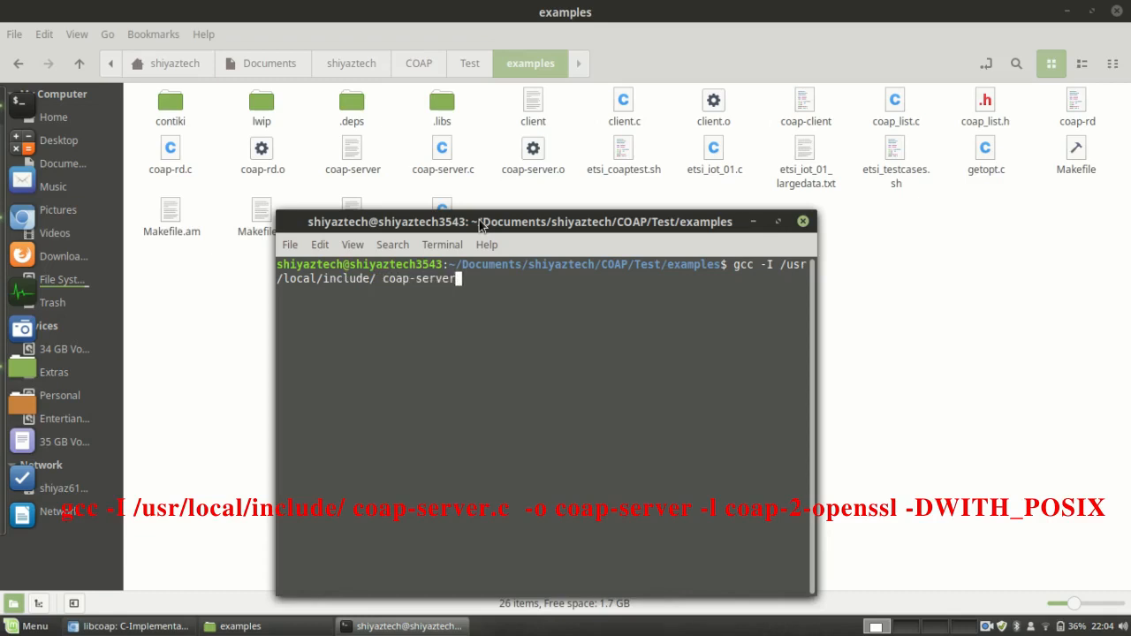
type(".c -o coap")
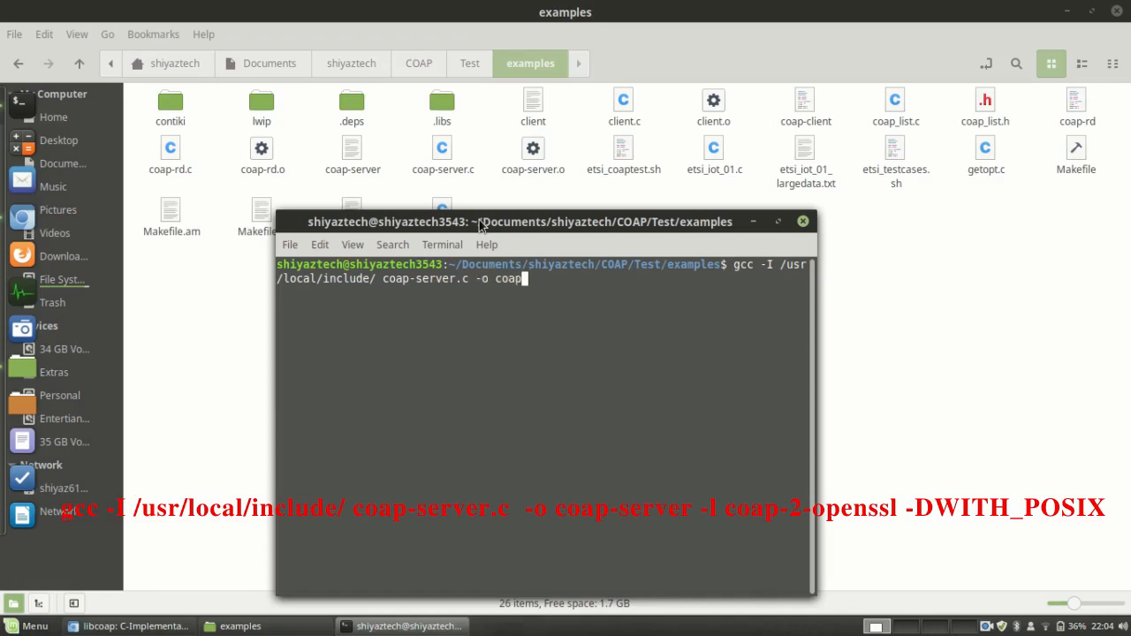
type("server")
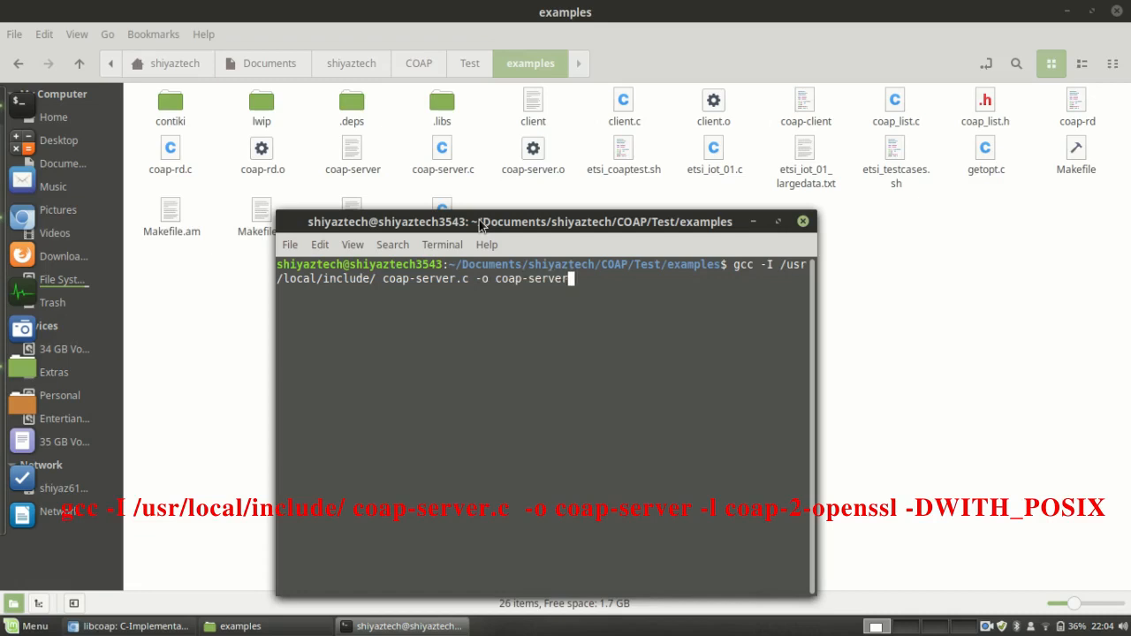
type("-l")
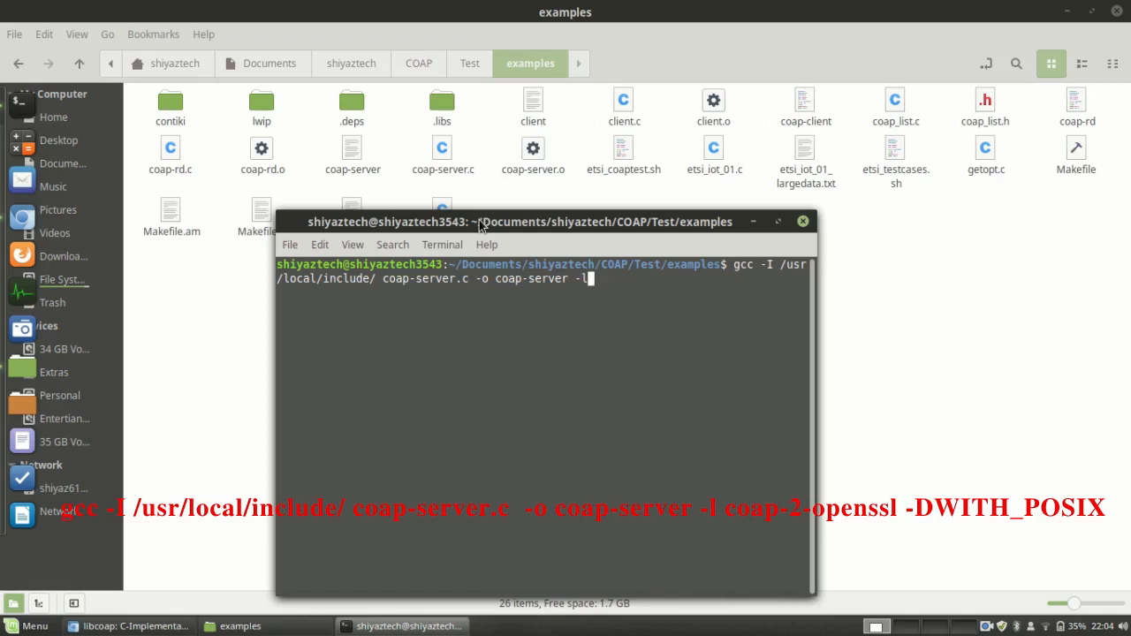
type("coa")
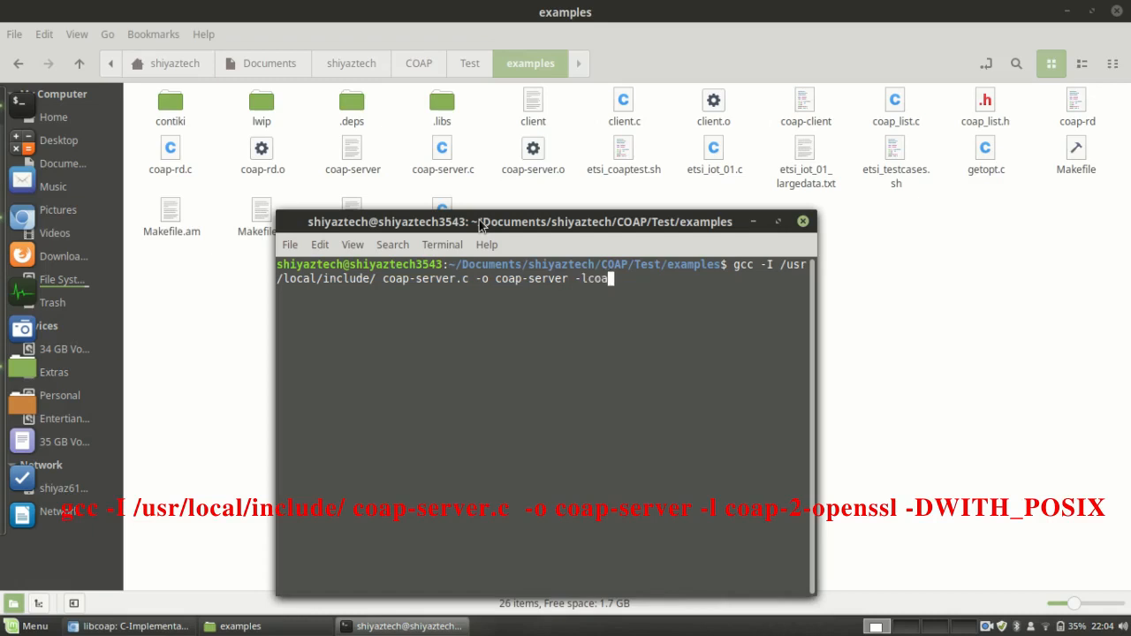
type("-2-")
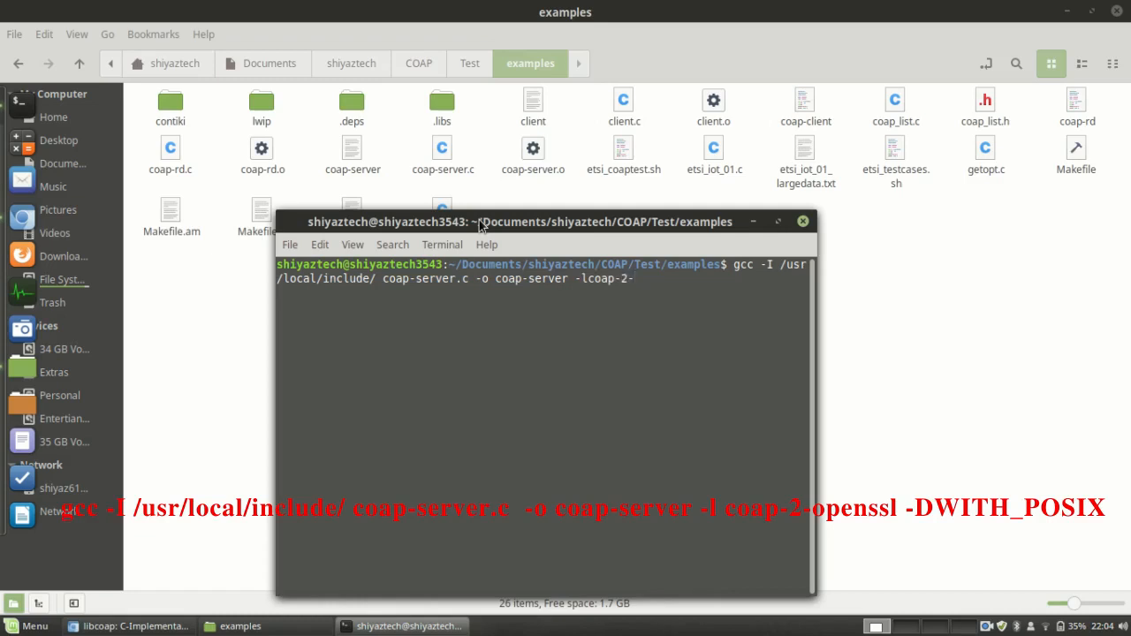
type("openssl")
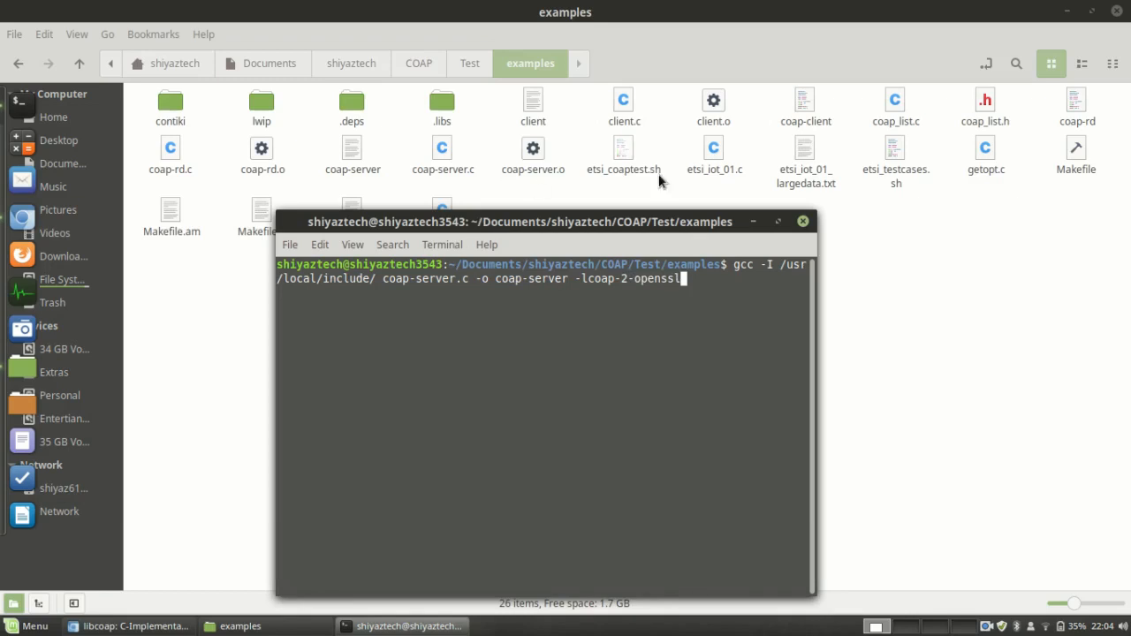
- Browse a new Nemo tab to /usr/local/lib and select libcoap-2-openssl.so to check the library name
right_click(61, 279)
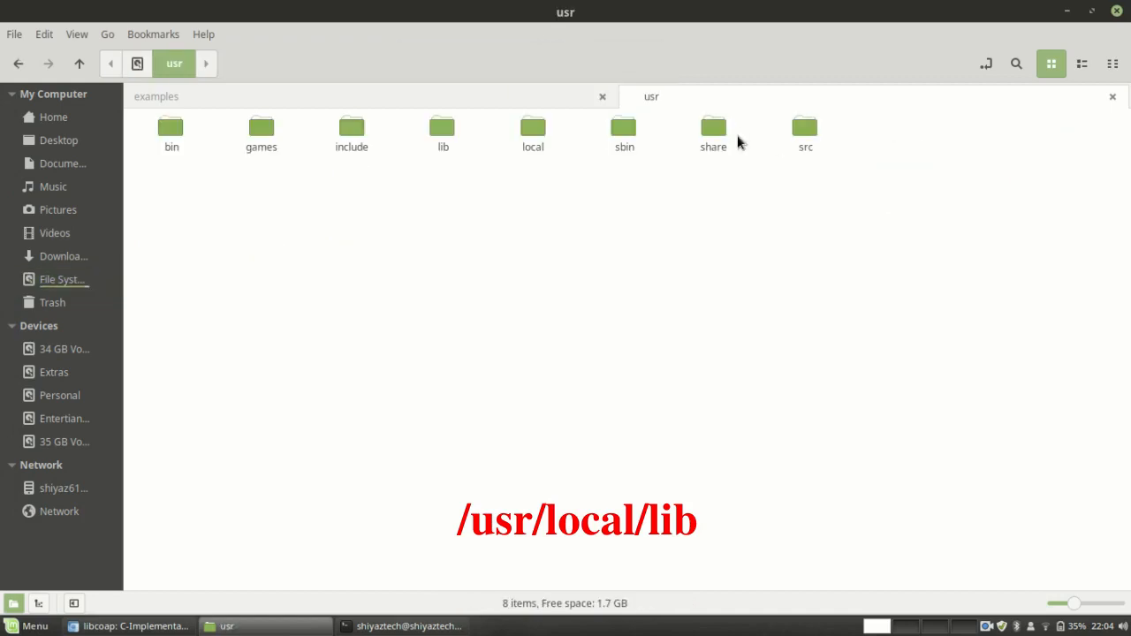
mouse_move(532, 133)
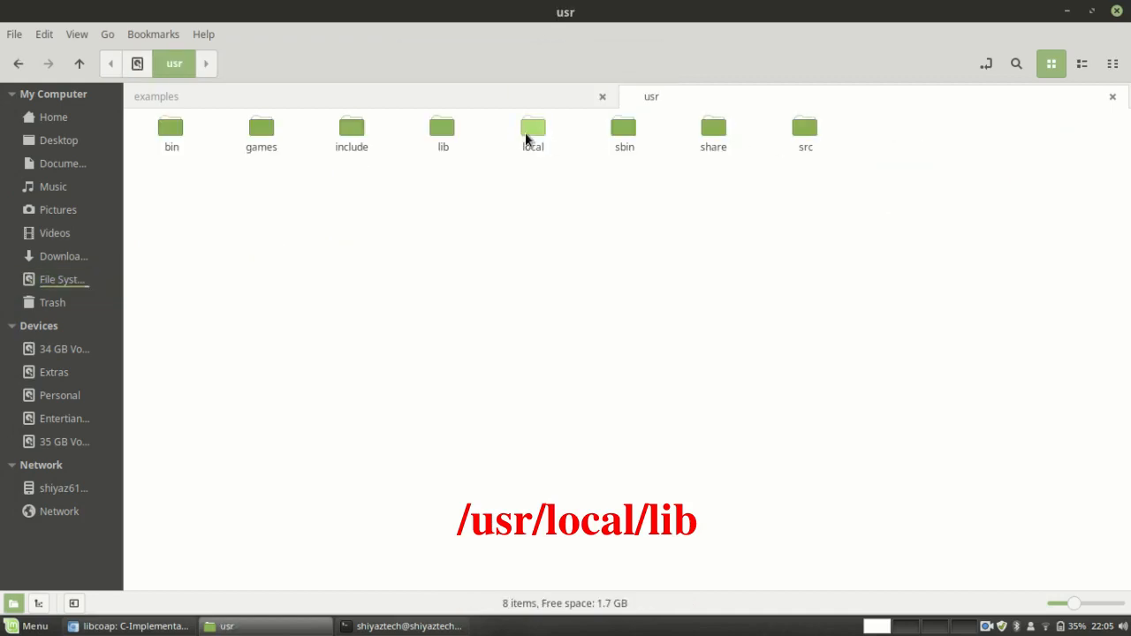
double_click(534, 127)
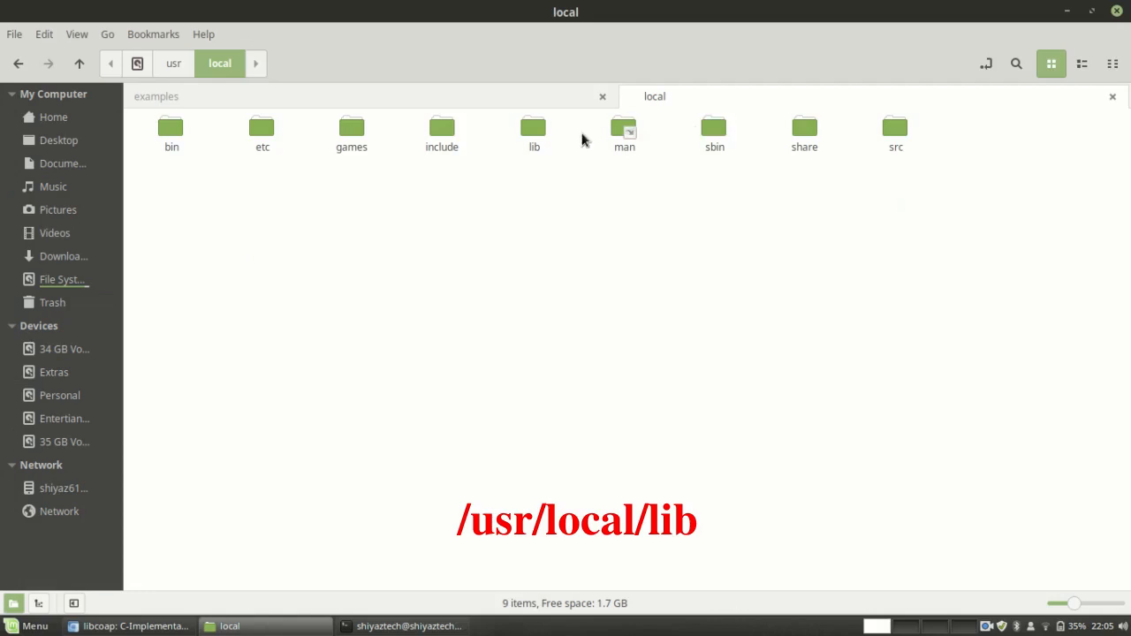
double_click(533, 127)
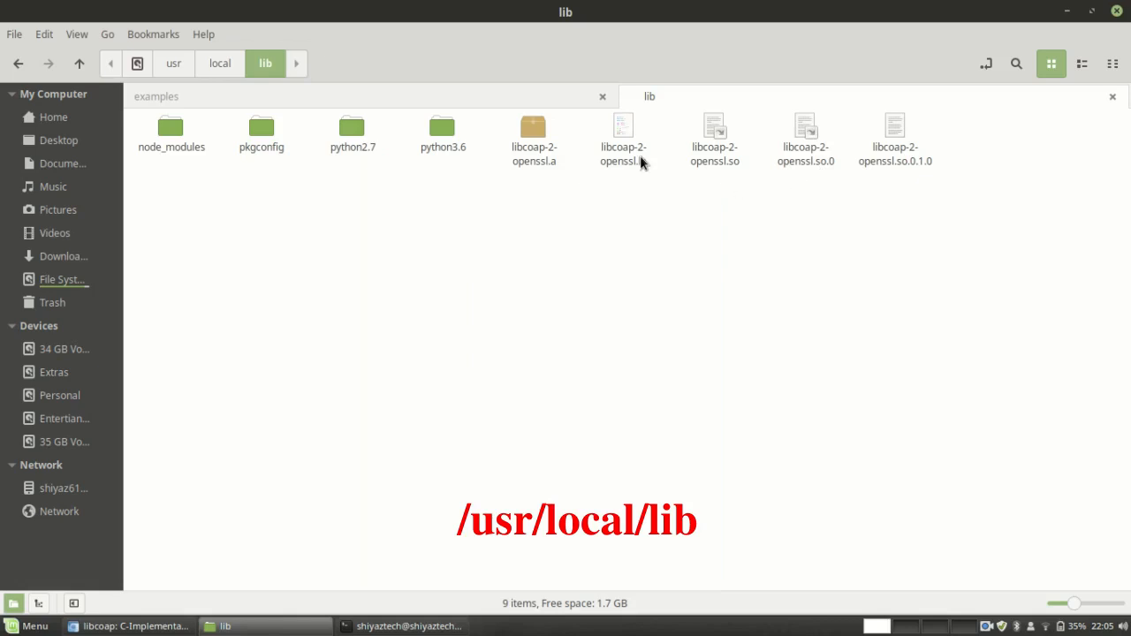
mouse_move(763, 169)
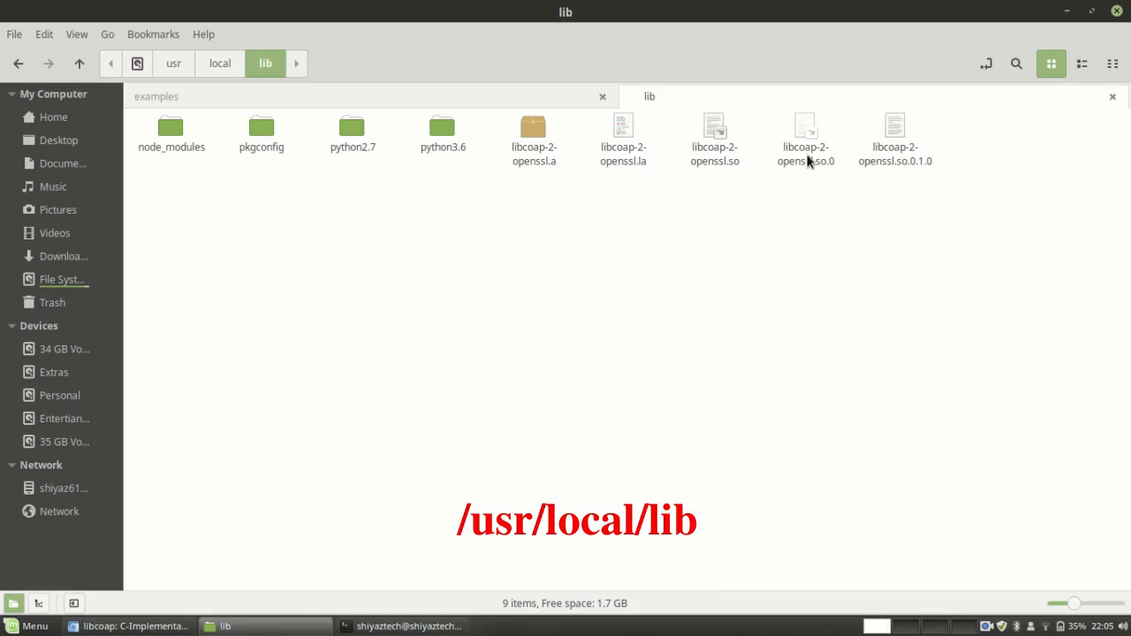
left_click(714, 138)
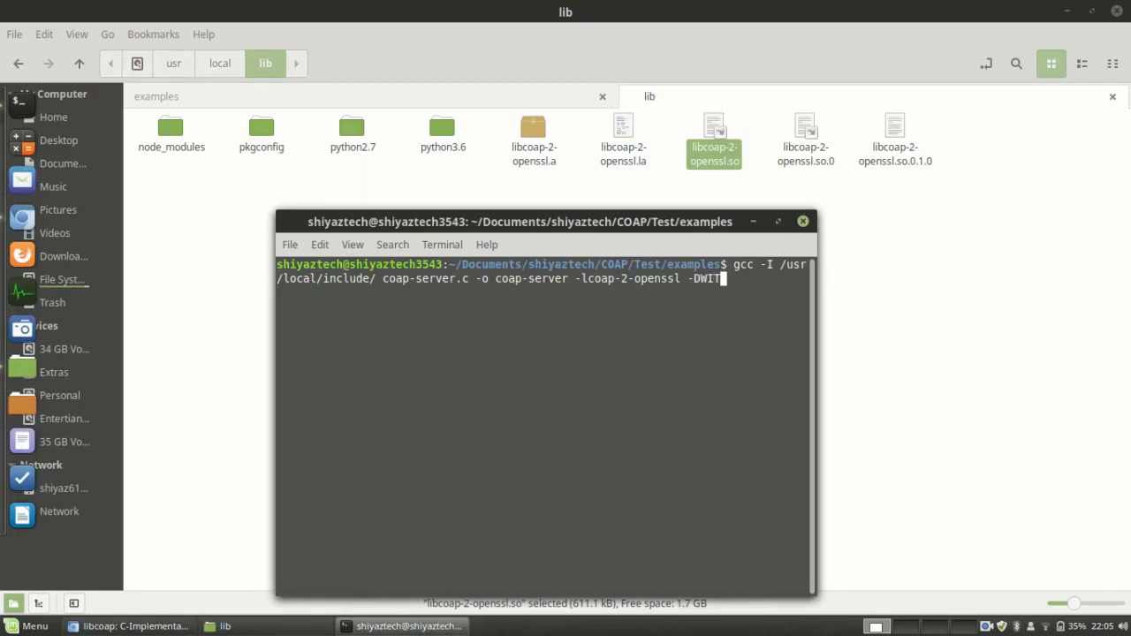
- Finish the command with -DWITH_POSIX and run it to compile coap-server
type("H_")
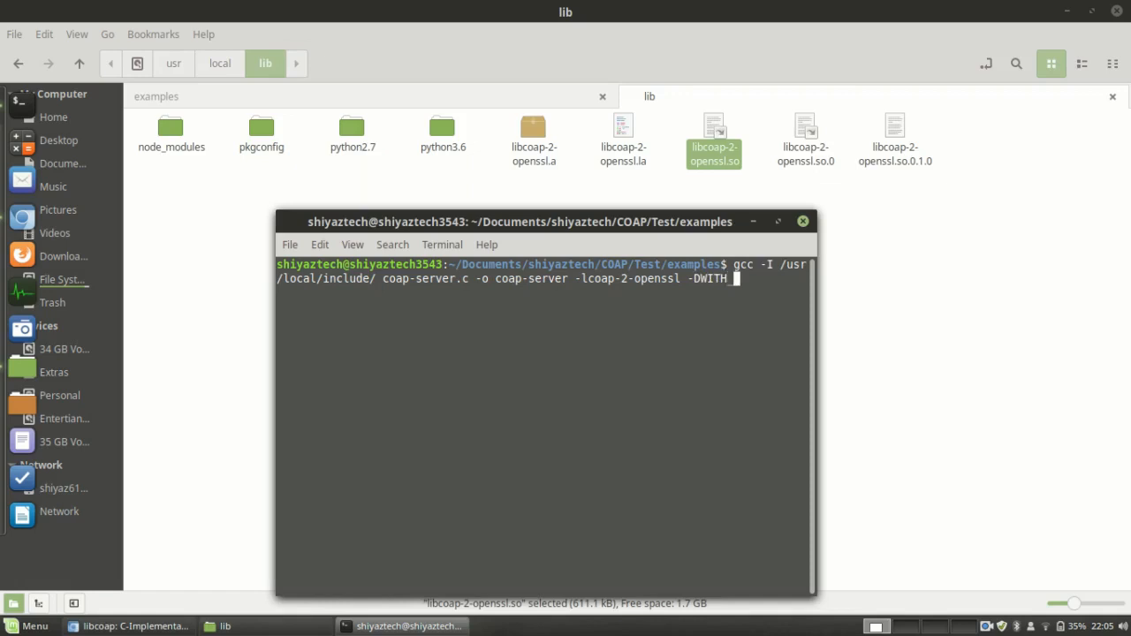
type("POSIX")
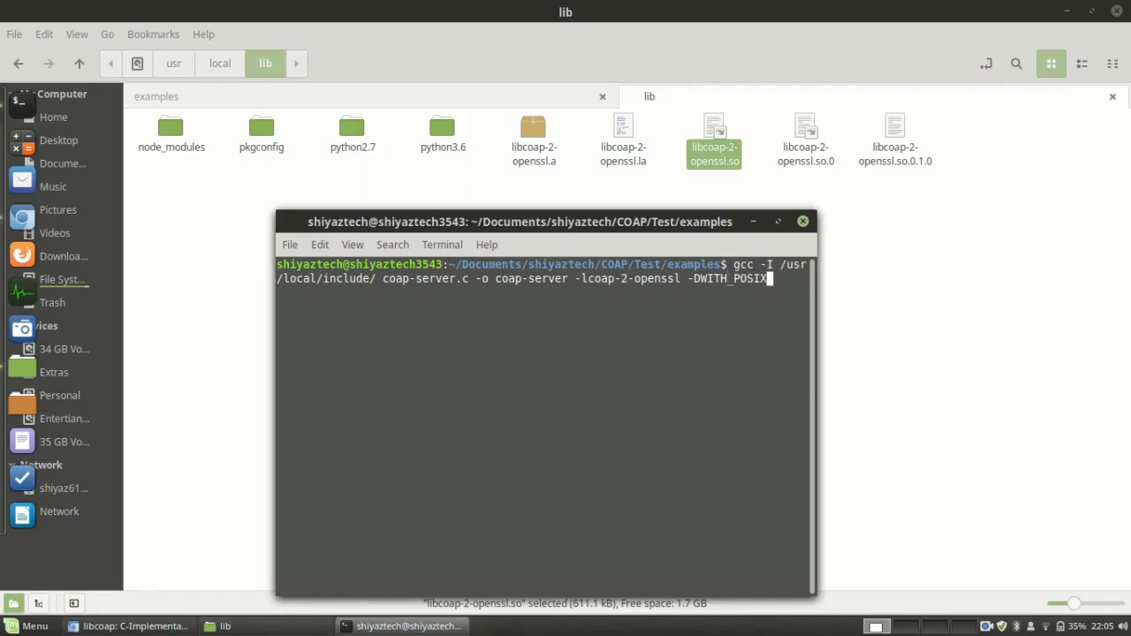
key("Return")
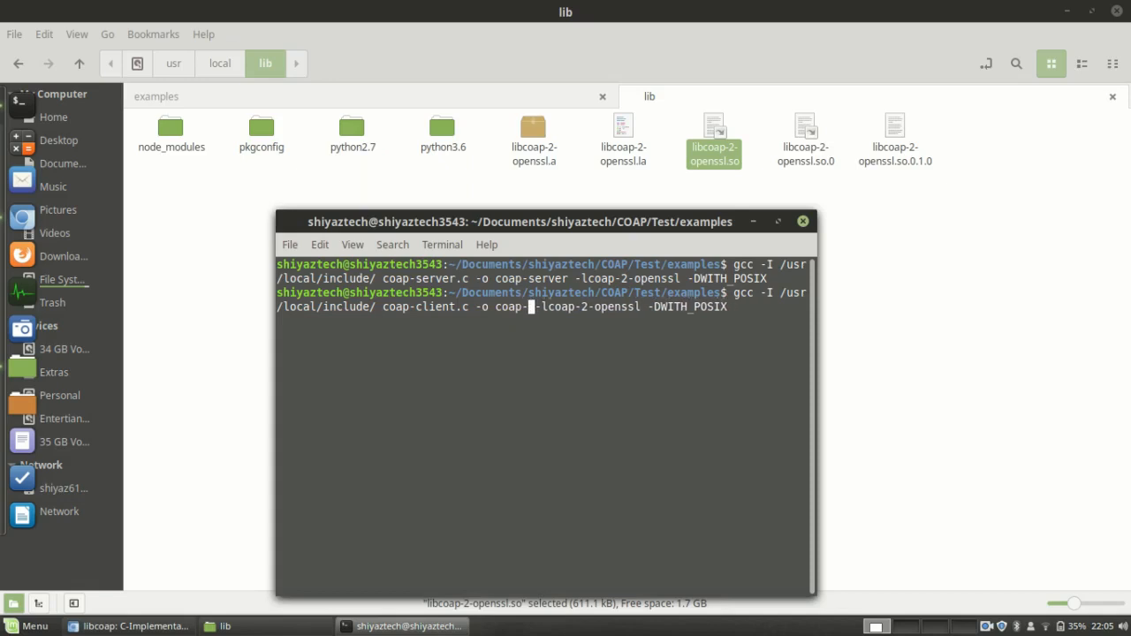
- Reuse the gcc command with coap-client in place of coap-server and run it to build coap-client
type("client")
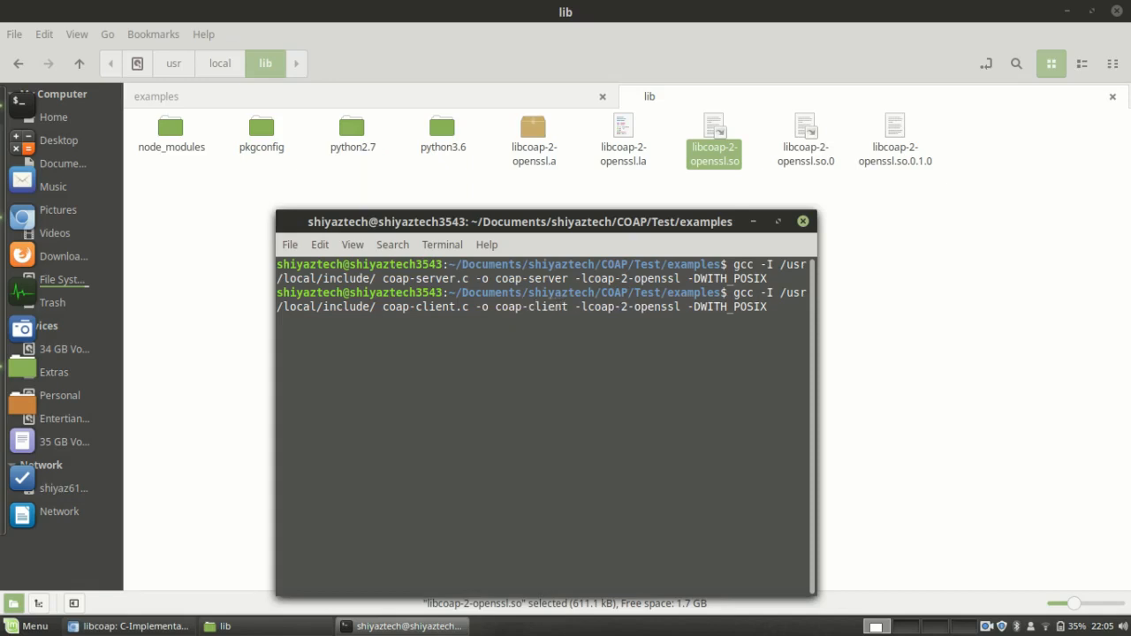
key("Return")
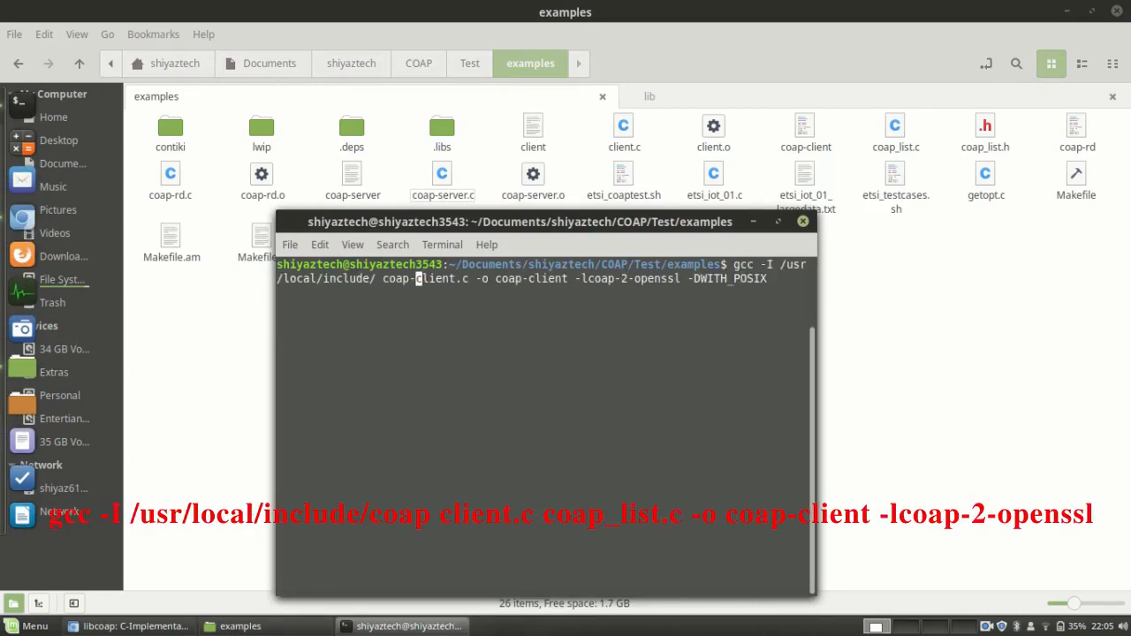
key("Return")
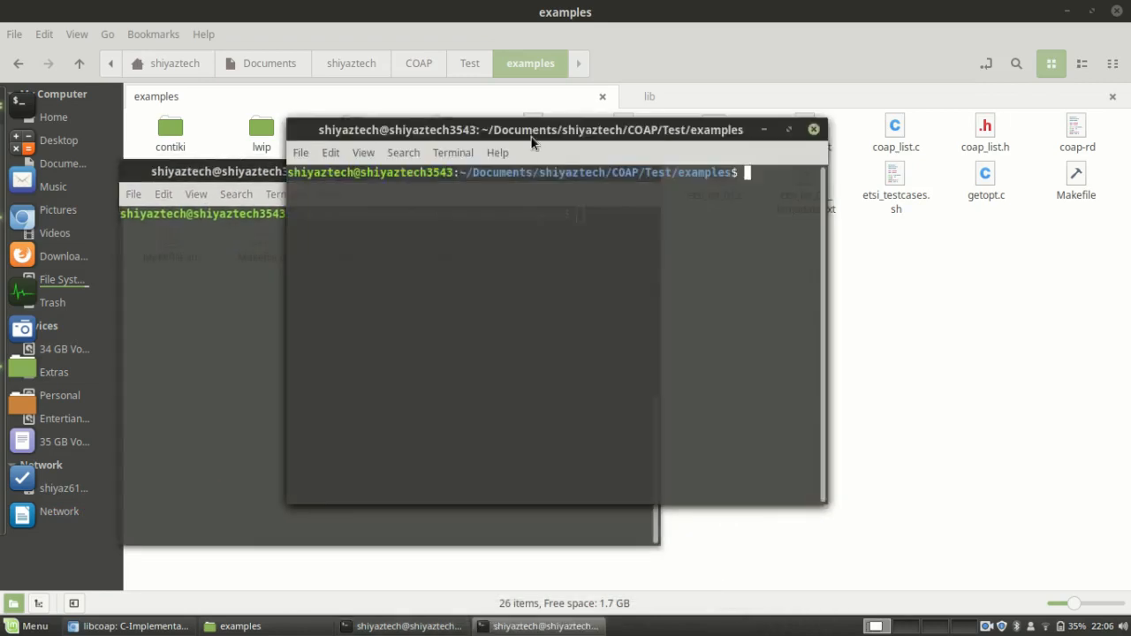
- Place the terminals side by side and start ./coap-server in the left one, listening on port 5683
left_click_drag(530, 129, 364, 169)
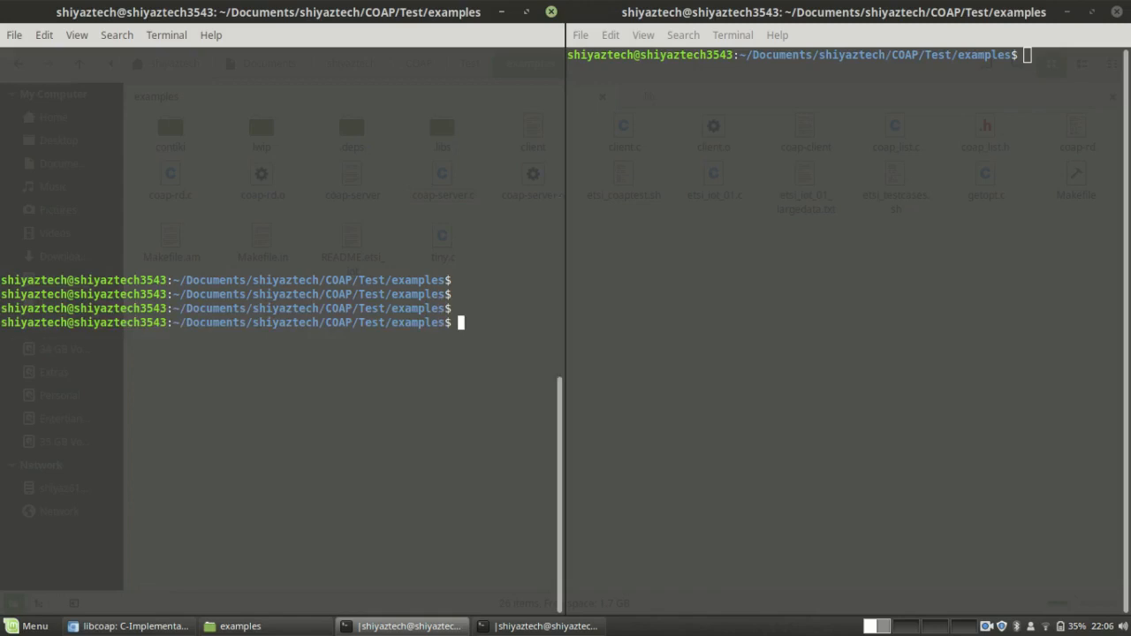
type("gcc -I /usr/local/include/ client.c -o coap-client -lcoap-2-openssl -DWITH_POSIX")
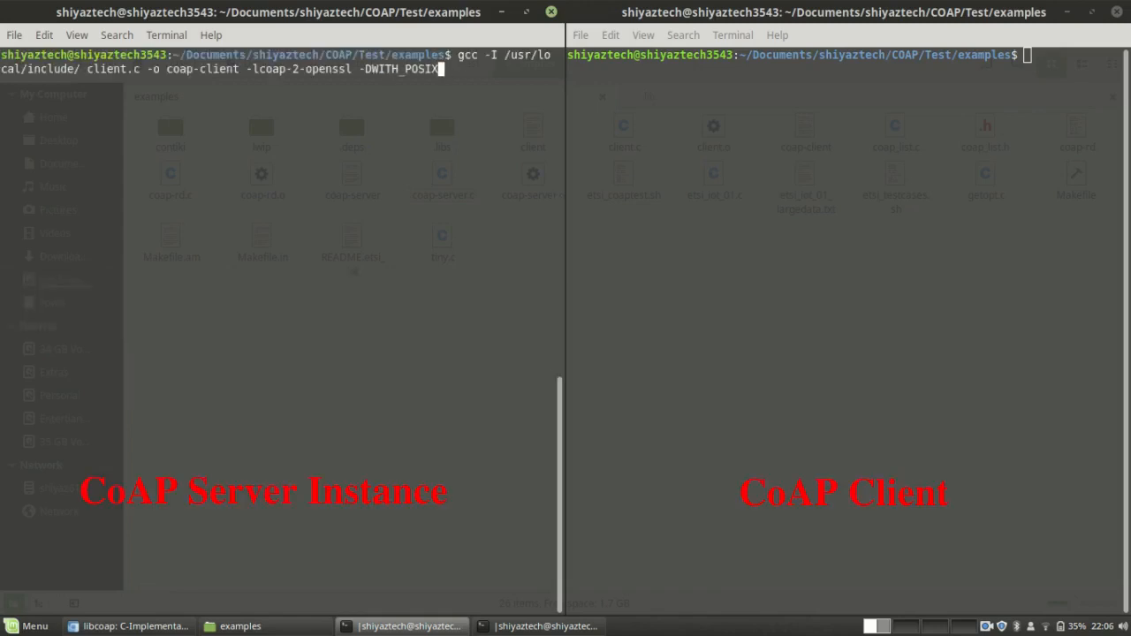
type("./coap")
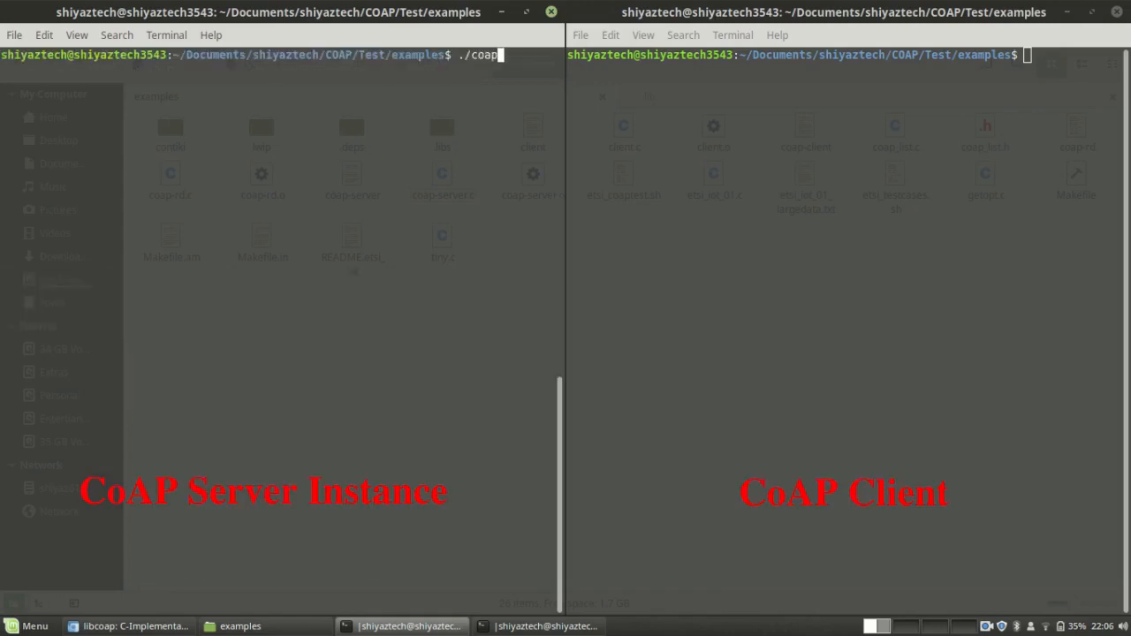
type("-server")
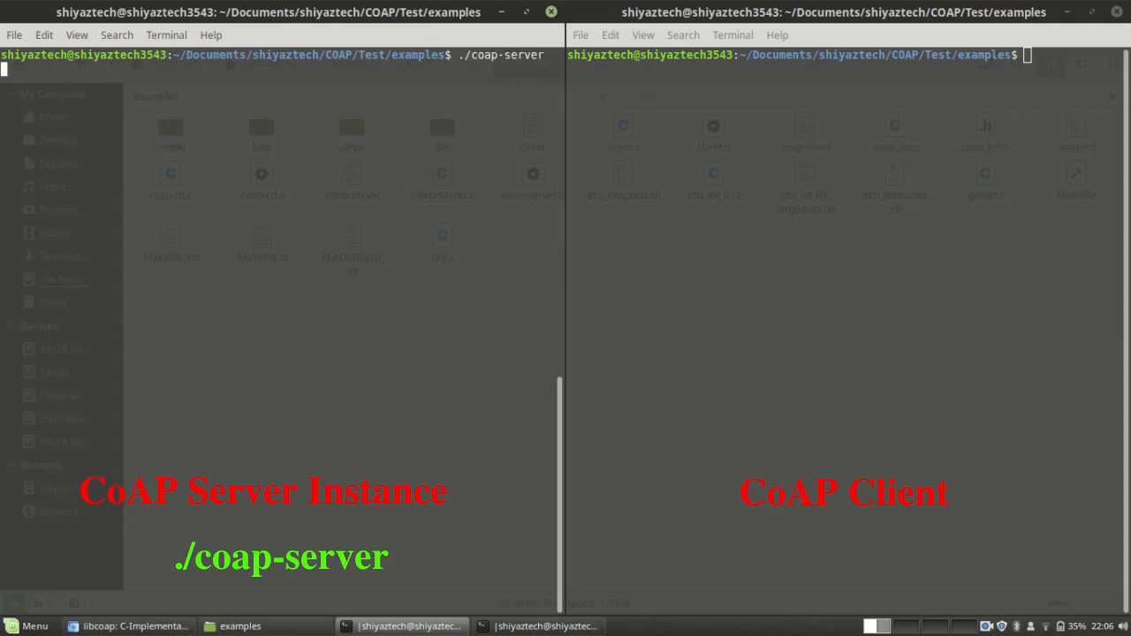
key("Return")
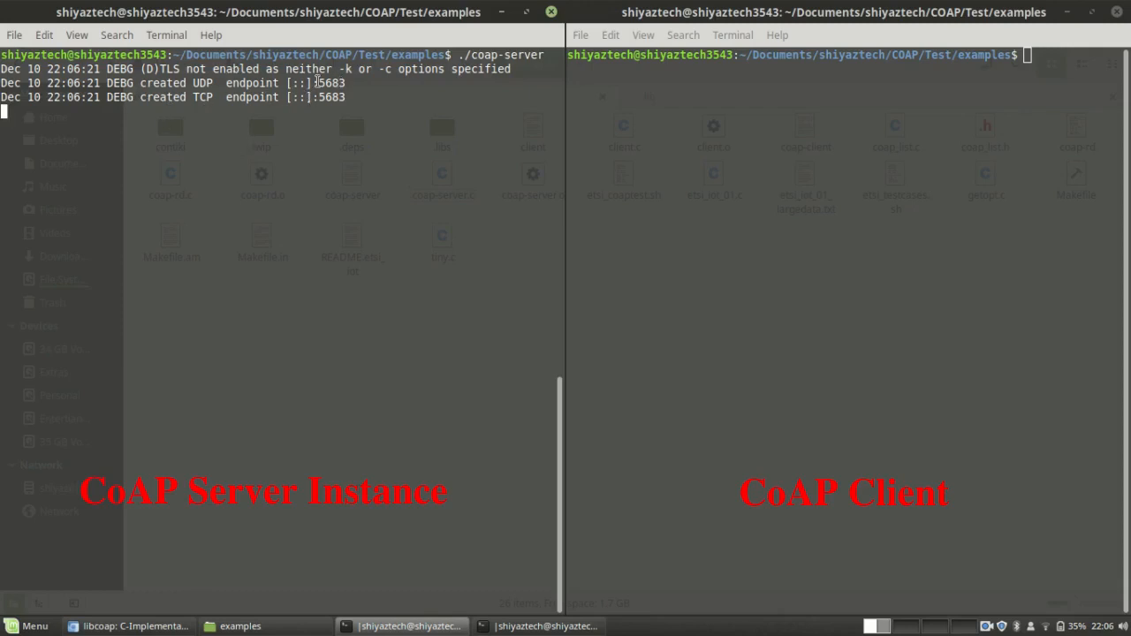
mouse_move(692, 162)
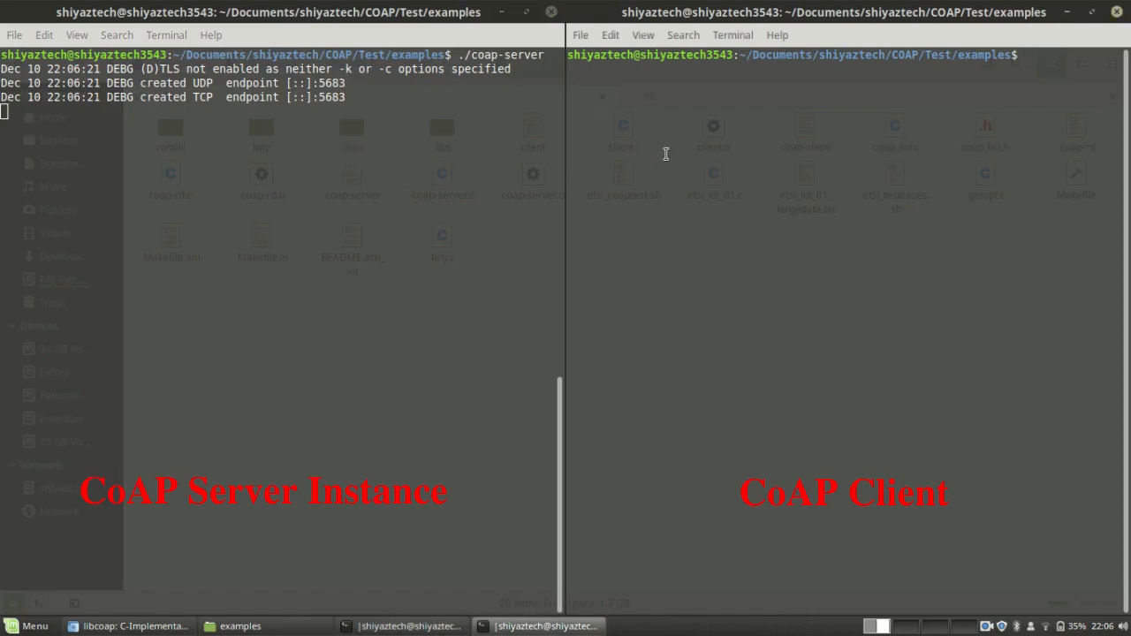
- Run ./coap-client with no arguments in the right terminal and highlight the -m method option in its usage help
type("./coap-")
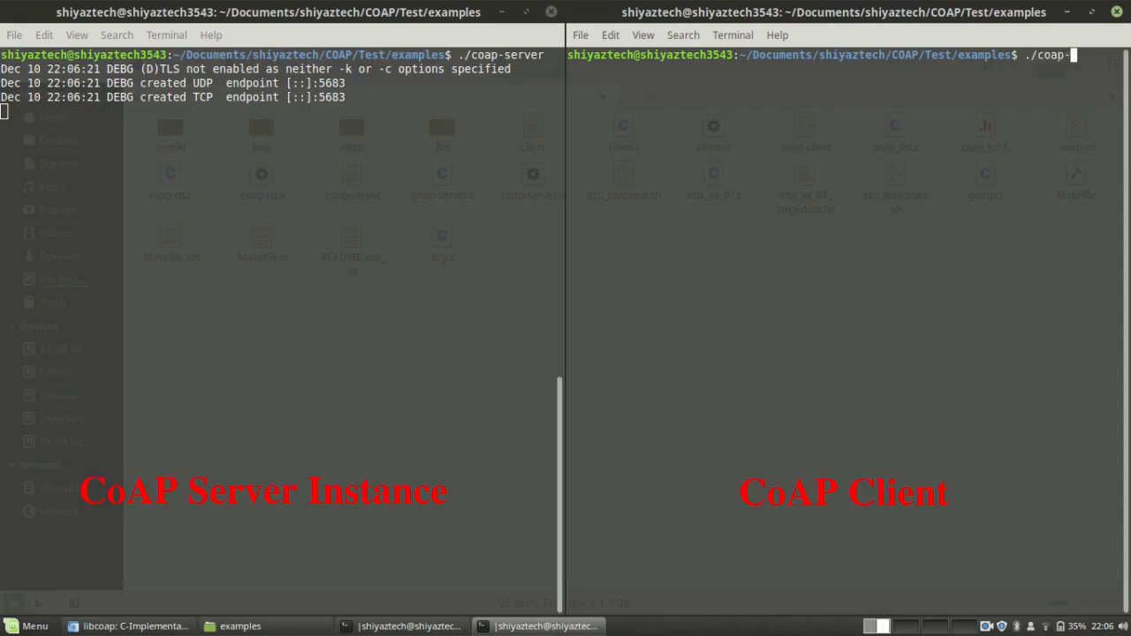
type("cle")
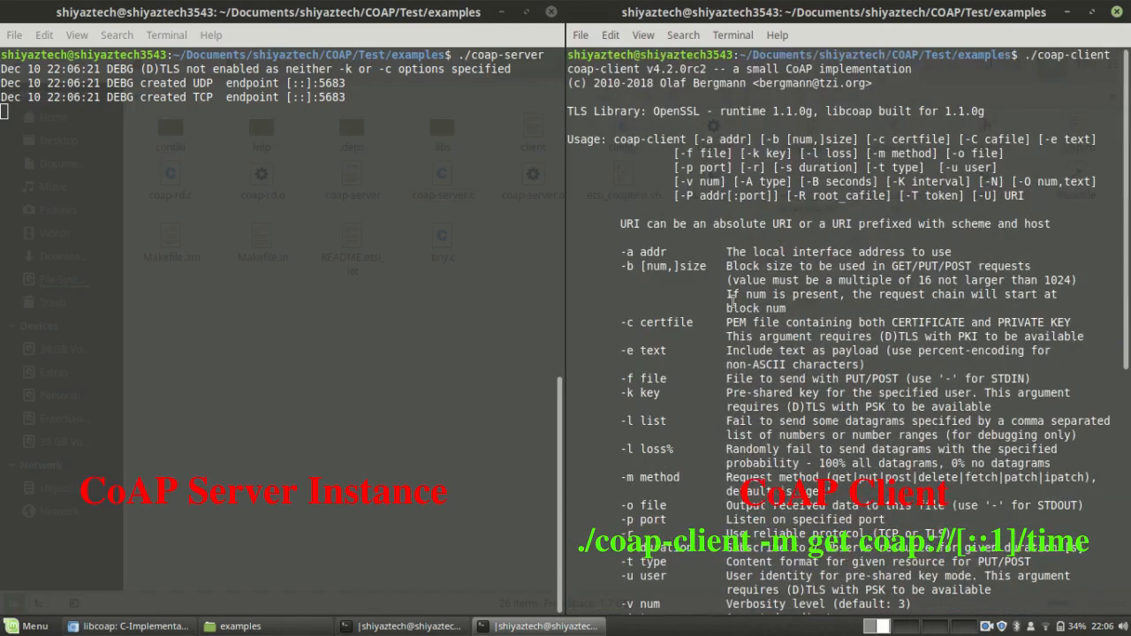
scroll("down", 3)
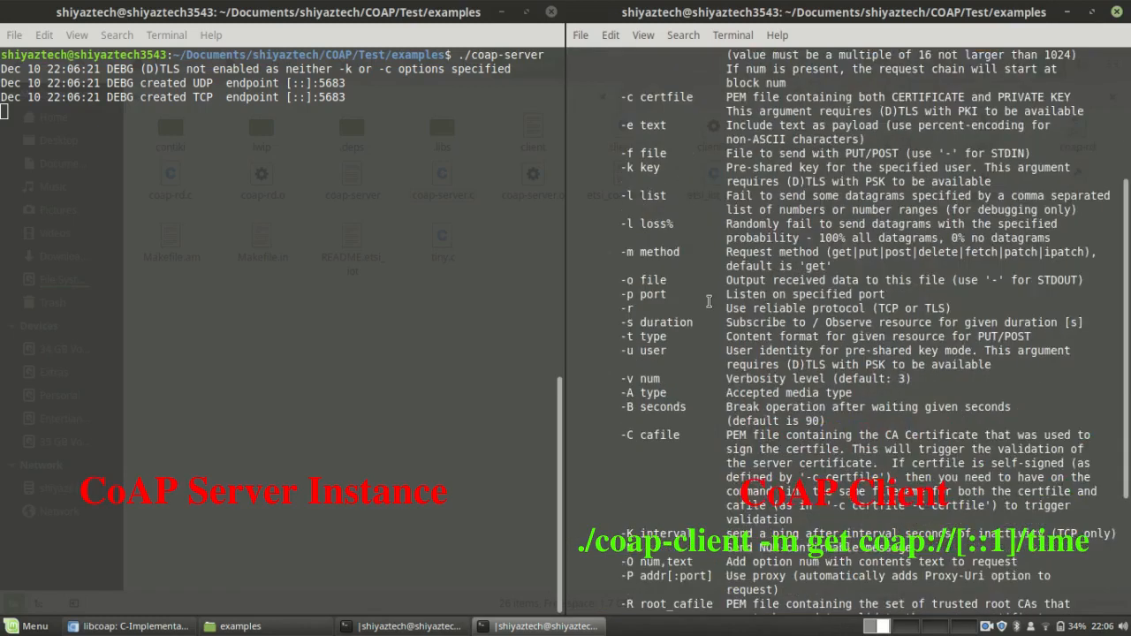
scroll("down", 3)
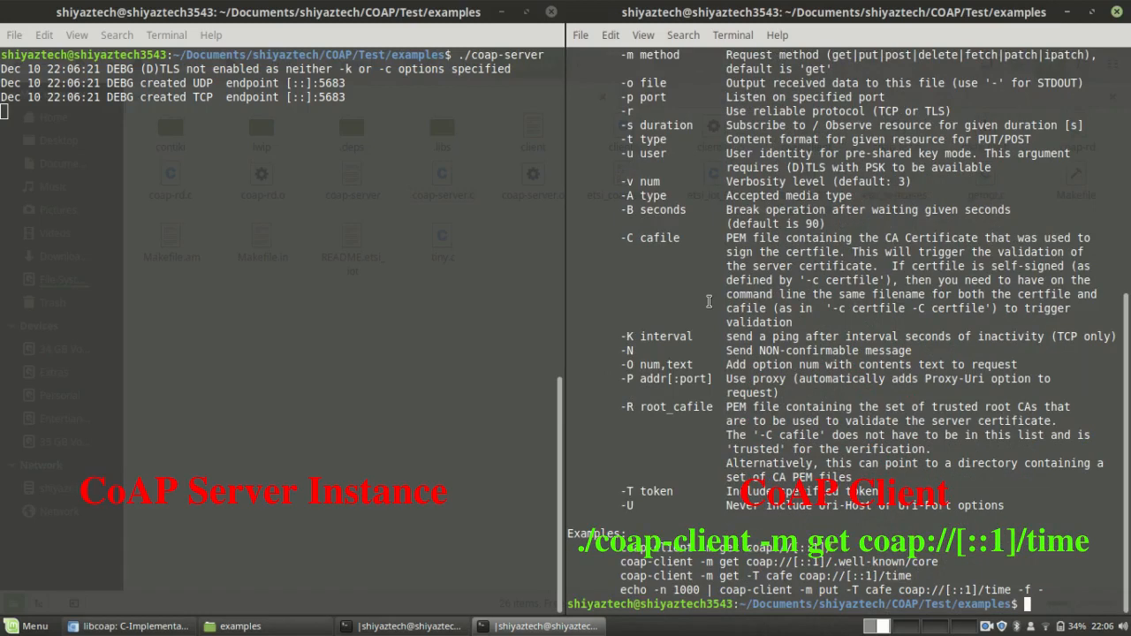
mouse_move(85, 232)
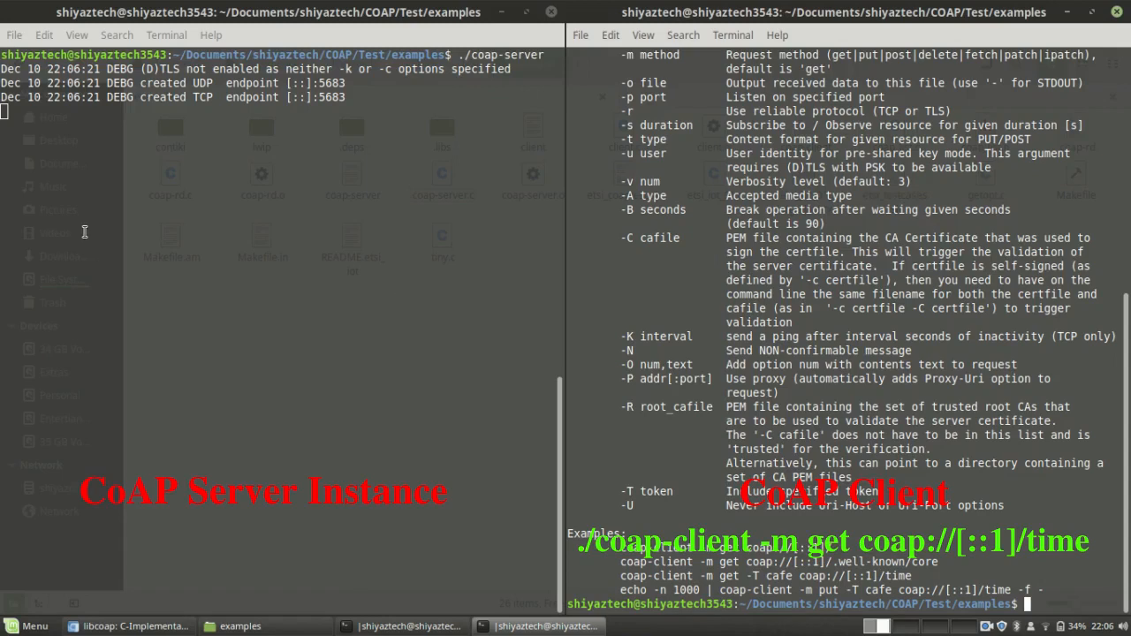
mouse_move(171, 215)
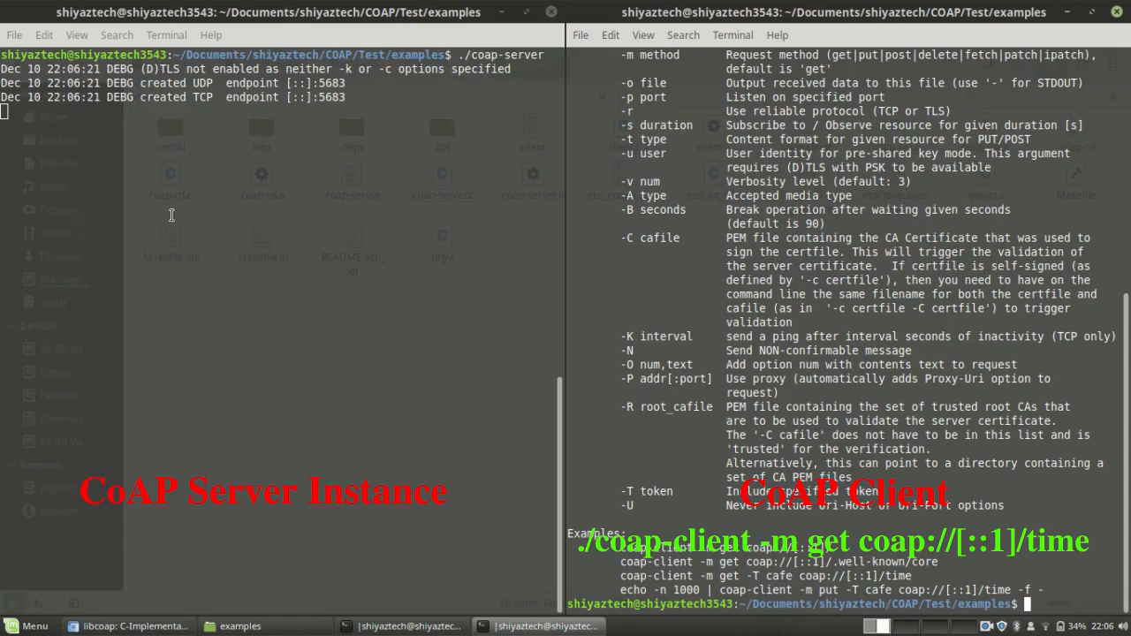
scroll("up", 3)
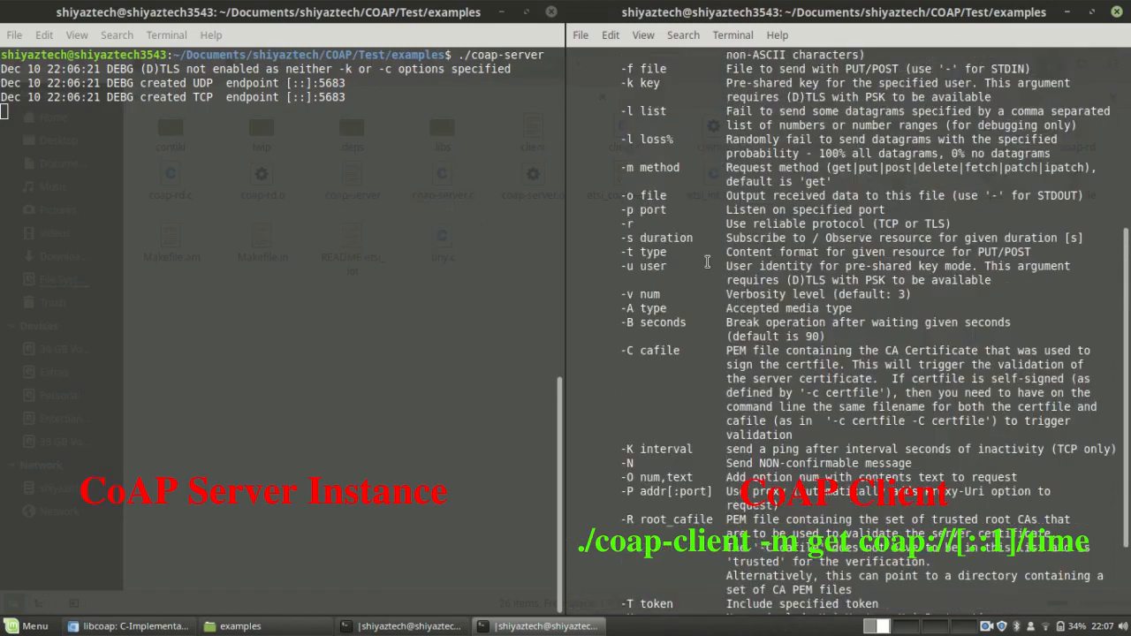
scroll("up", 3)
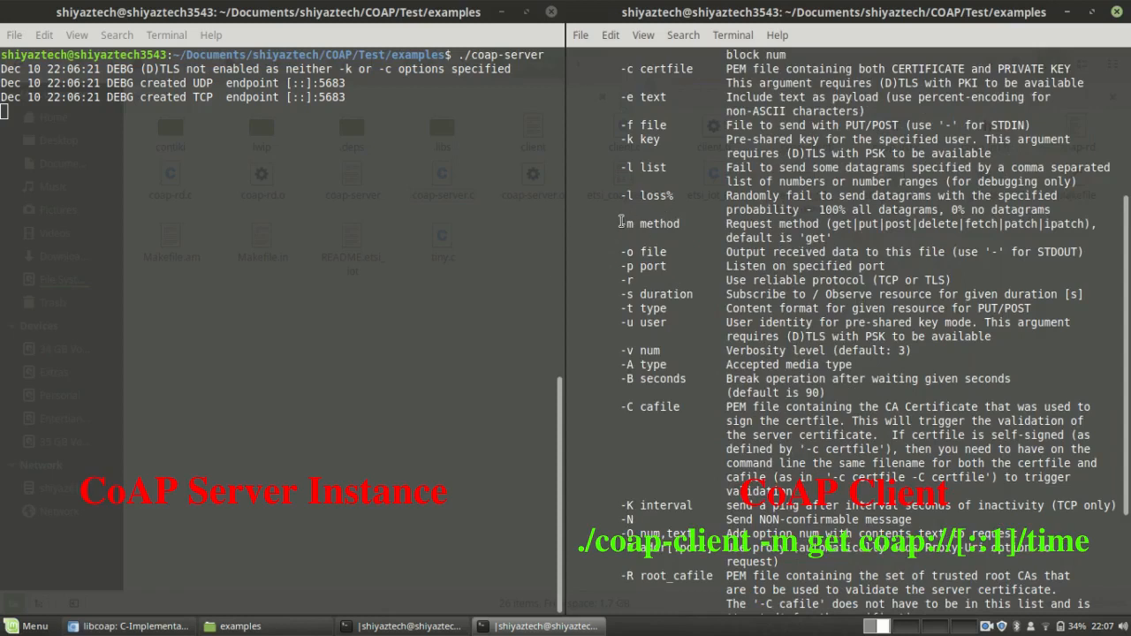
double_click(650, 223)
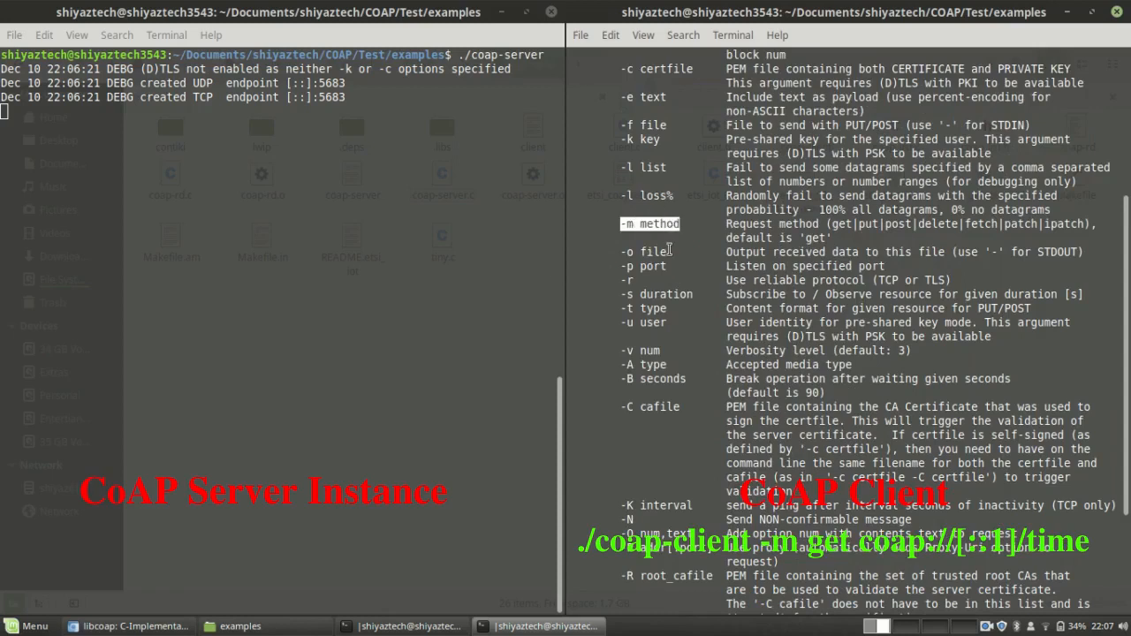
scroll("down", 3)
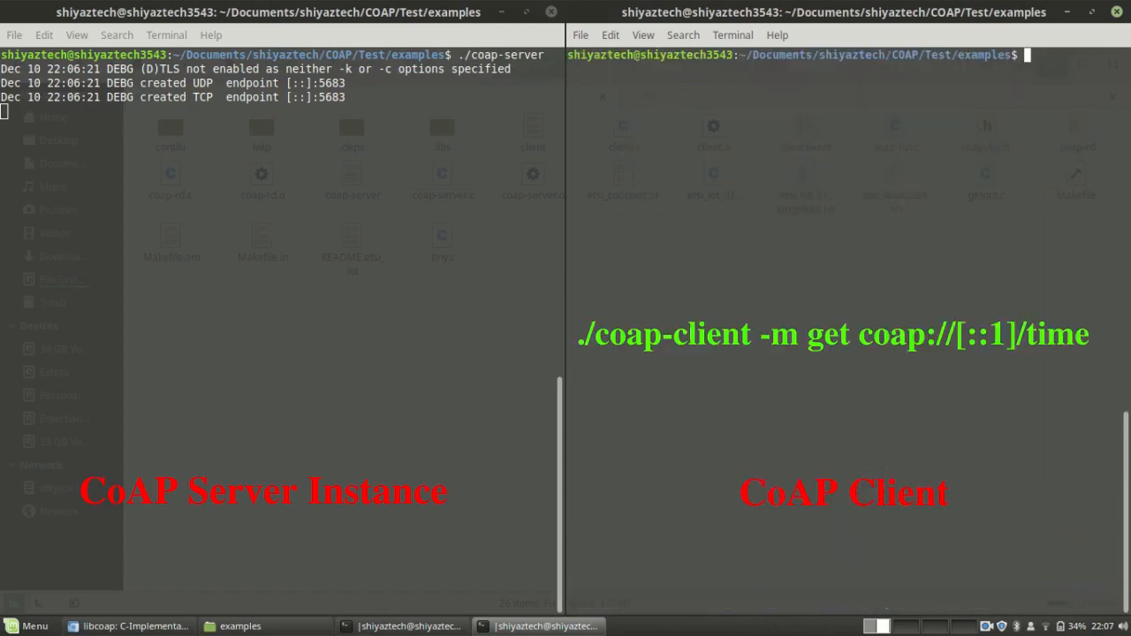
- Run ./coap-client -m get coap://[::1]/time to fetch the server's time with a 2.05 response
type("./coap-client")
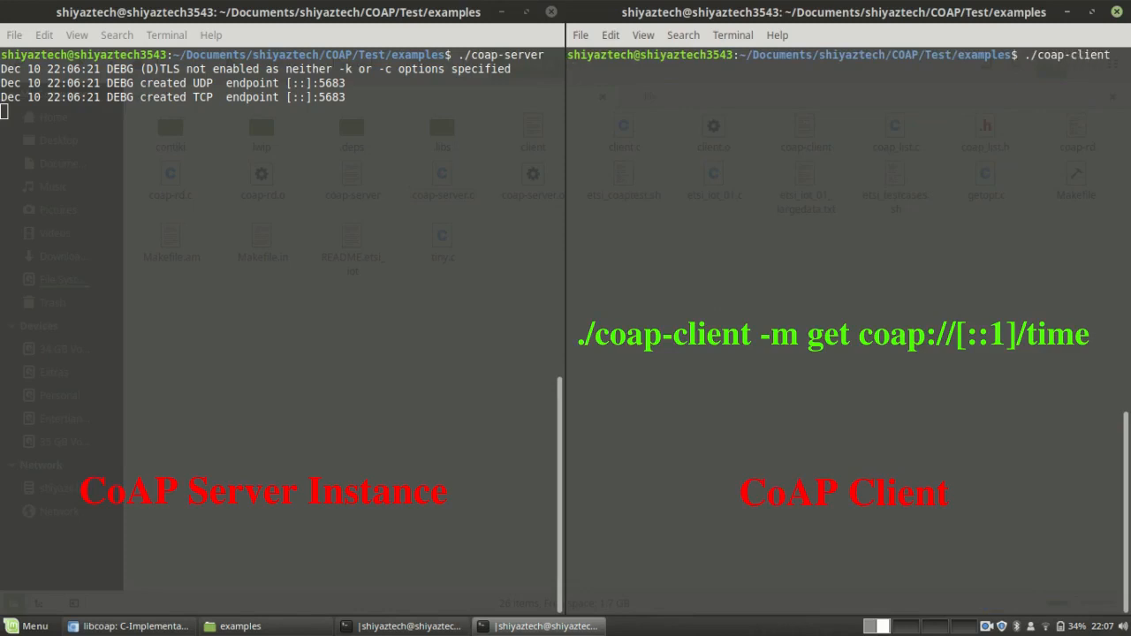
type("-m get")
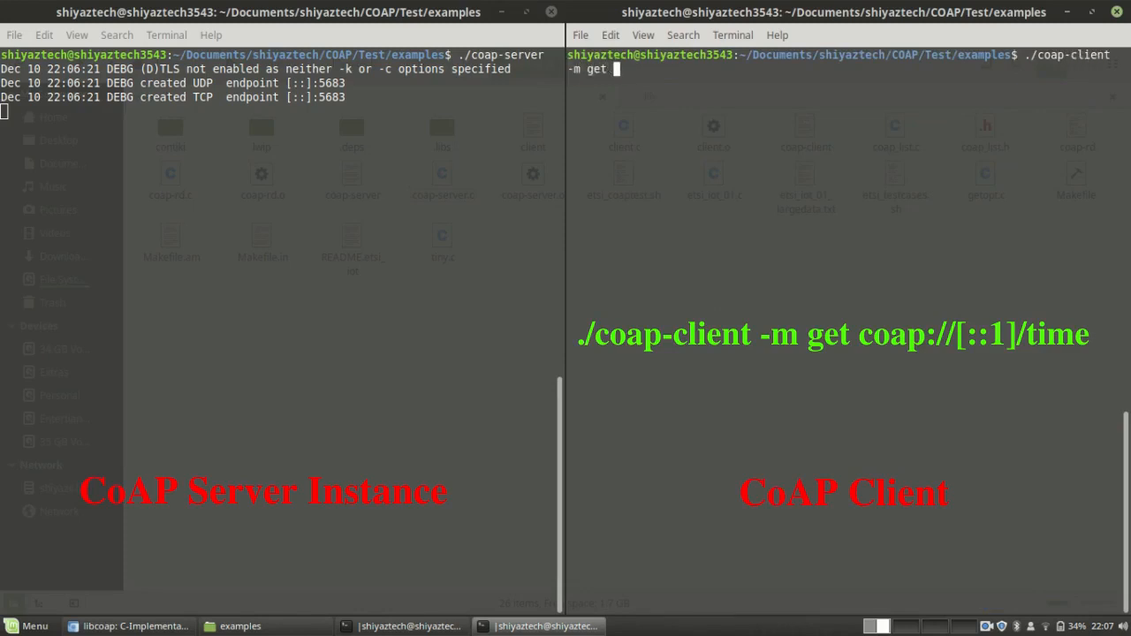
type("coap://[")
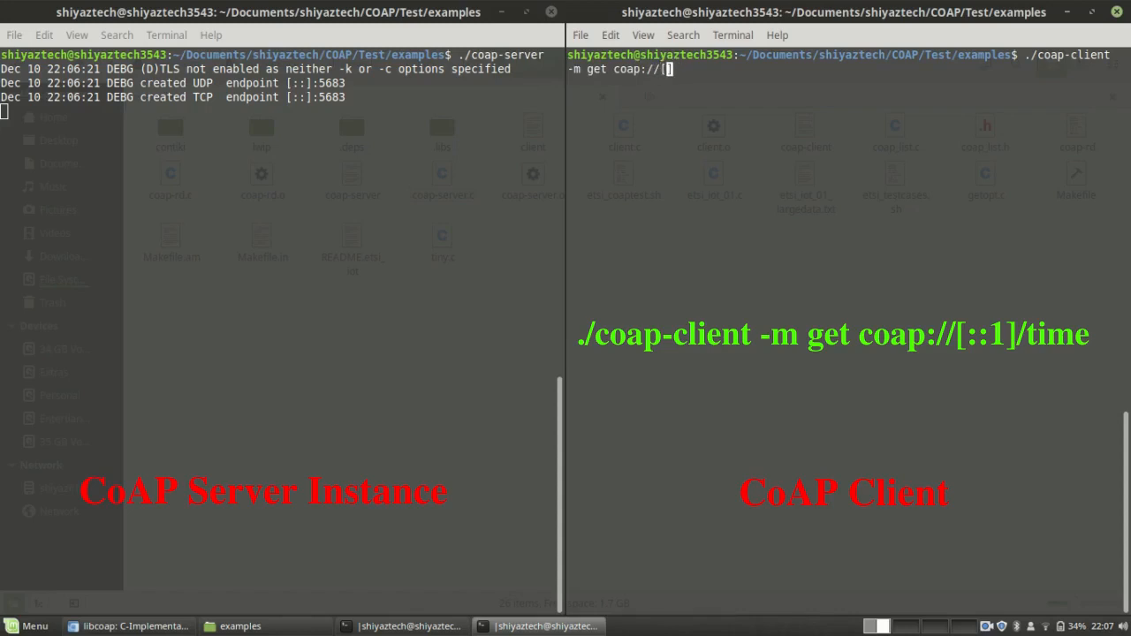
type("::1]/time")
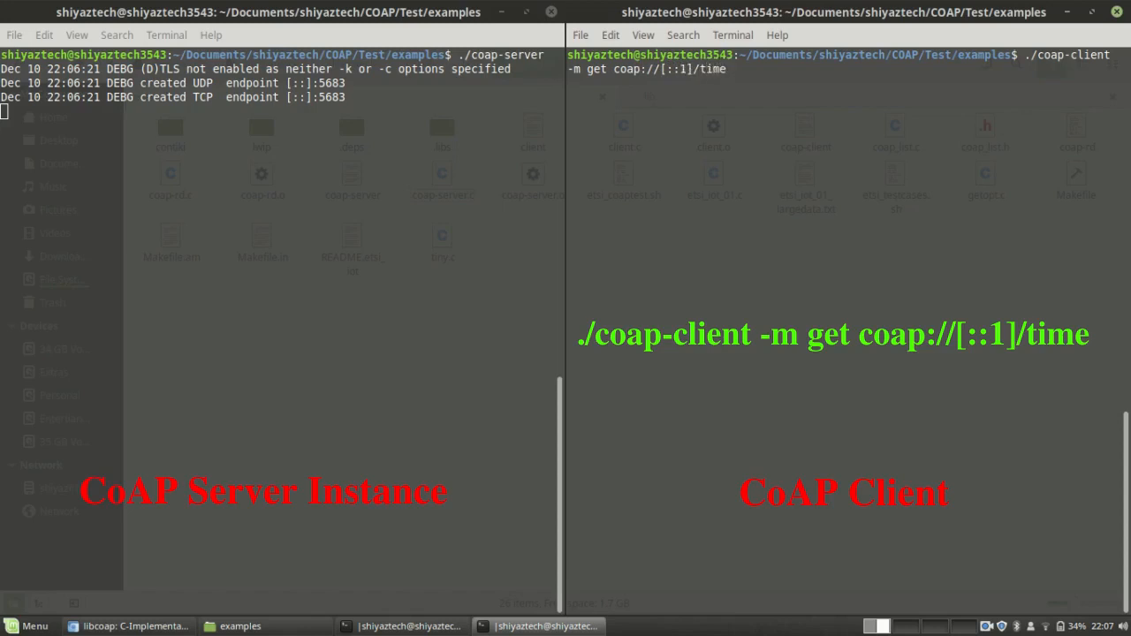
key("Return")
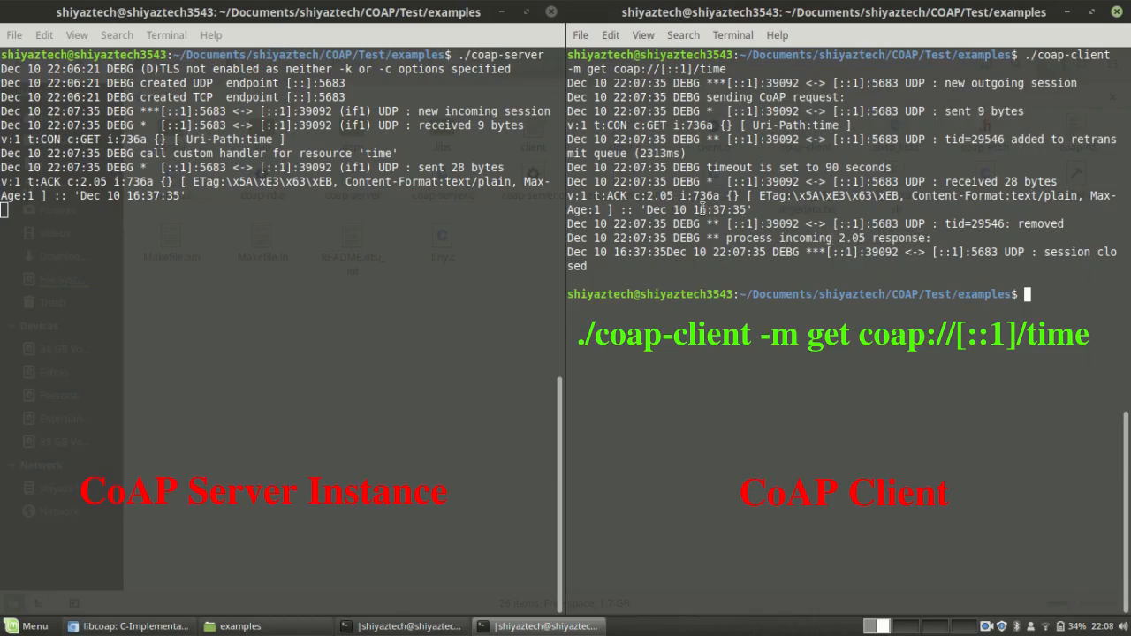
- Highlight the server's received-request and sent-28-bytes log entries
double_click(698, 209)
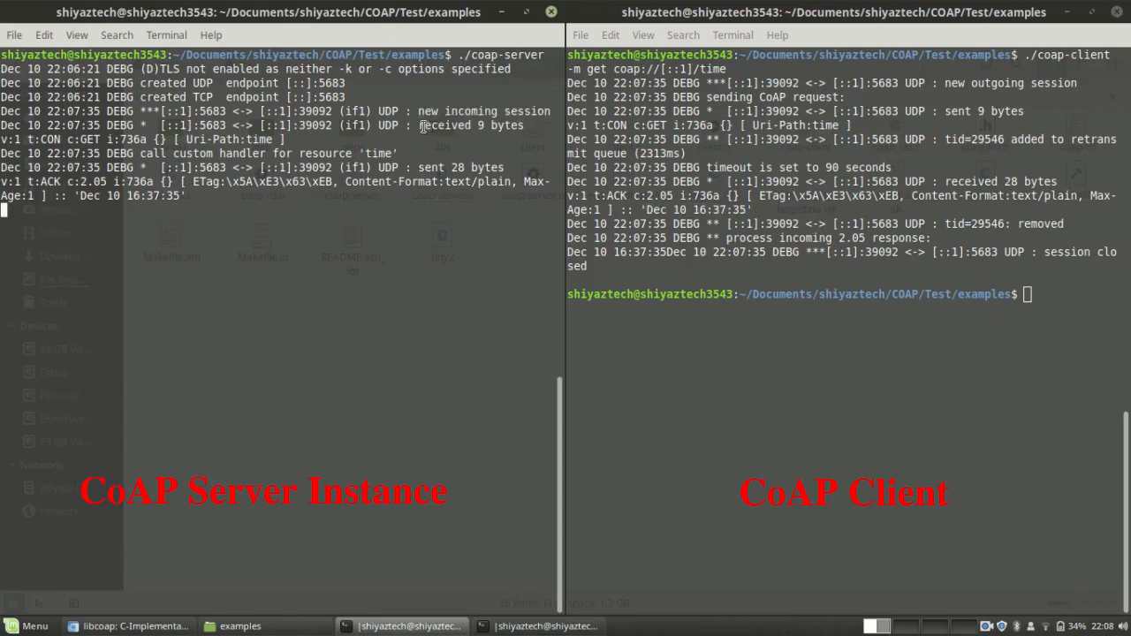
double_click(445, 124)
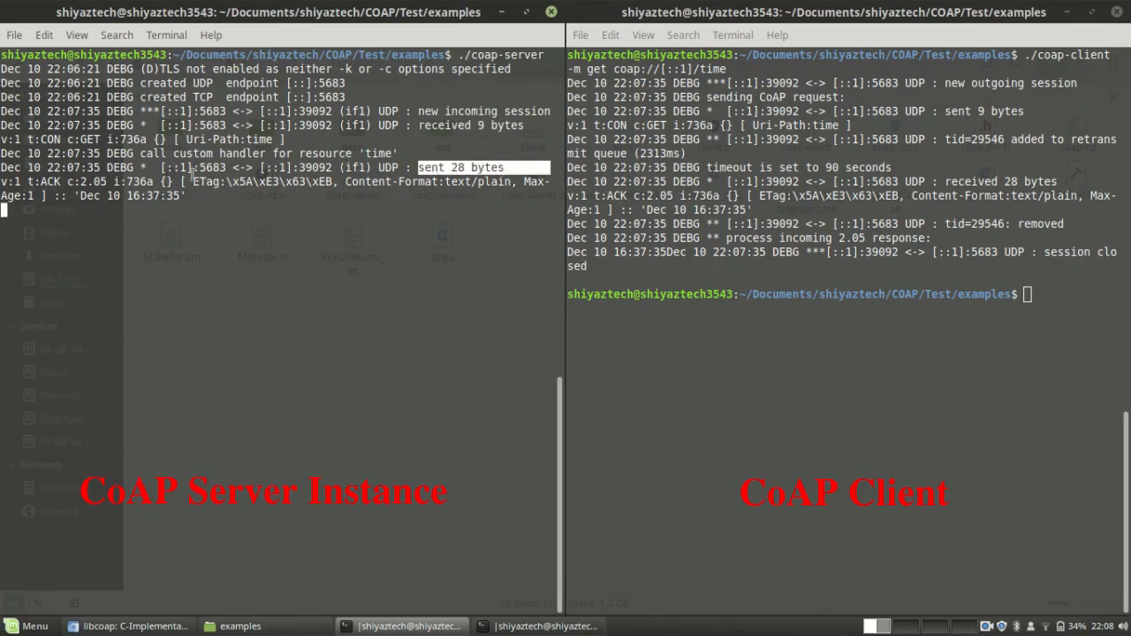
mouse_move(223, 219)
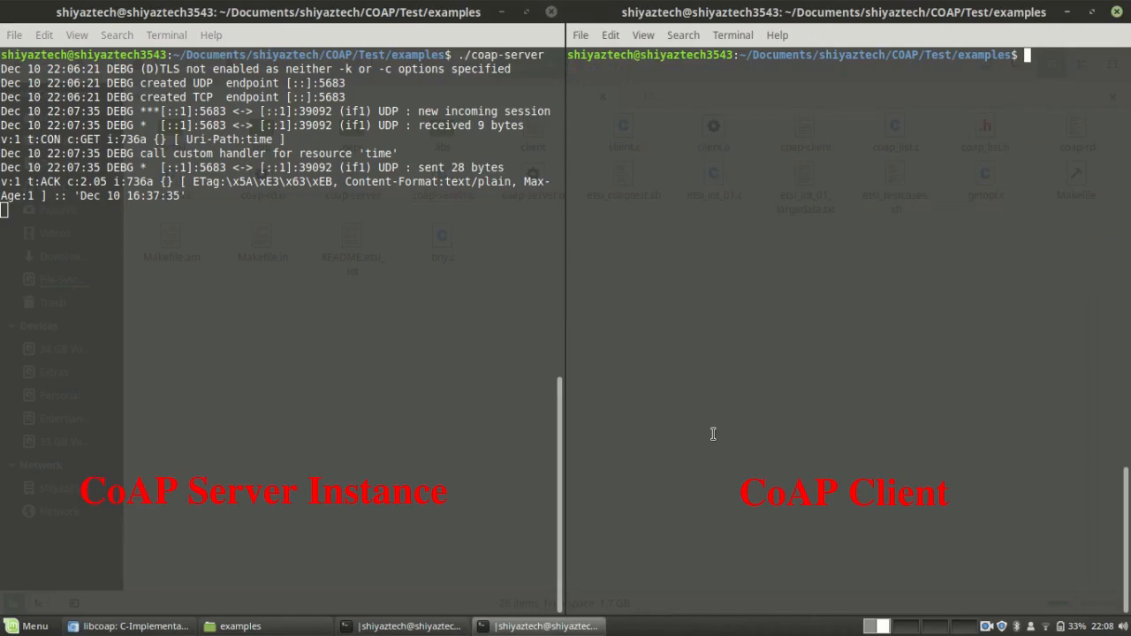
- Run ./coap-client -m get -s 120 coap://[::1]/time to observe /time for 120 seconds
type("./coap-client -m get coap://[::1]/time")
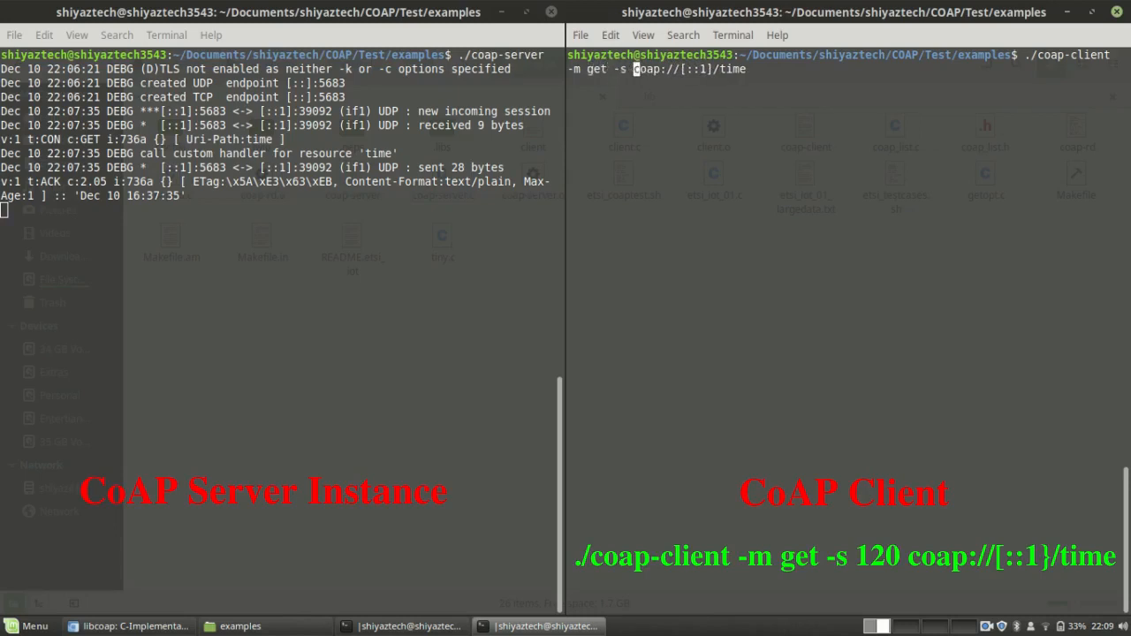
type("120")
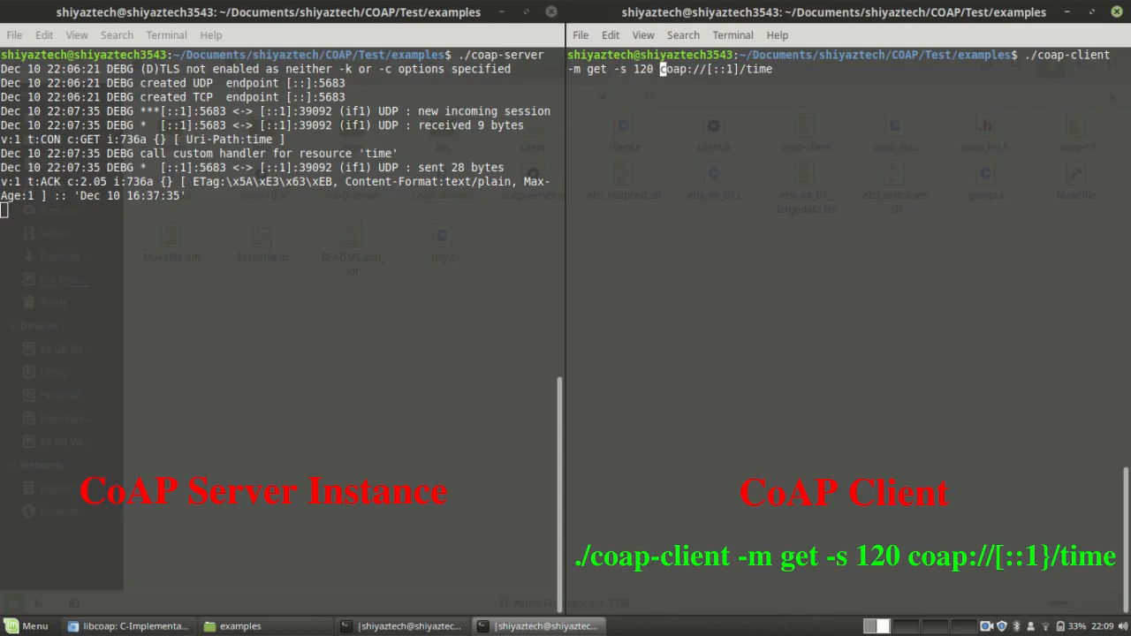
mouse_move(776, 69)
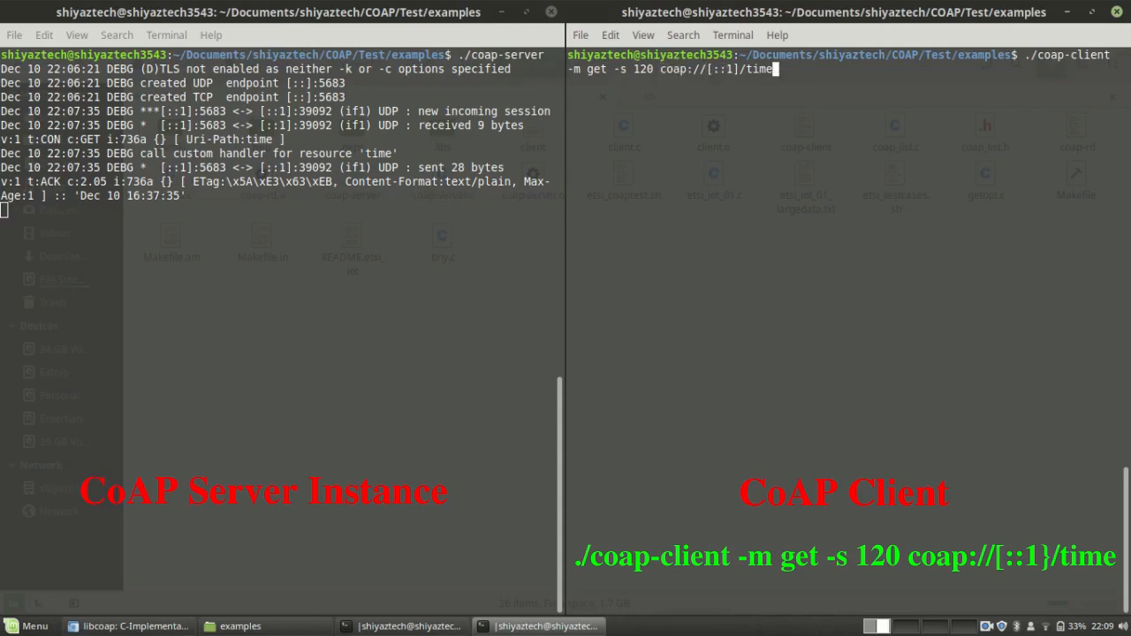
key("Return")
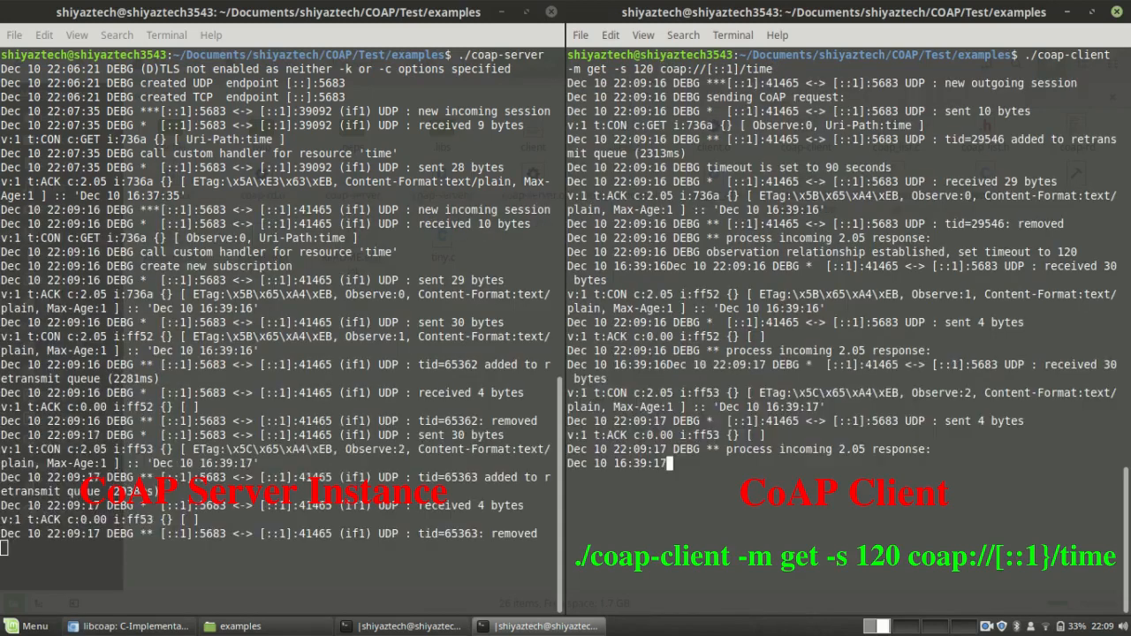